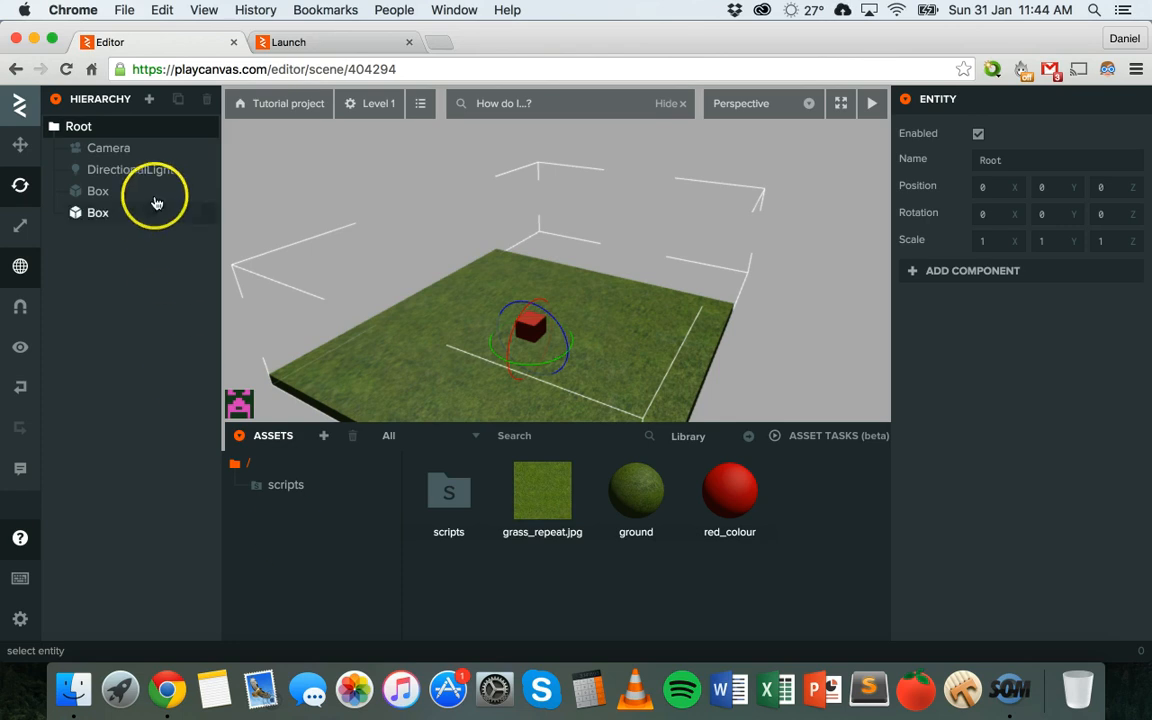
{"action": "mouse_move", "coordinate": [130, 169]}
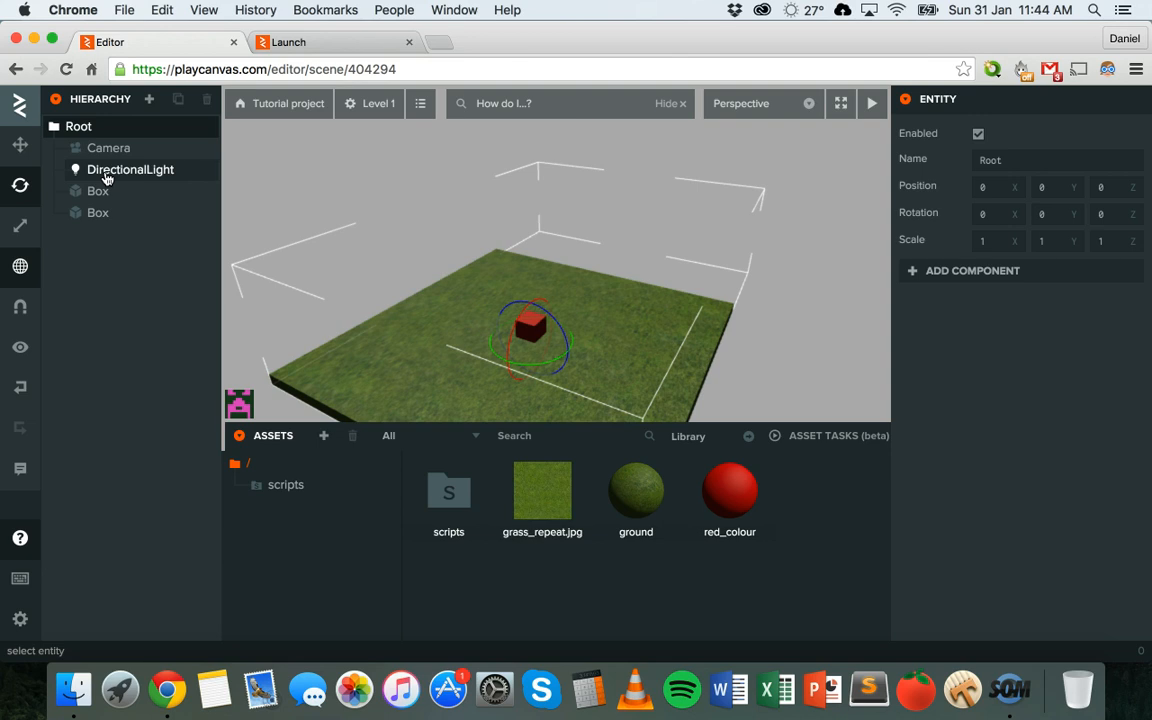
Step: Make the DirectionalLight yellow at intensity 1.5, toggling shadows on and back off
{"action": "left_click", "coordinate": [129, 169]}
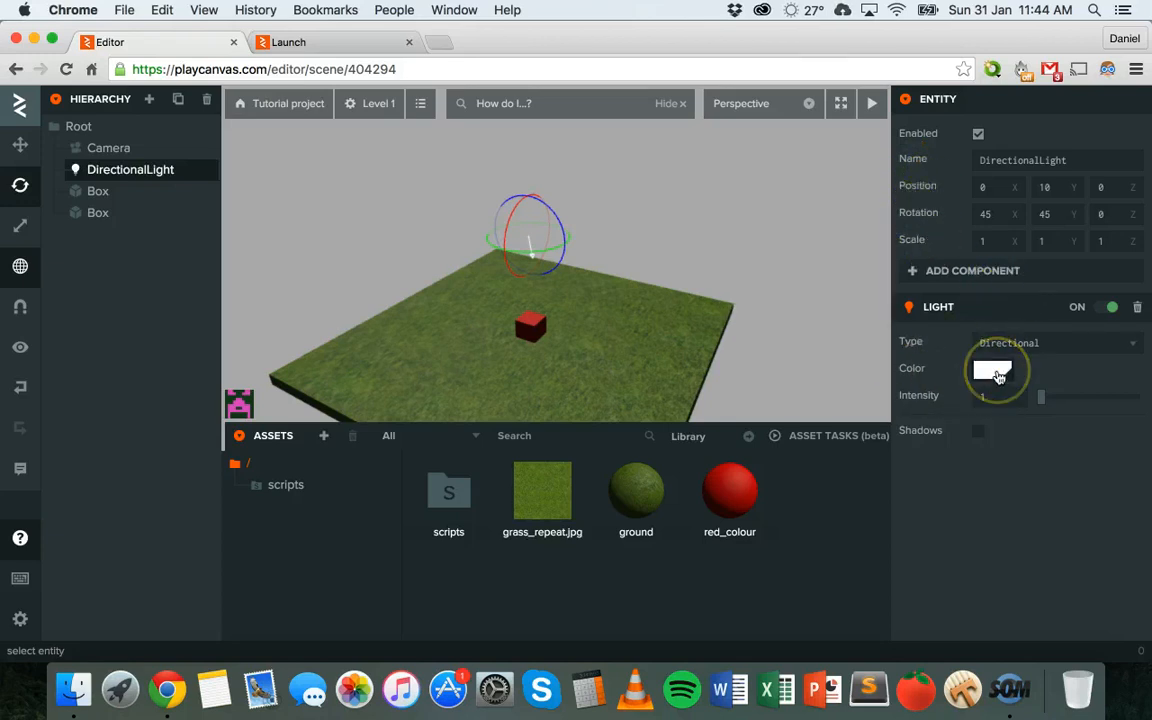
{"action": "left_click", "coordinate": [995, 372]}
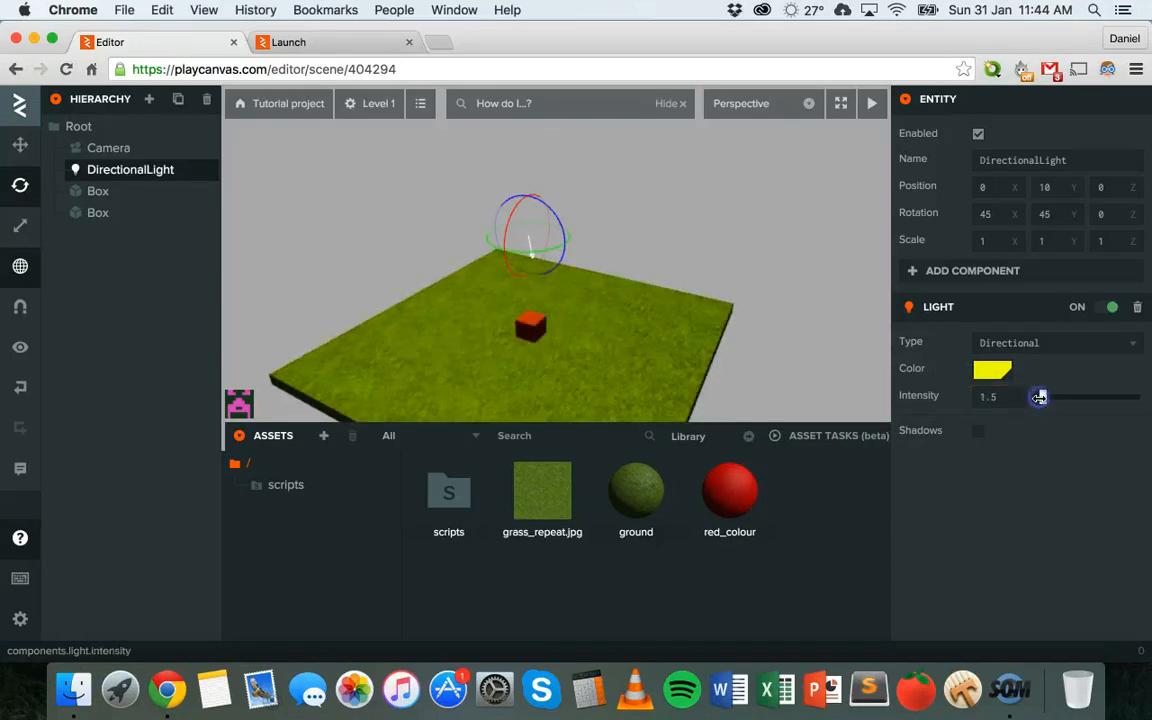
{"action": "left_click", "coordinate": [978, 431]}
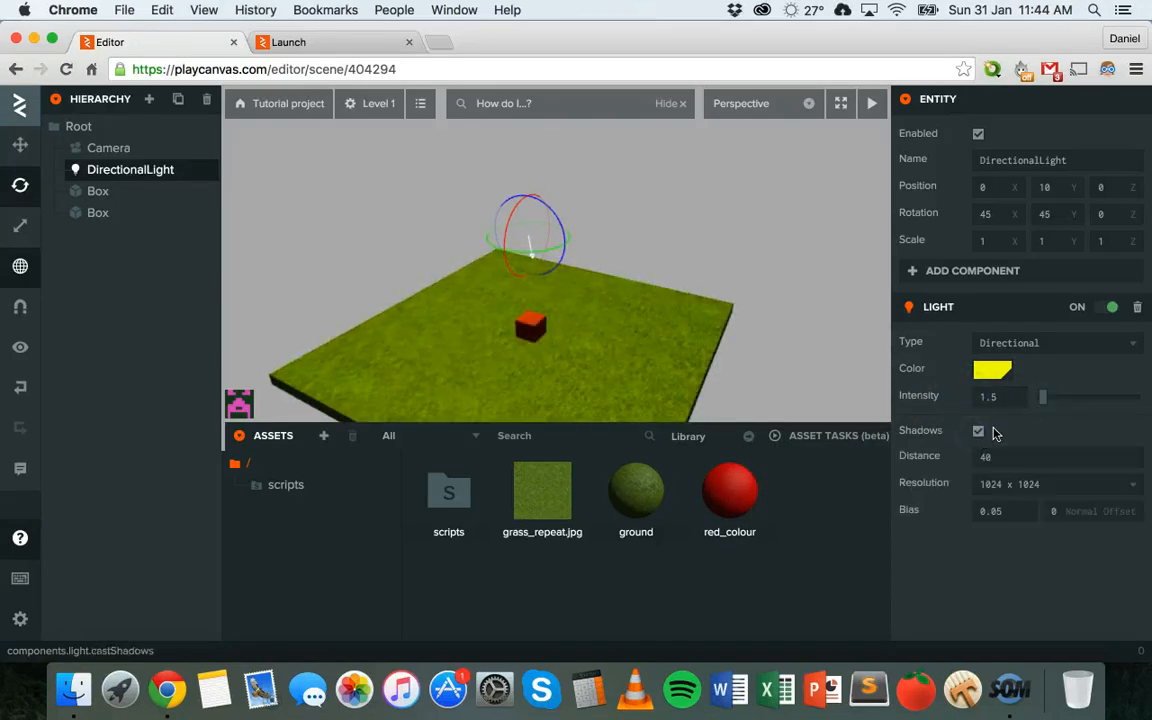
{"action": "left_click", "coordinate": [978, 431]}
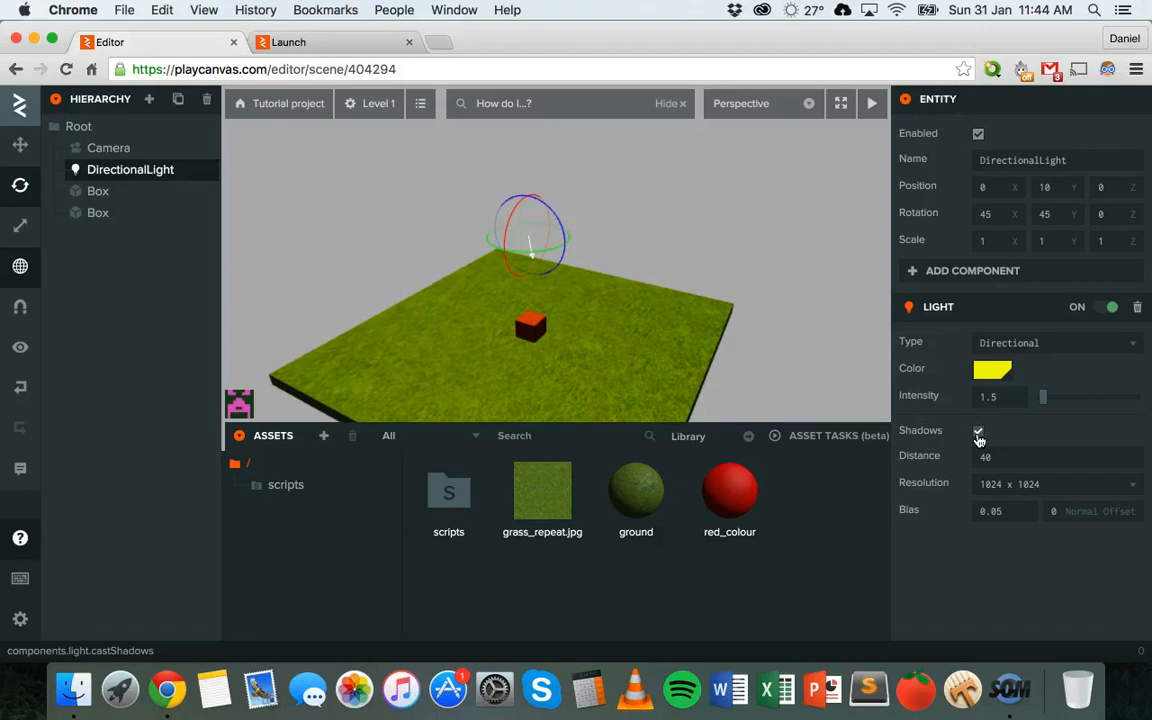
{"action": "left_click", "coordinate": [978, 431]}
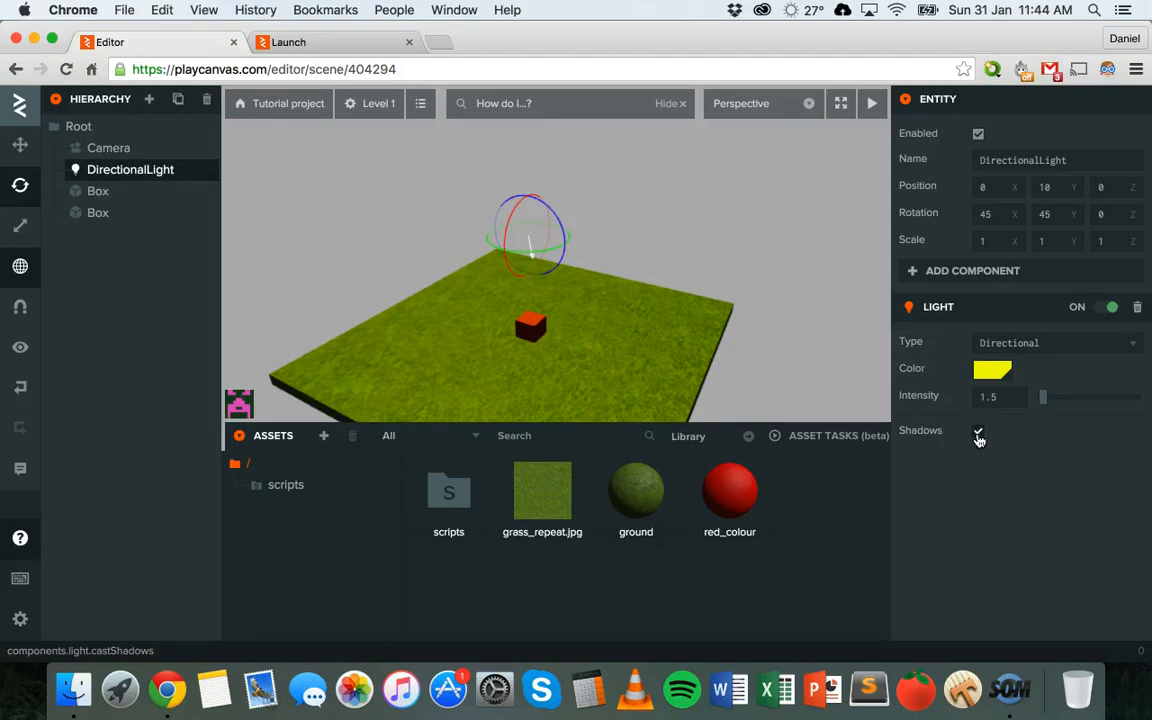
{"action": "left_click", "coordinate": [979, 436]}
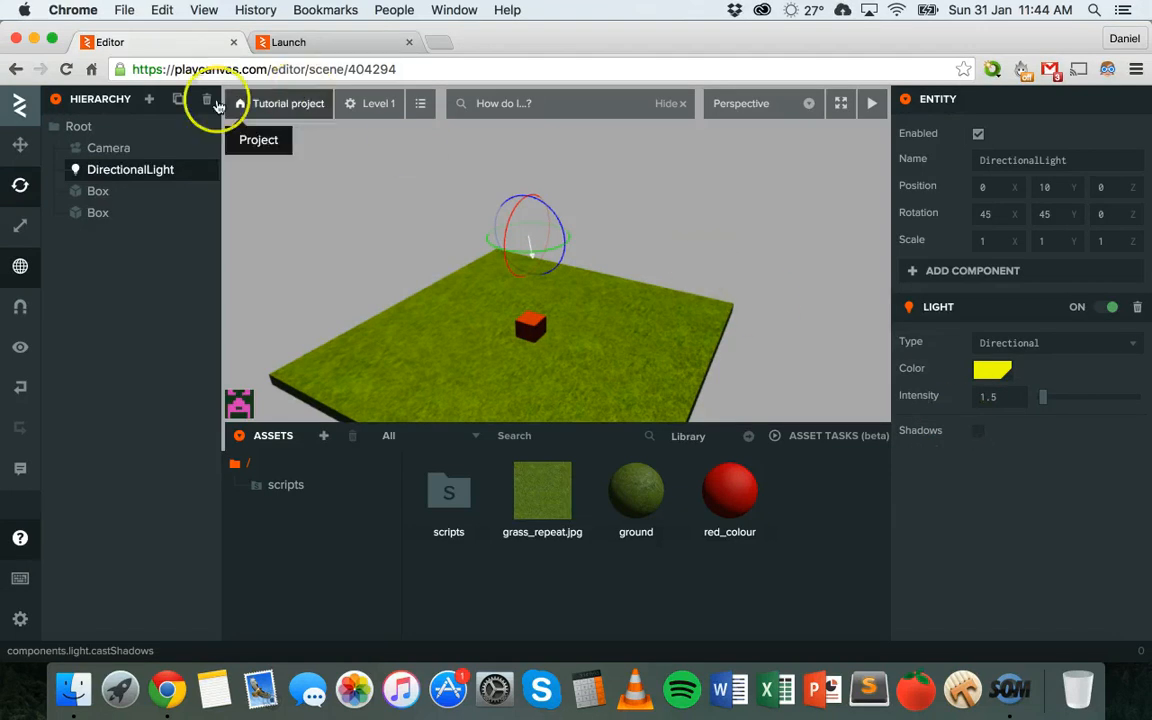
{"action": "mouse_move", "coordinate": [555, 218]}
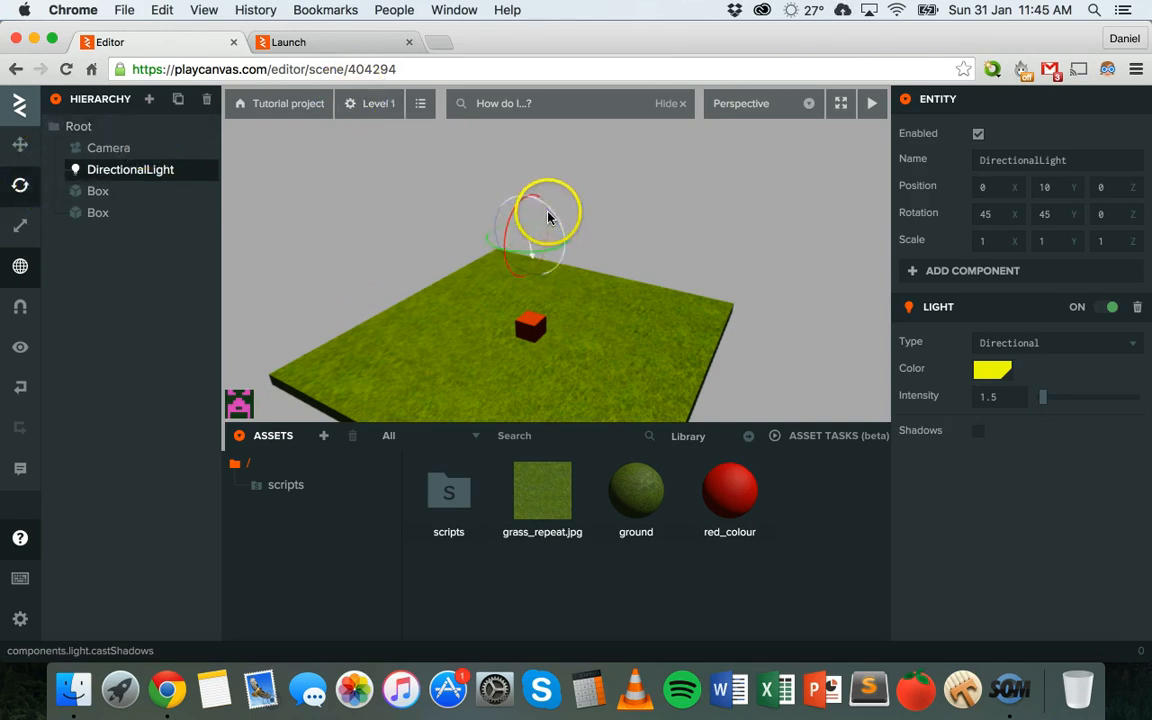
Step: Rotate the DirectionalLight with the gizmo rings to roughly 84, 58, 78 degrees
{"action": "left_click_drag", "start_coordinate": [548, 218], "coordinate": [563, 248]}
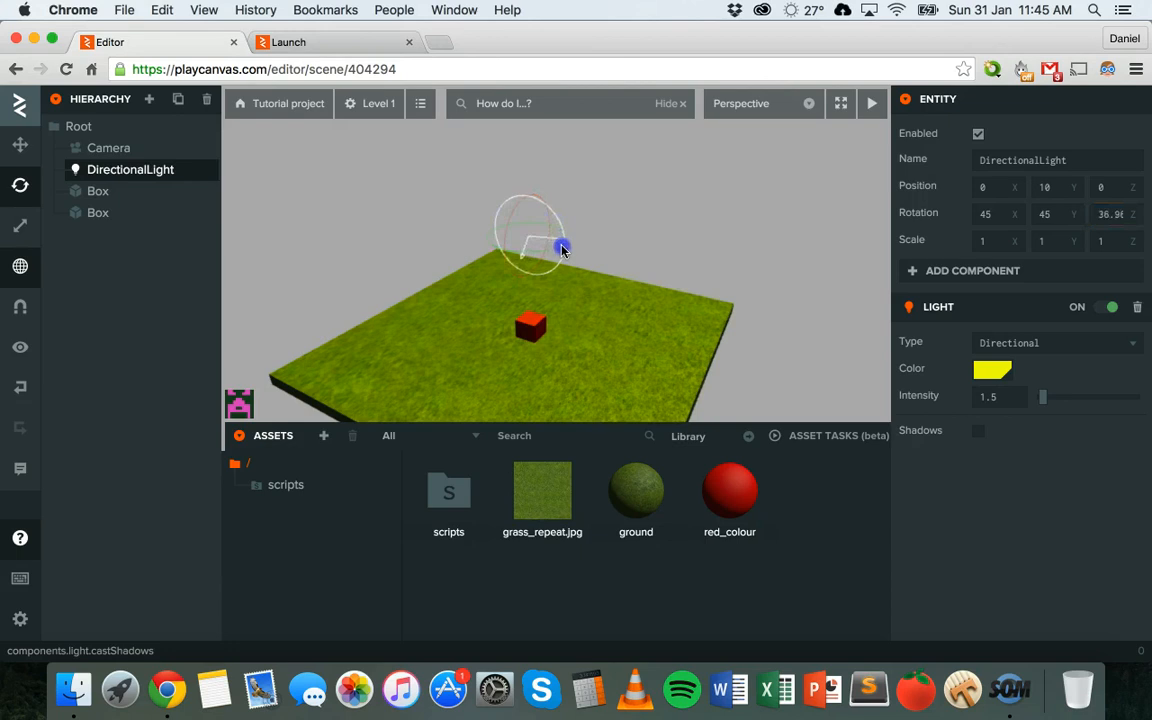
{"action": "left_click_drag", "start_coordinate": [563, 248], "coordinate": [574, 243]}
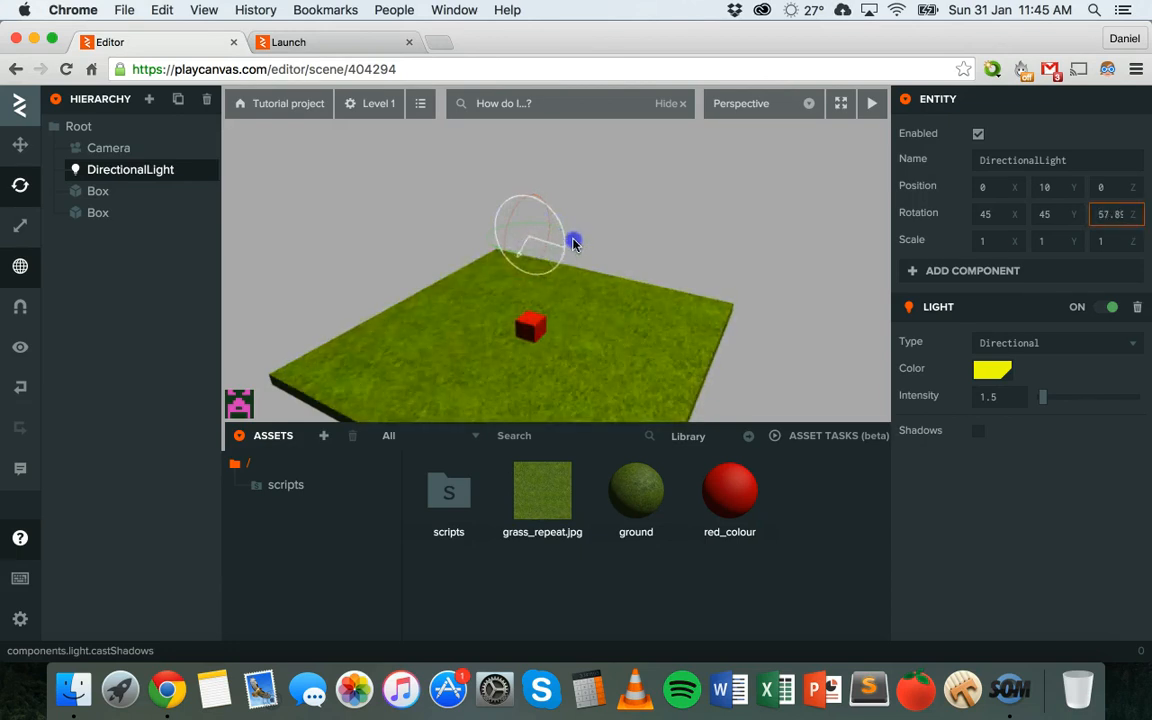
{"action": "left_click_drag", "start_coordinate": [575, 243], "coordinate": [597, 258]}
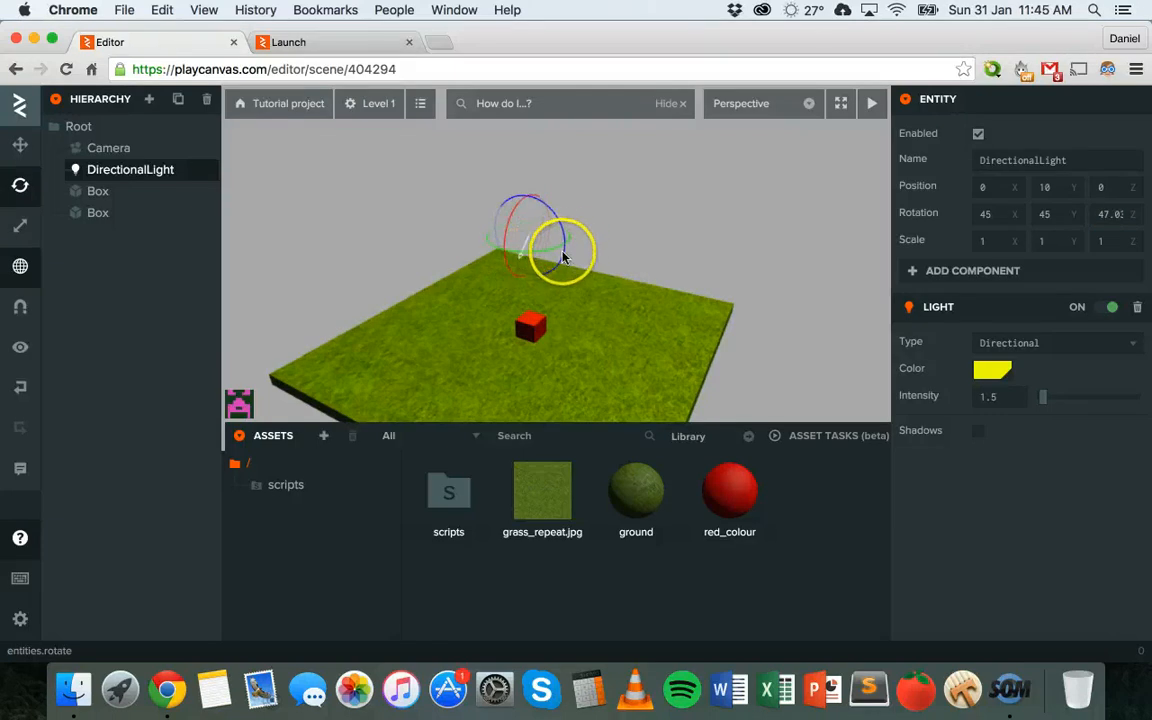
{"action": "left_click_drag", "start_coordinate": [560, 255], "coordinate": [582, 245]}
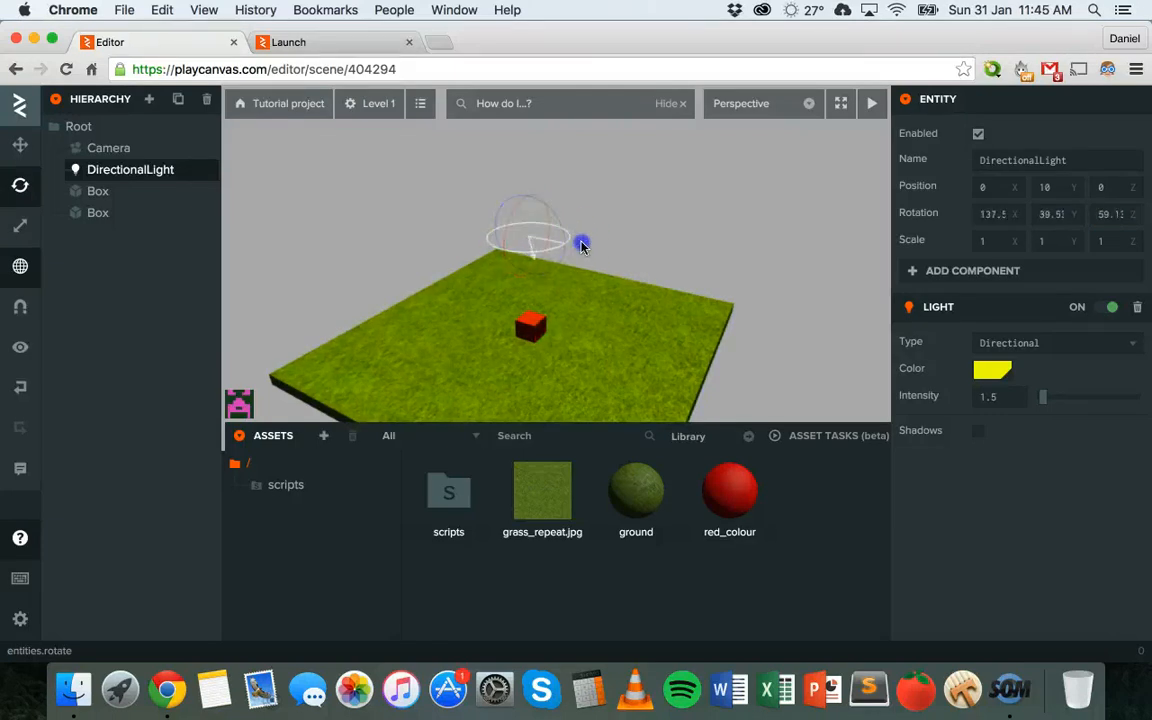
{"action": "left_click_drag", "start_coordinate": [583, 245], "coordinate": [595, 278]}
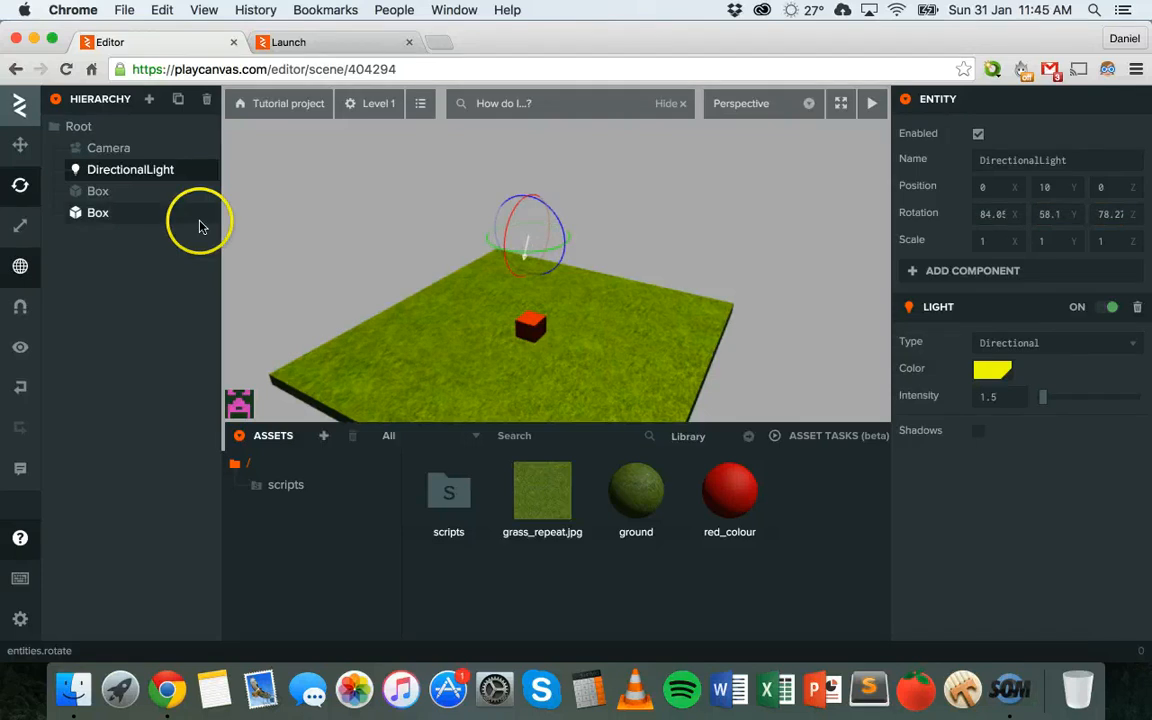
{"action": "mouse_move", "coordinate": [207, 103]}
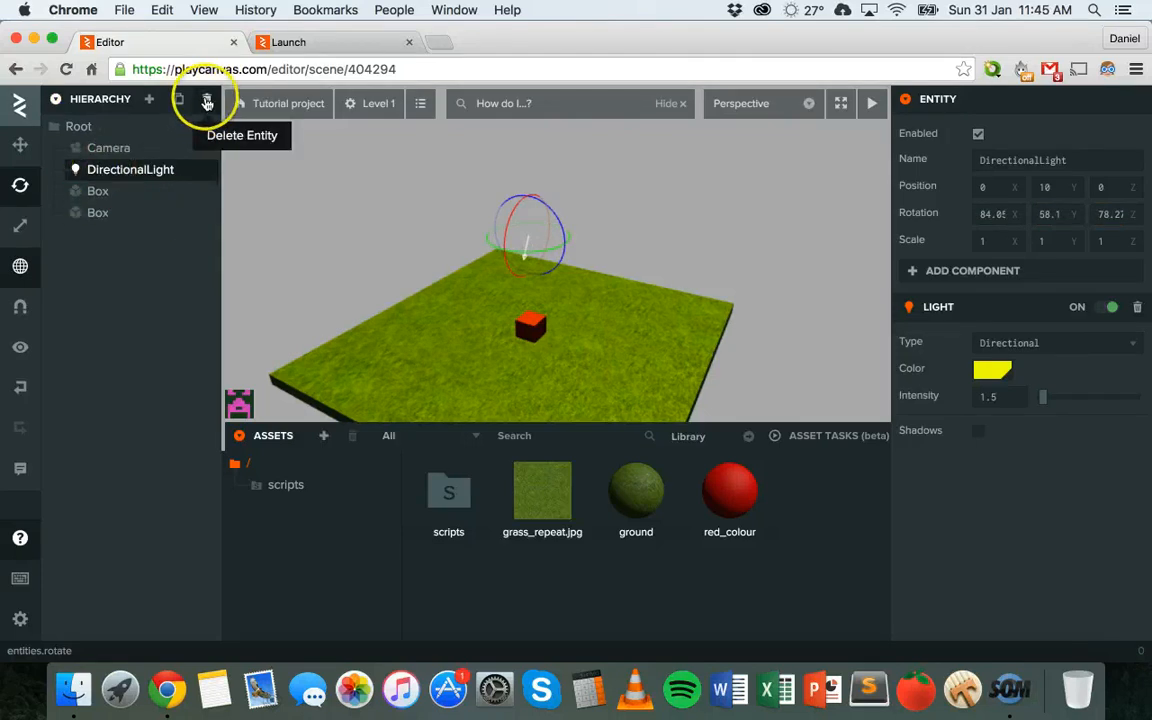
Step: Delete the DirectionalLight entity from the Hierarchy
{"action": "left_click", "coordinate": [207, 103]}
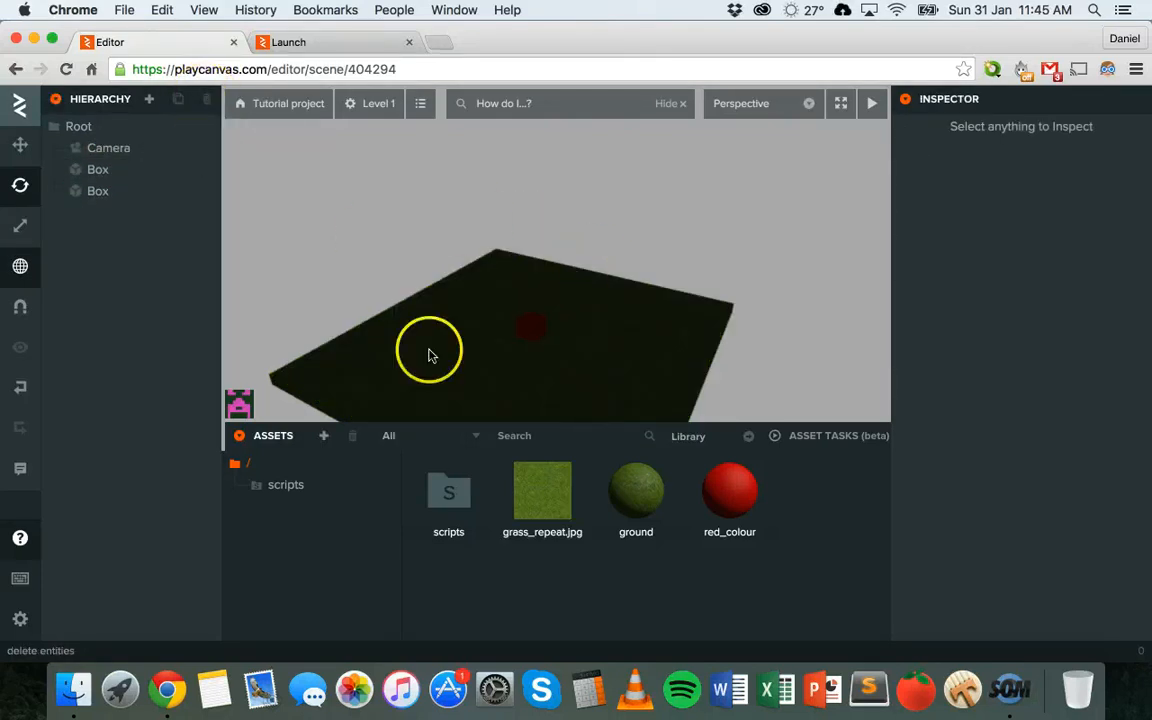
{"action": "mouse_move", "coordinate": [715, 225]}
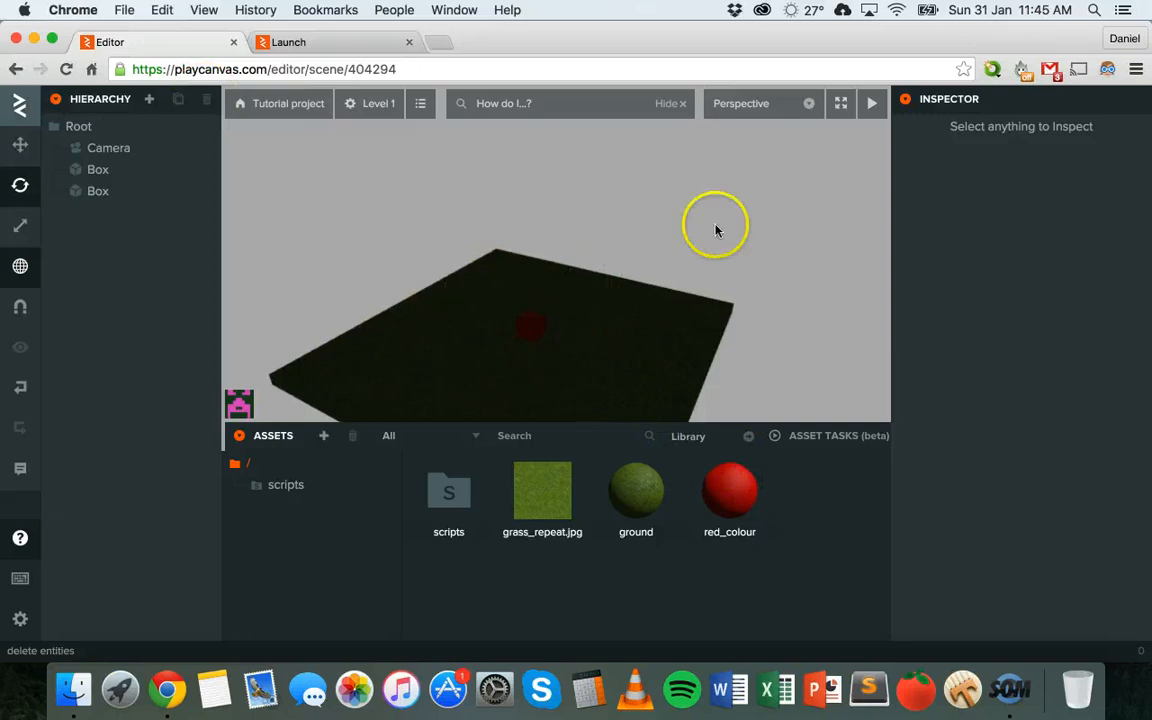
{"action": "mouse_move", "coordinate": [149, 99]}
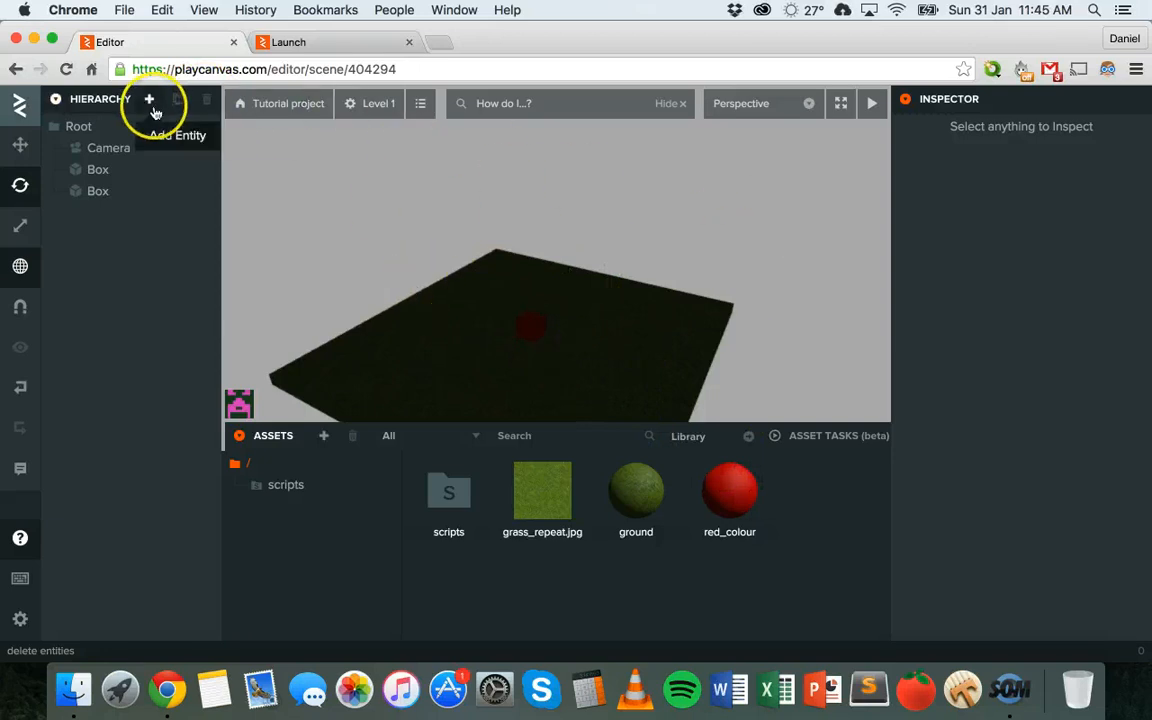
Step: Add a Point Light entity from the Add Entity menu
{"action": "left_click", "coordinate": [149, 99]}
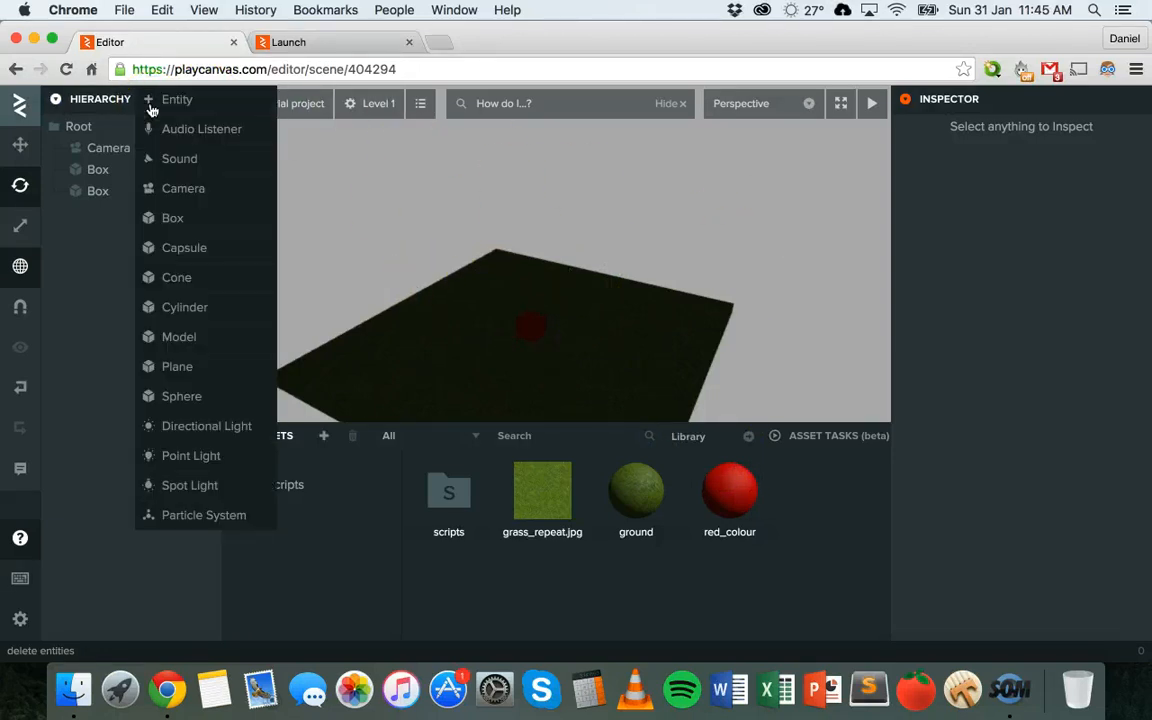
{"action": "mouse_move", "coordinate": [189, 485]}
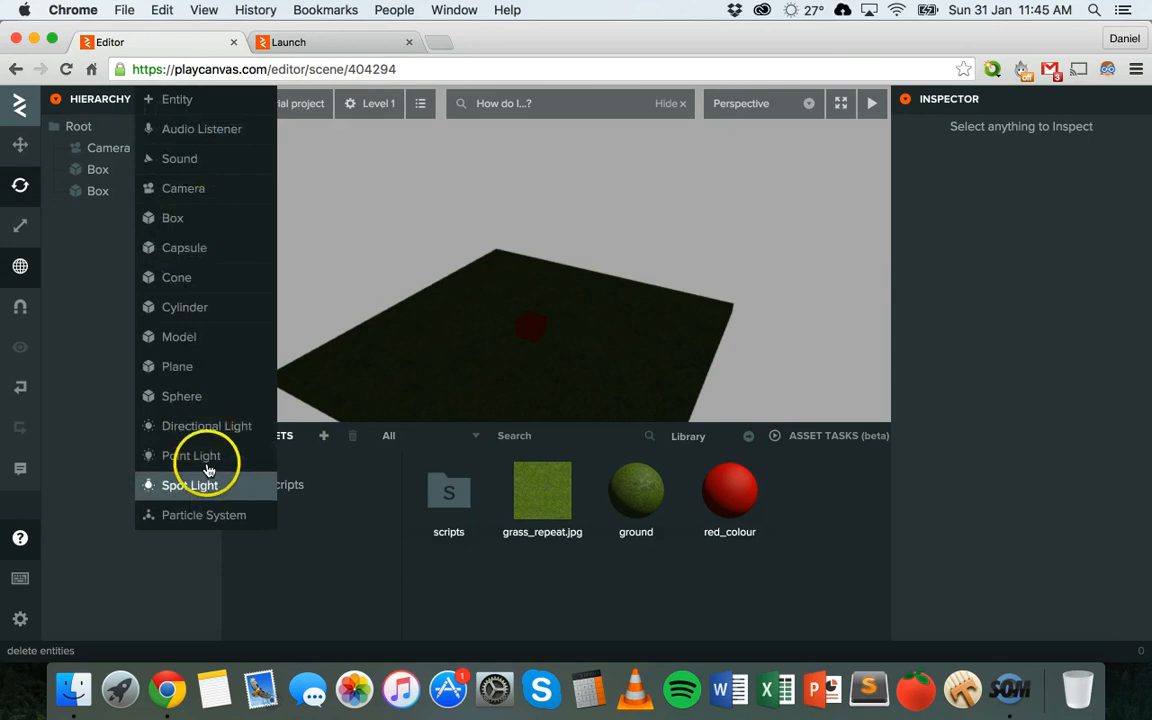
{"action": "mouse_move", "coordinate": [206, 426]}
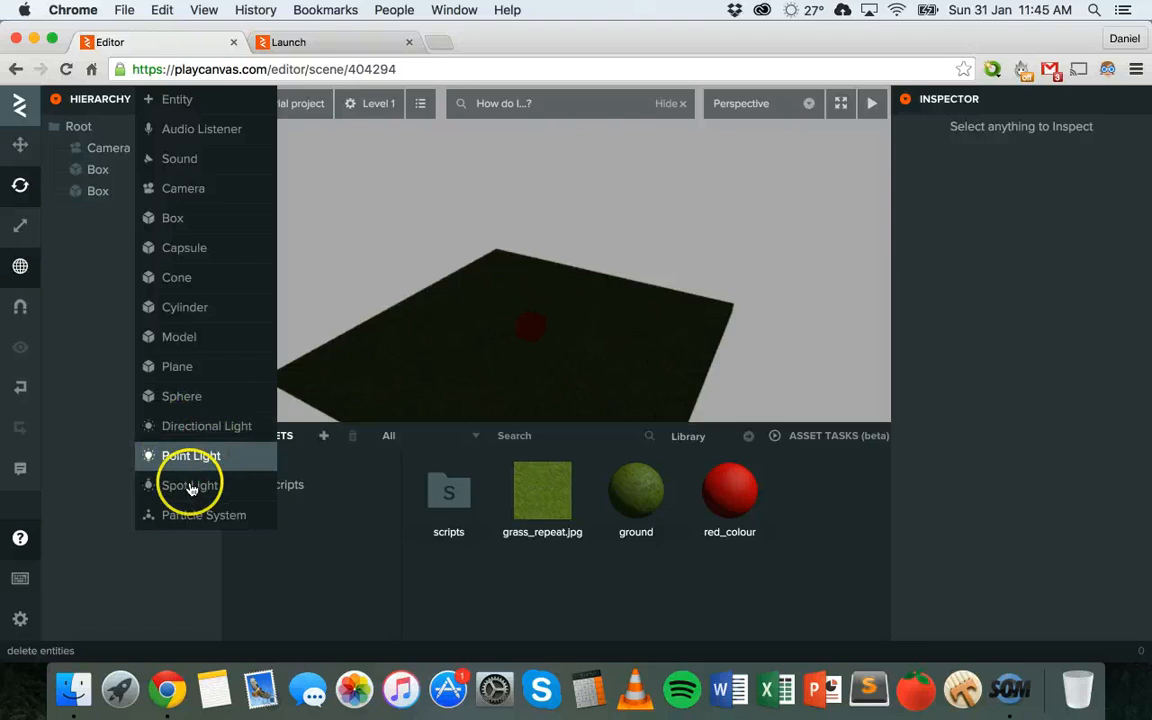
{"action": "mouse_move", "coordinate": [191, 455]}
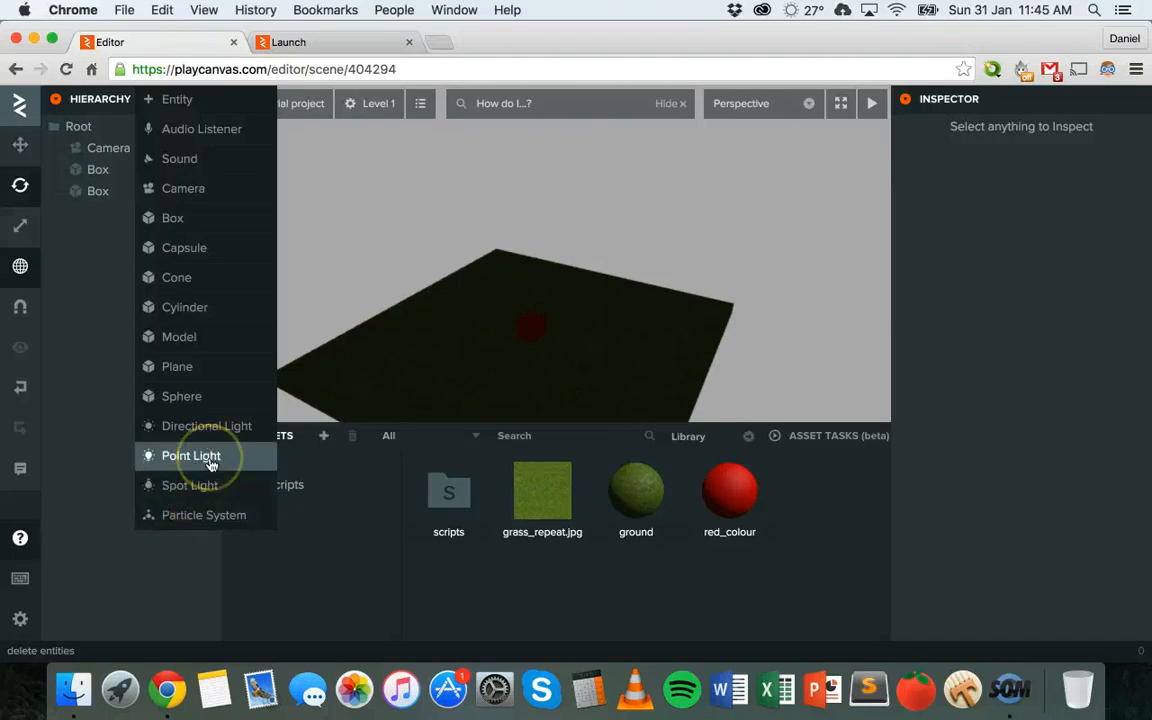
{"action": "left_click", "coordinate": [191, 455]}
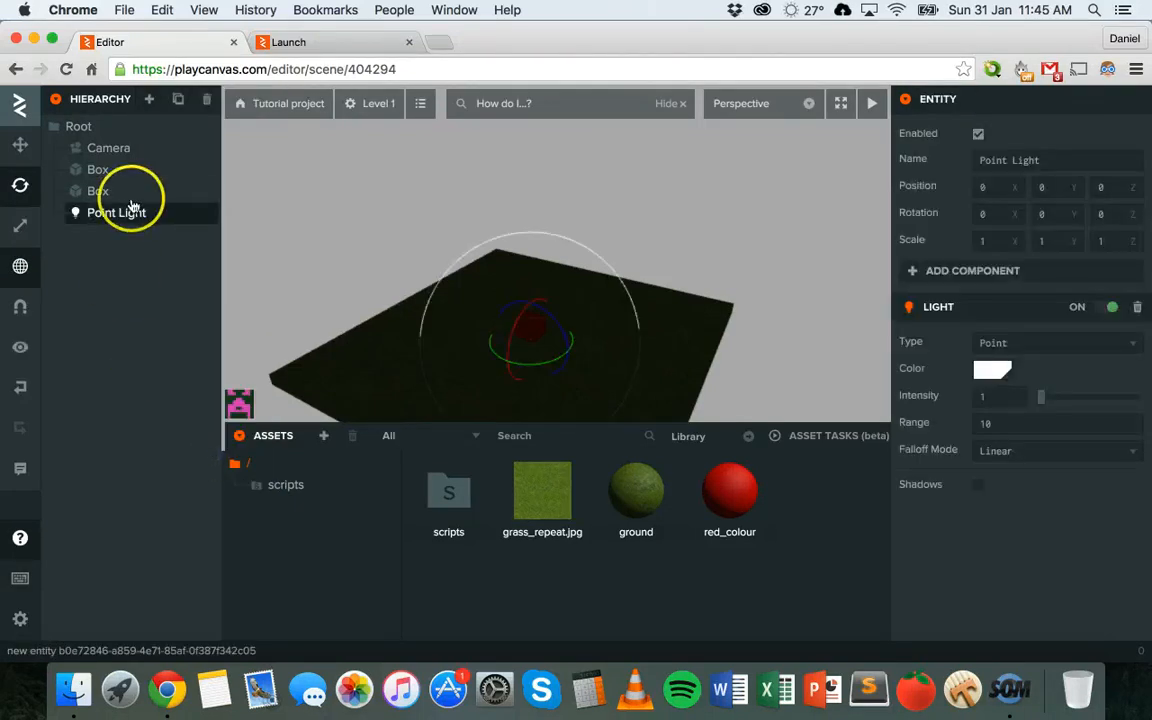
{"action": "mouse_move", "coordinate": [137, 256]}
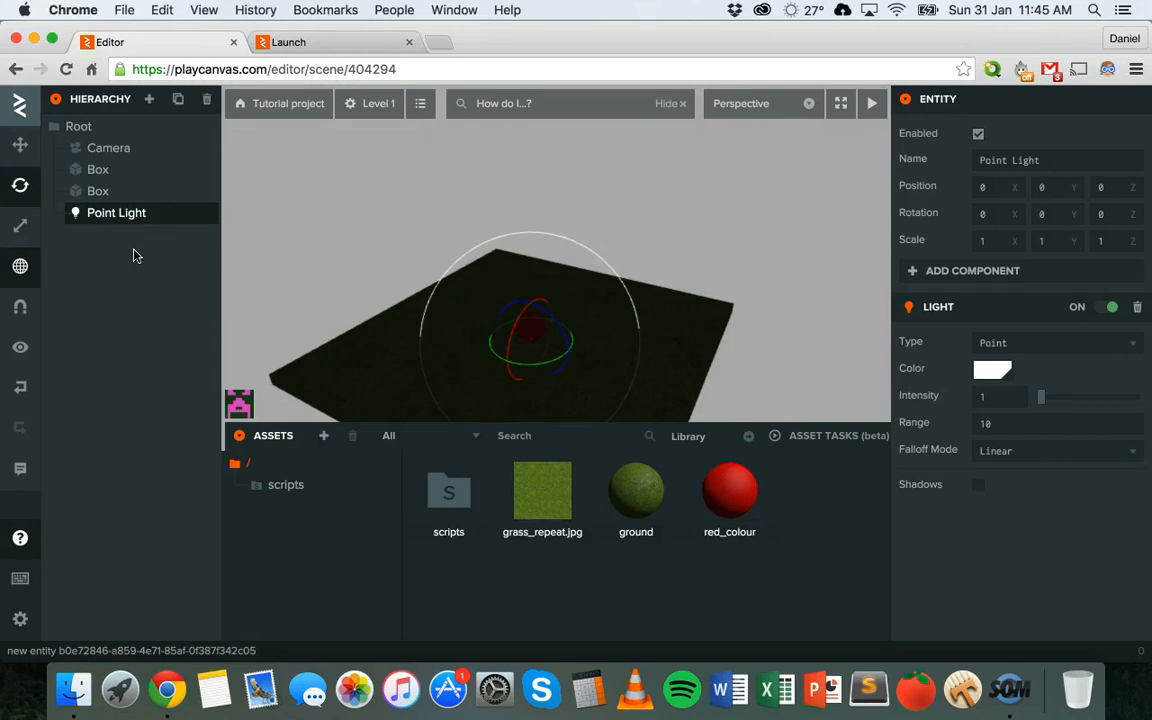
{"action": "mouse_move", "coordinate": [432, 224]}
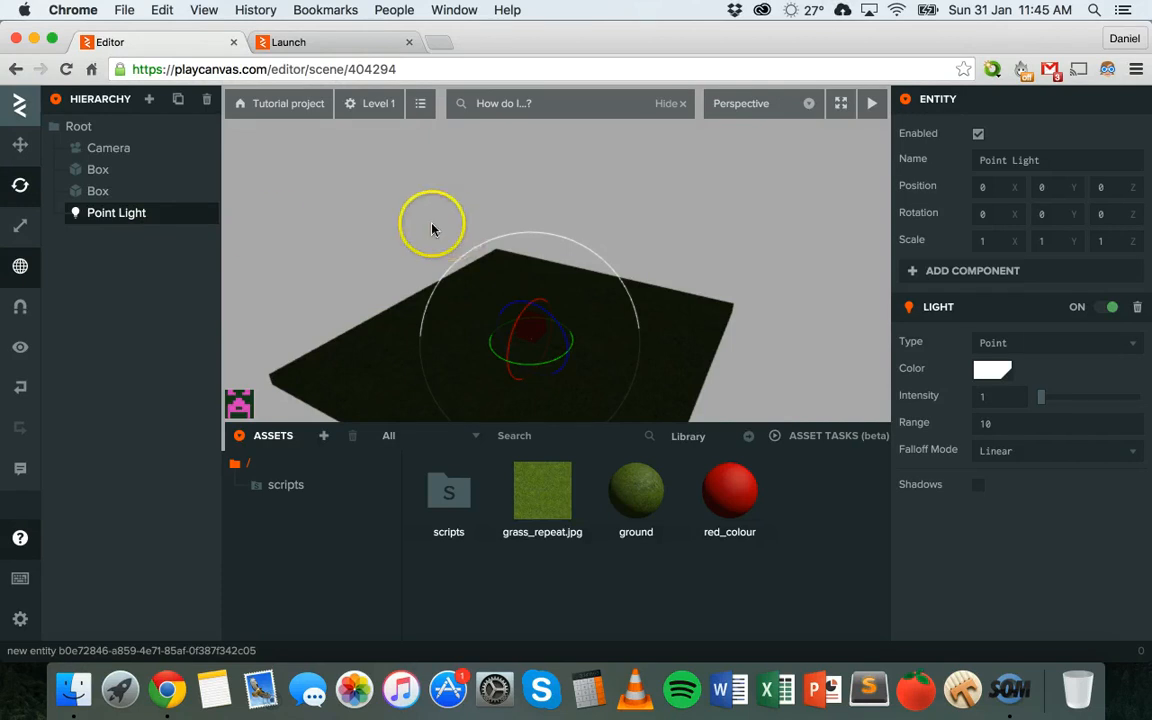
Step: Raise the point light above the red box, then lower it slightly
{"action": "left_click", "coordinate": [20, 146]}
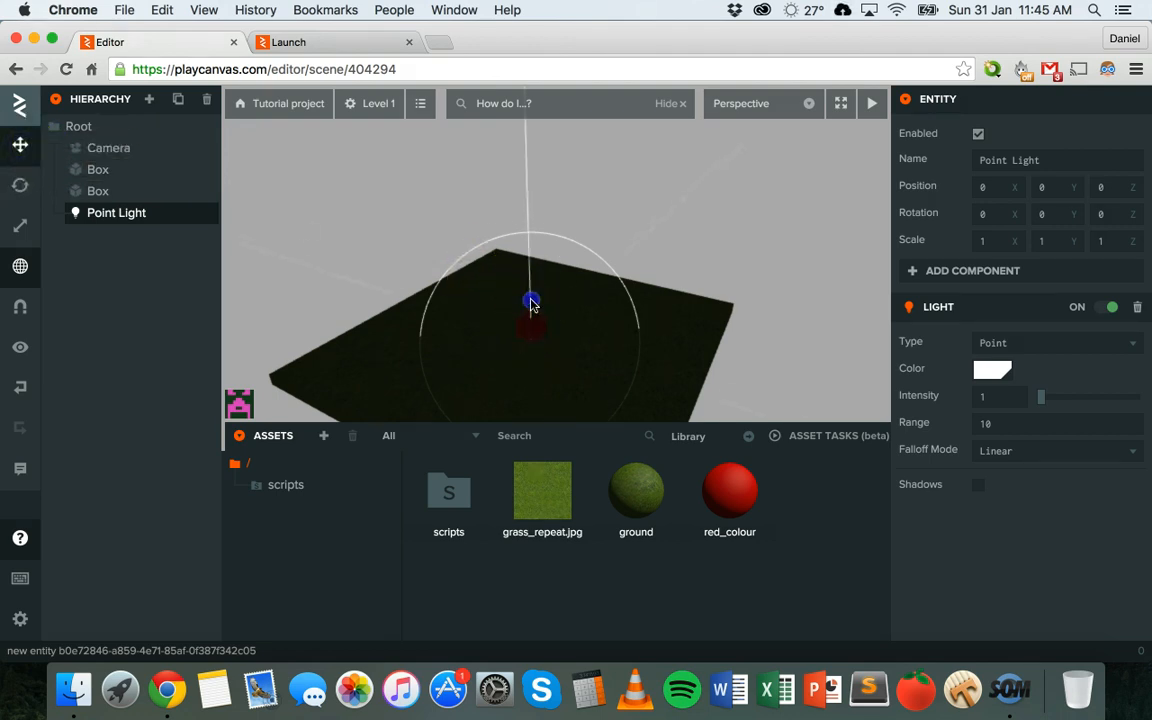
{"action": "left_click_drag", "start_coordinate": [530, 302], "coordinate": [538, 223]}
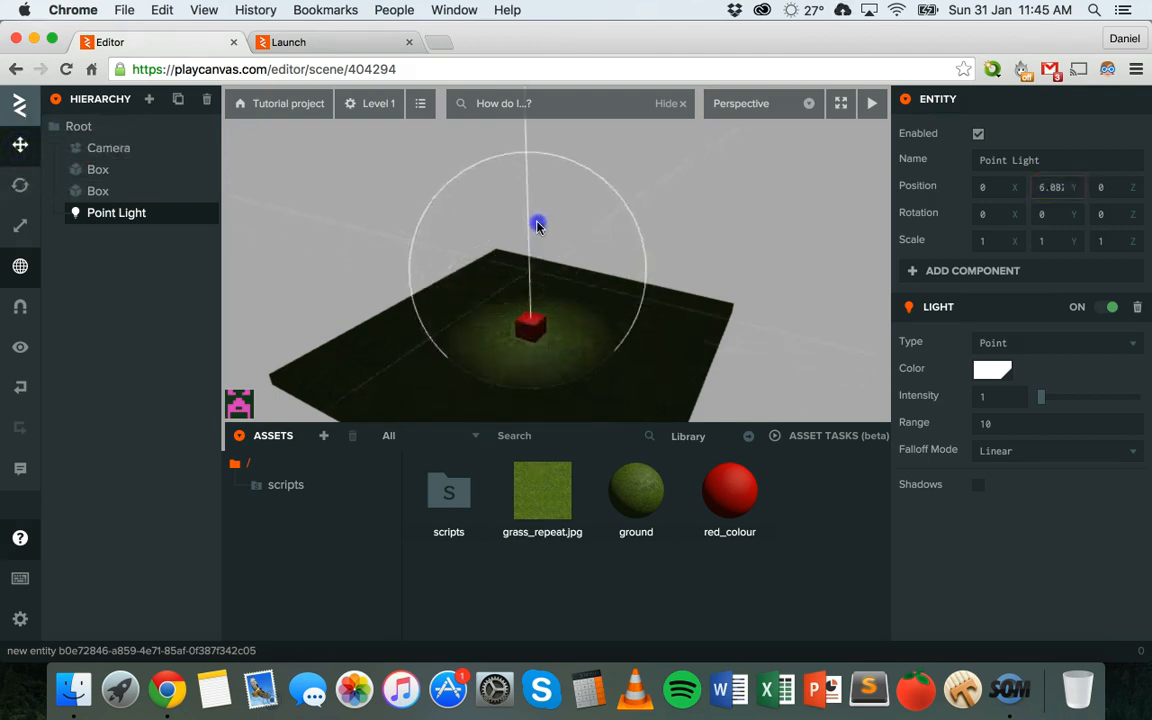
{"action": "left_click_drag", "start_coordinate": [538, 223], "coordinate": [545, 263]}
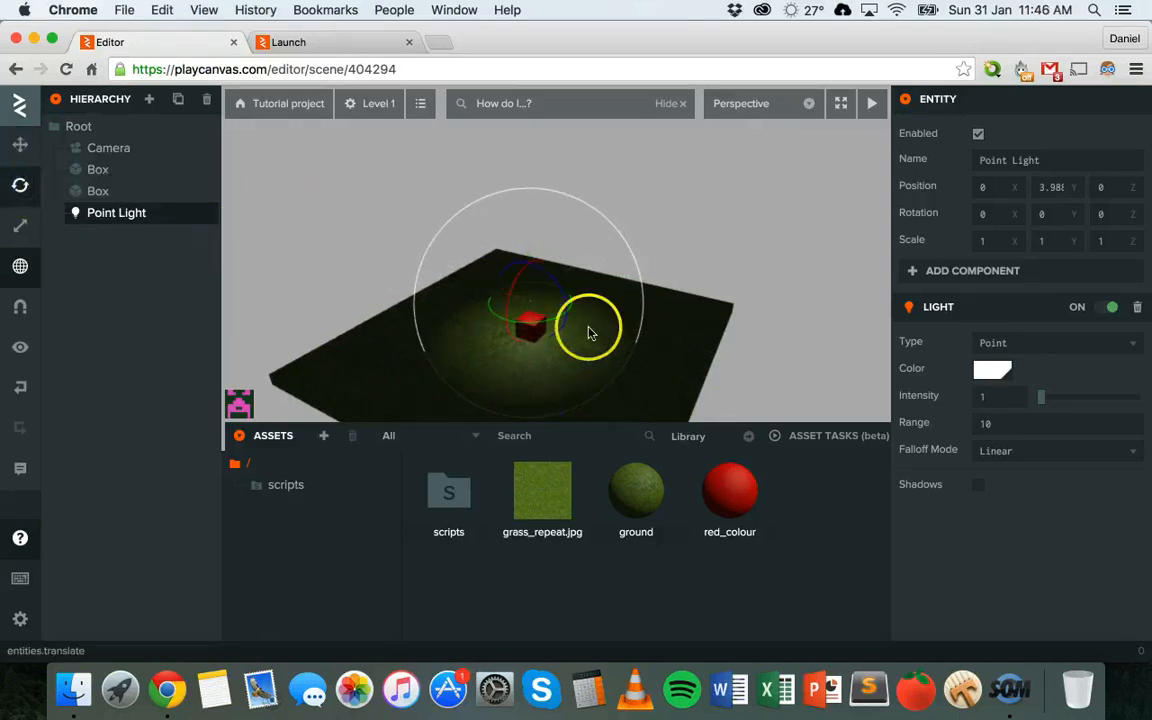
Step: Rotate the point light, then nudge it sideways over the ground
{"action": "left_click_drag", "start_coordinate": [590, 330], "coordinate": [565, 280]}
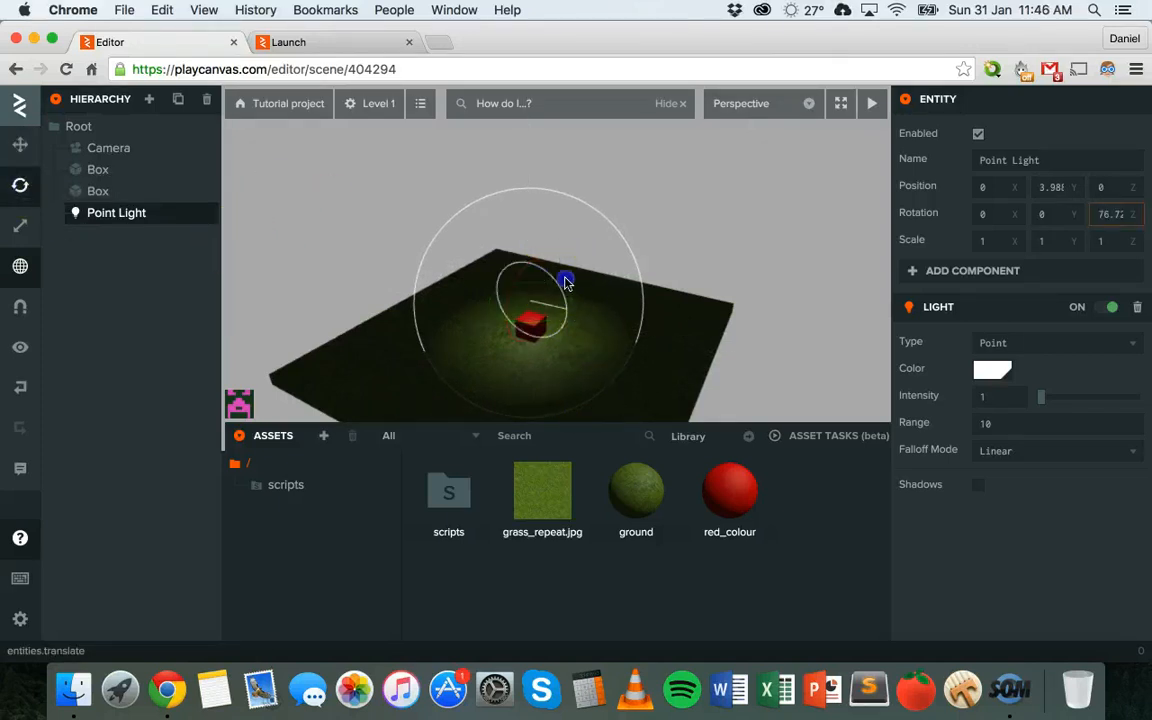
{"action": "left_click_drag", "start_coordinate": [565, 282], "coordinate": [550, 325]}
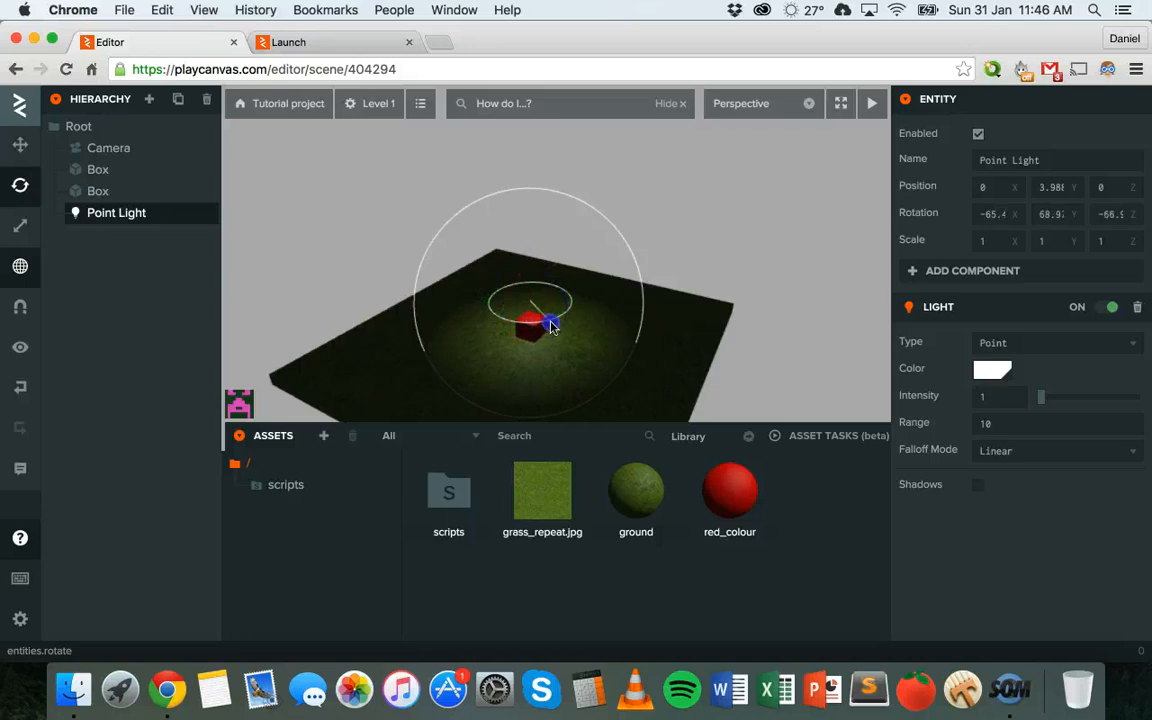
{"action": "left_click_drag", "start_coordinate": [550, 325], "coordinate": [515, 303]}
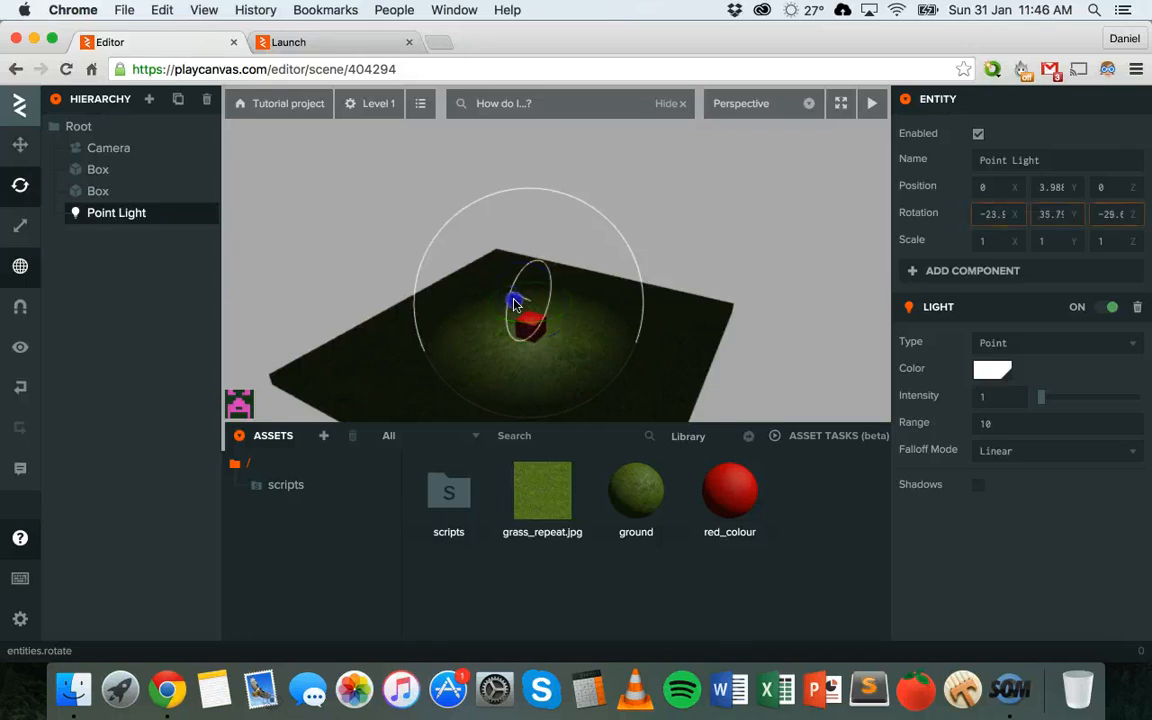
{"action": "left_click_drag", "start_coordinate": [515, 305], "coordinate": [540, 280]}
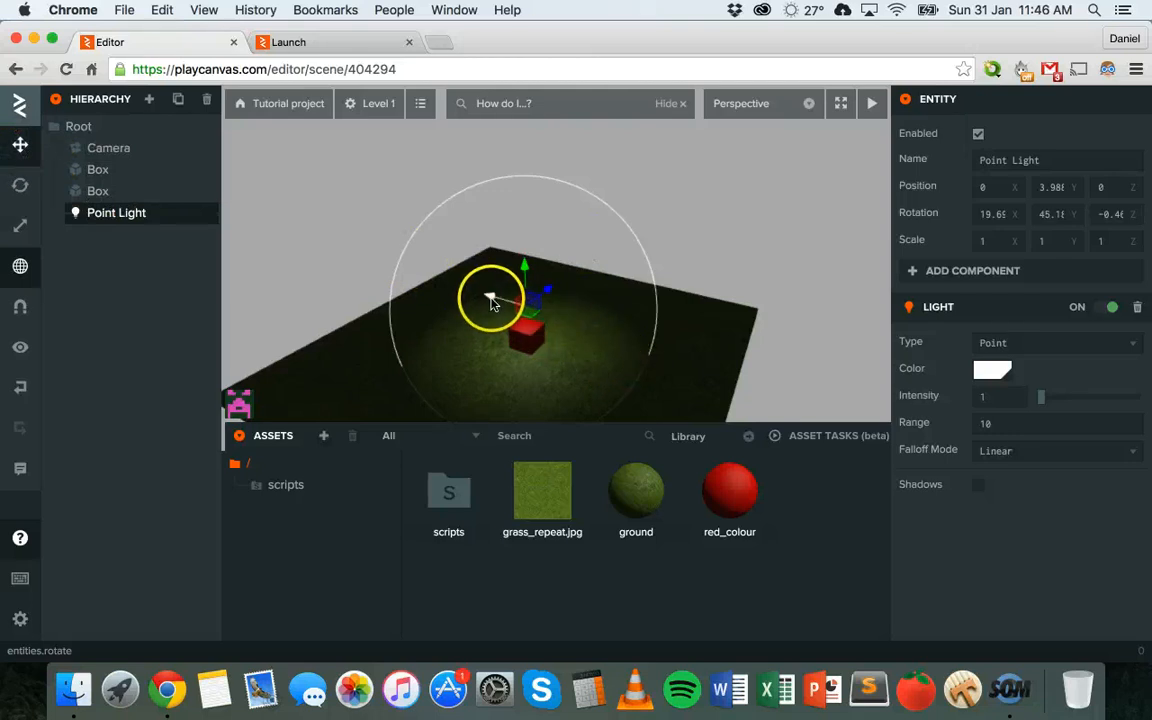
{"action": "left_click_drag", "start_coordinate": [490, 300], "coordinate": [478, 306]}
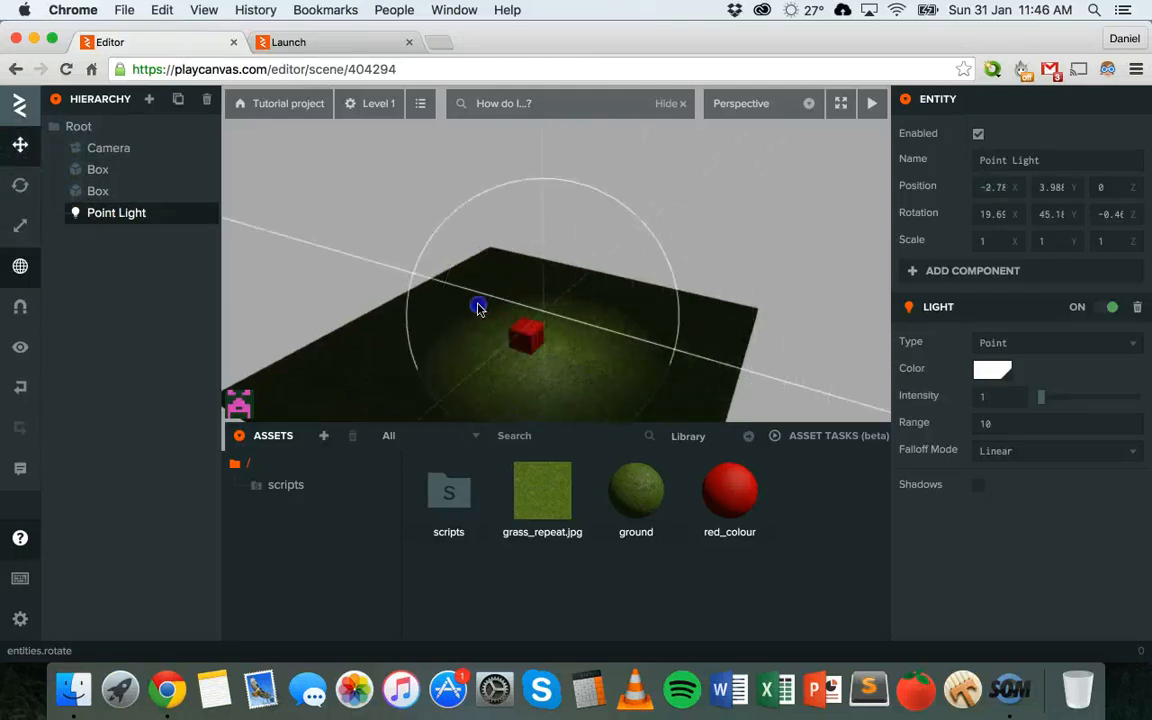
{"action": "left_click_drag", "start_coordinate": [478, 305], "coordinate": [483, 312]}
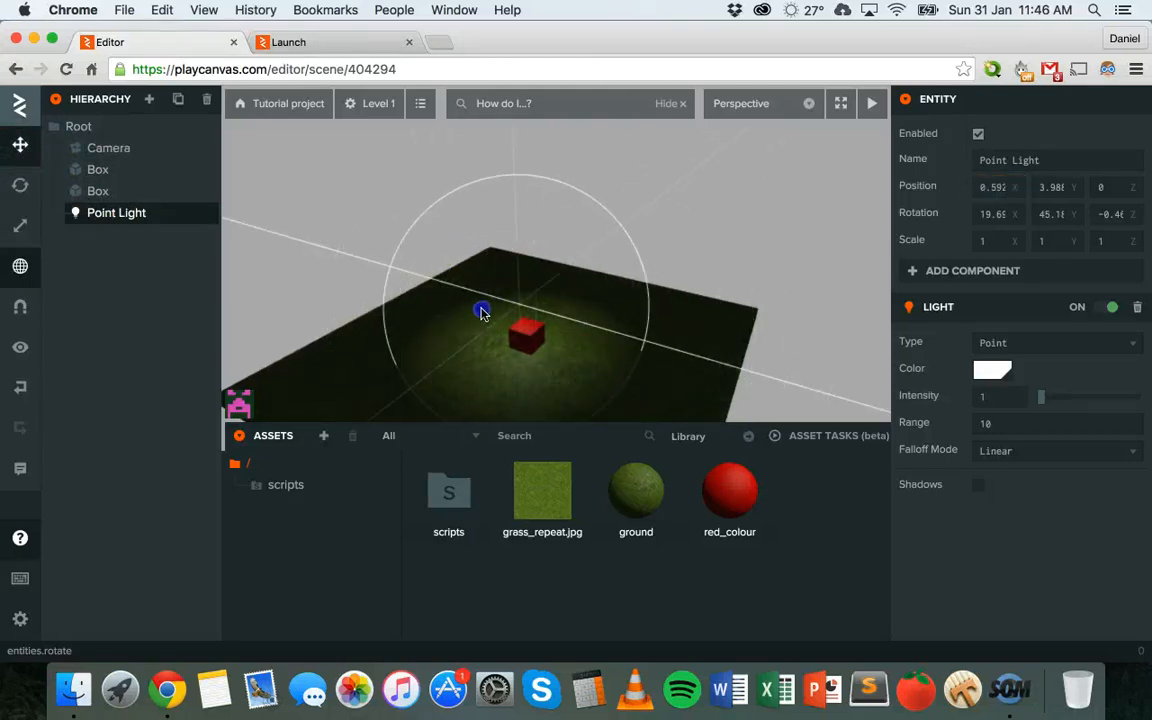
Step: Make the point light red at intensity 5.67 and try range 20
{"action": "left_click", "coordinate": [20, 144]}
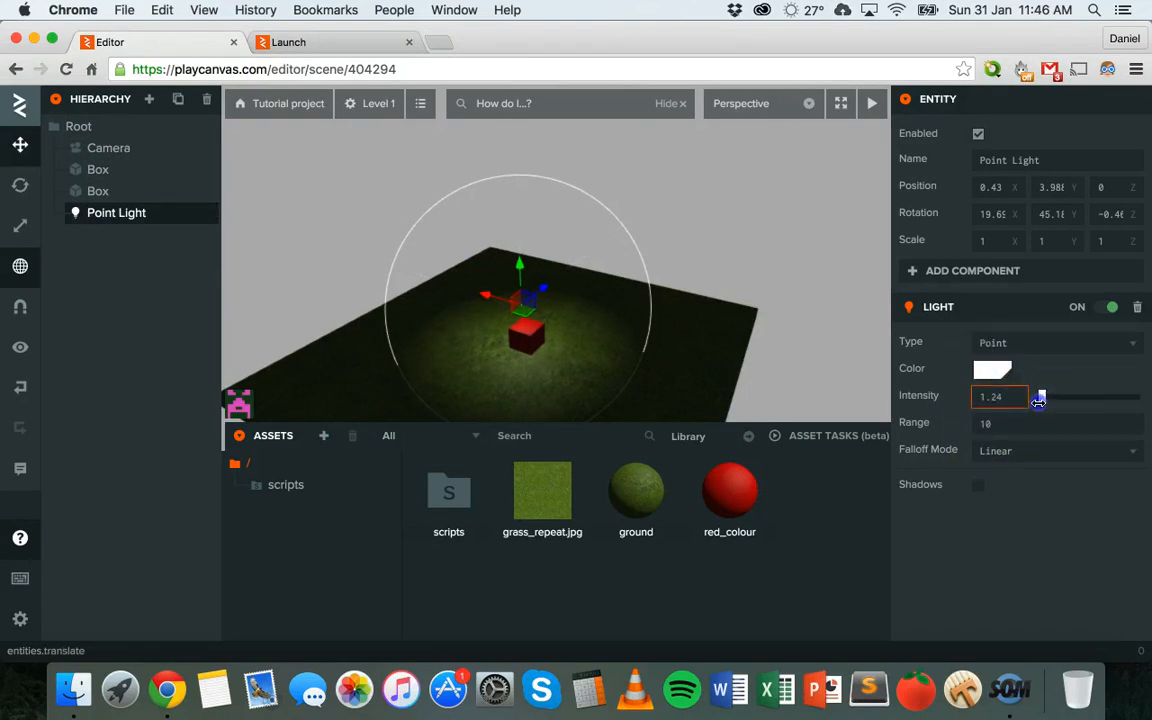
{"action": "left_click_drag", "start_coordinate": [1038, 397], "coordinate": [1055, 397]}
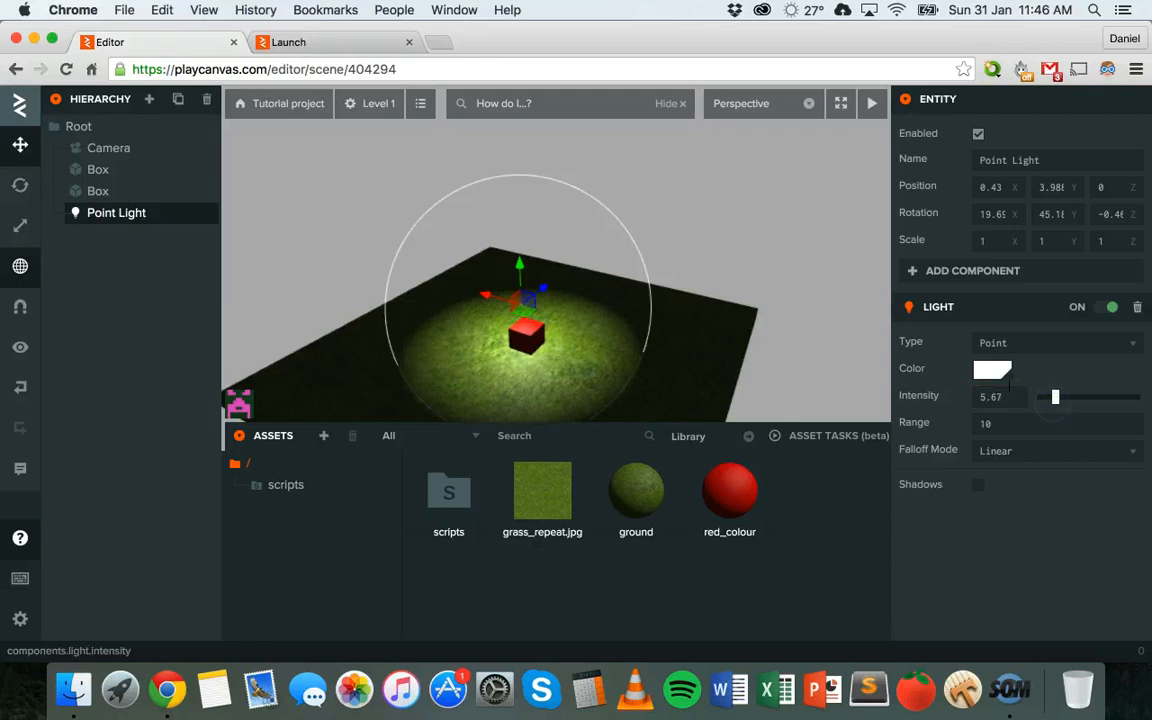
{"action": "left_click", "coordinate": [992, 369]}
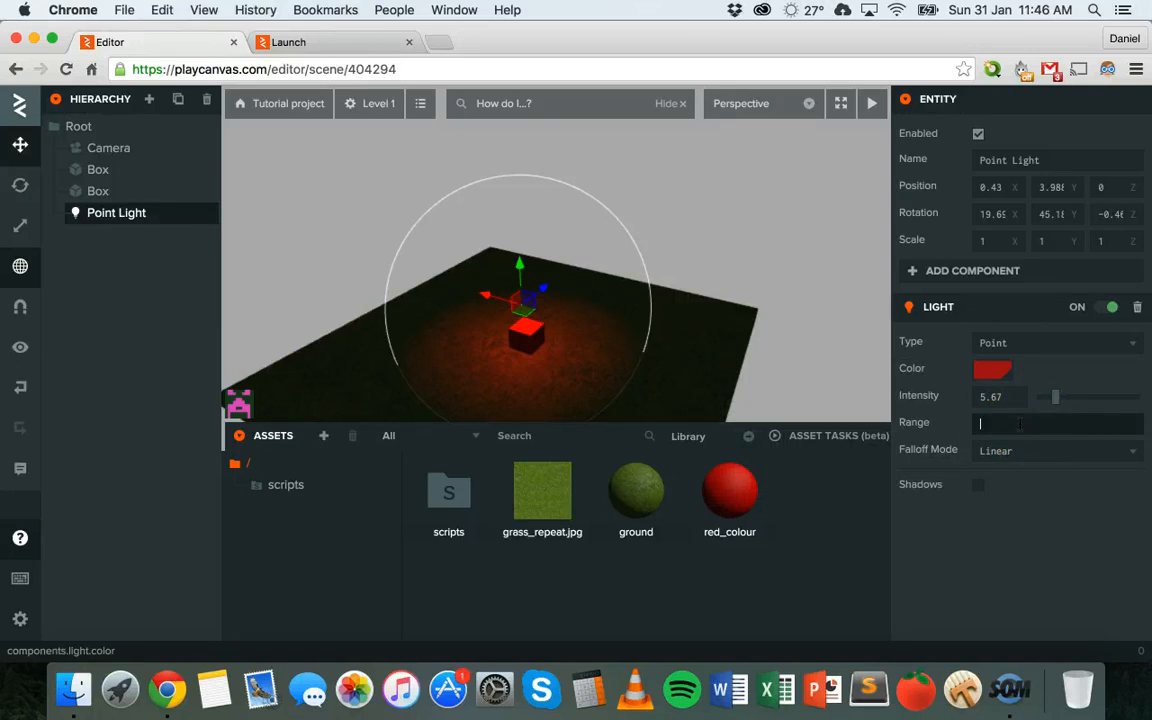
{"action": "type", "text": "20"}
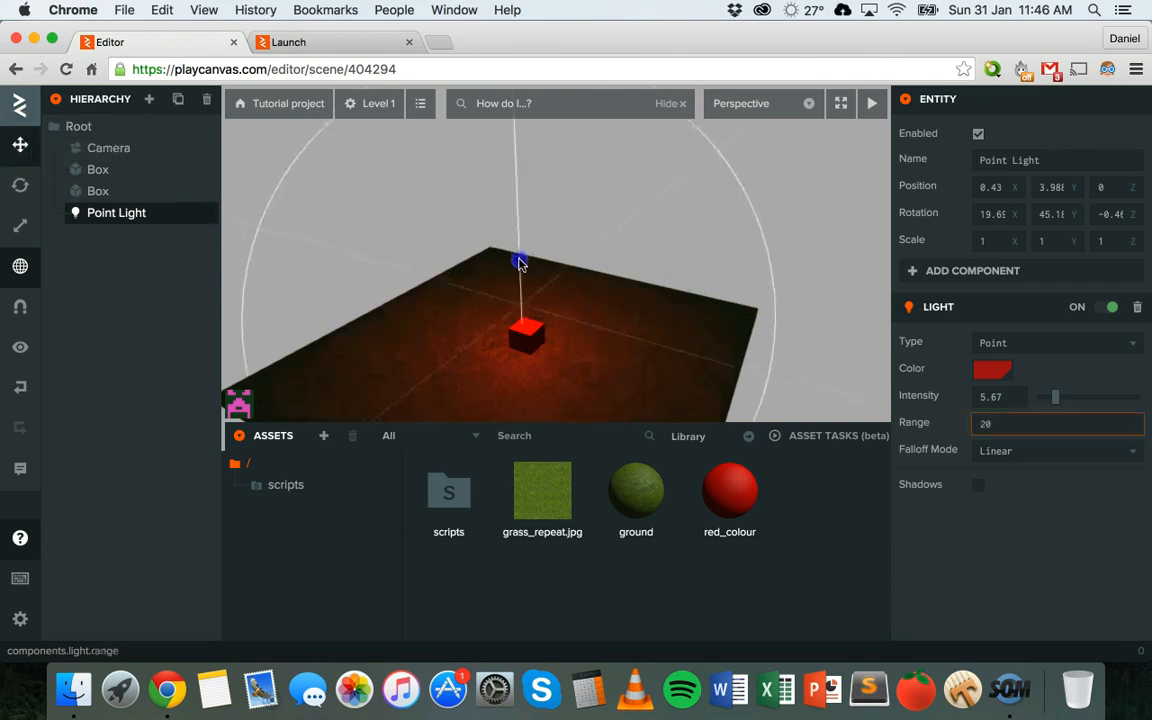
Step: Reposition the point light just above the box and set its range to 10
{"action": "left_click_drag", "start_coordinate": [520, 262], "coordinate": [545, 265]}
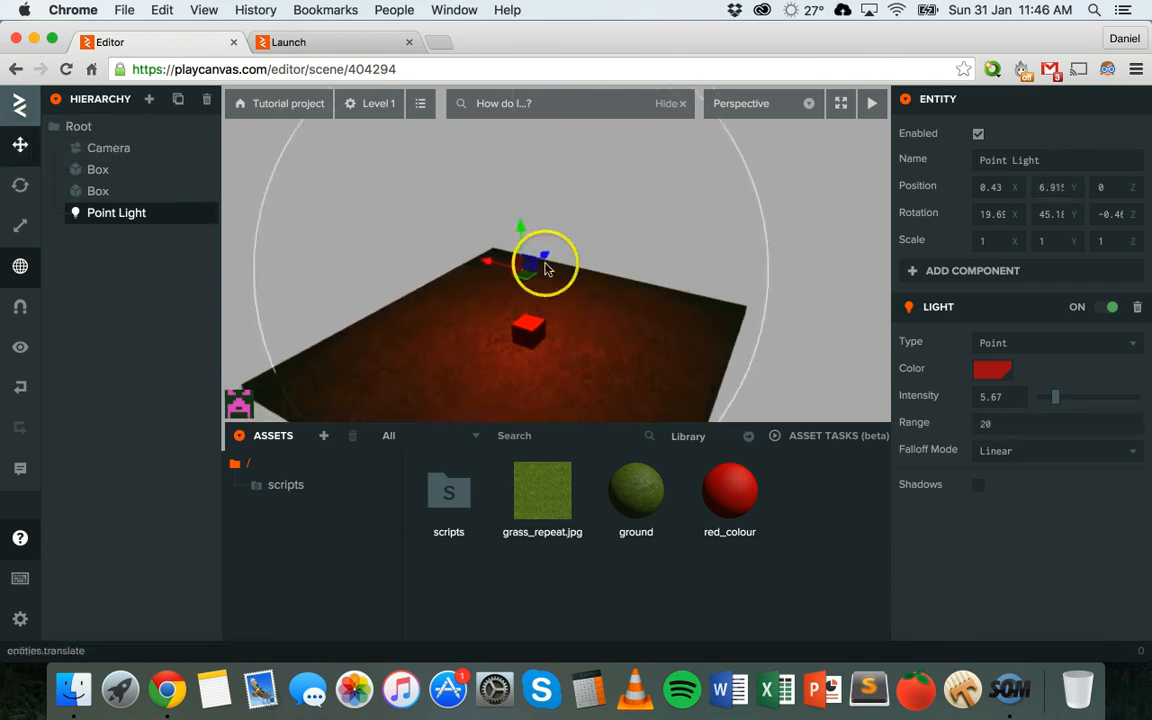
{"action": "left_click_drag", "start_coordinate": [545, 265], "coordinate": [543, 135]}
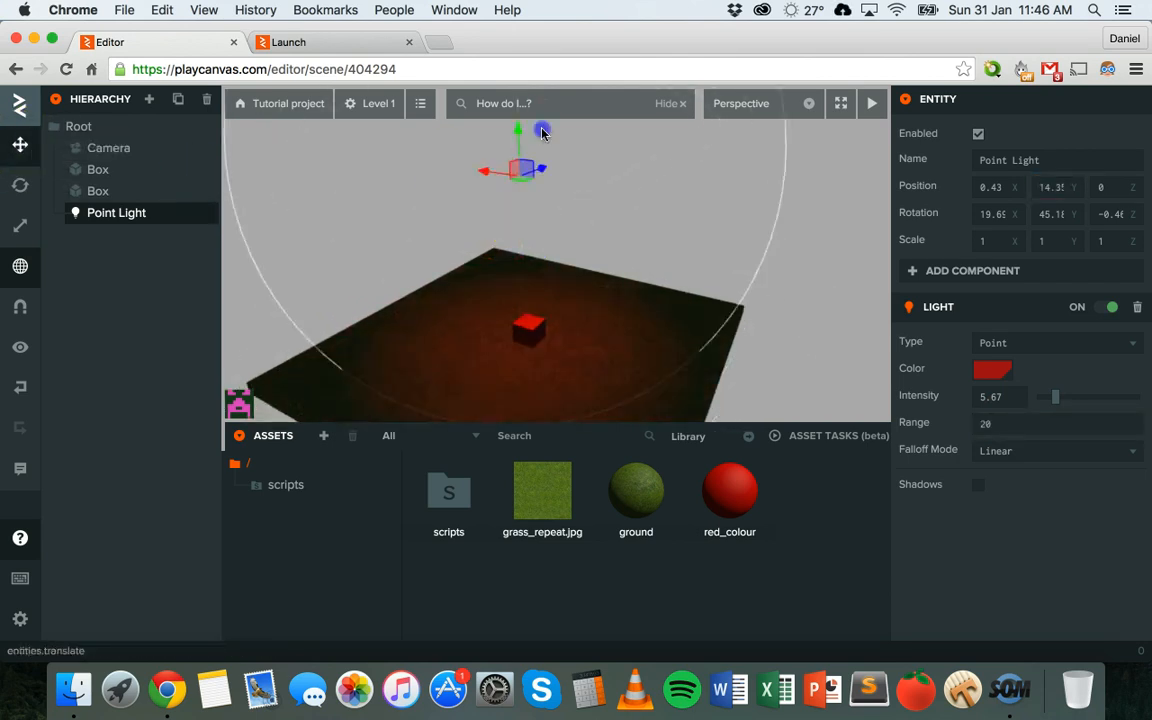
{"action": "left_click_drag", "start_coordinate": [543, 131], "coordinate": [518, 217]}
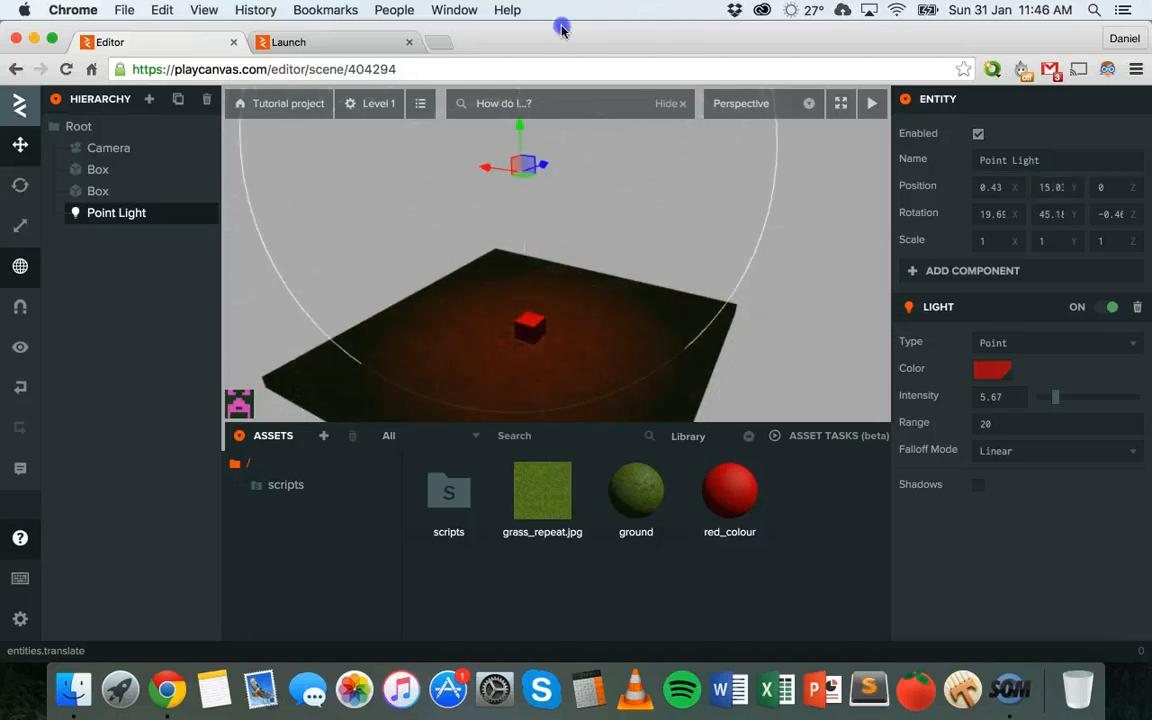
{"action": "left_click_drag", "start_coordinate": [525, 165], "coordinate": [528, 130]}
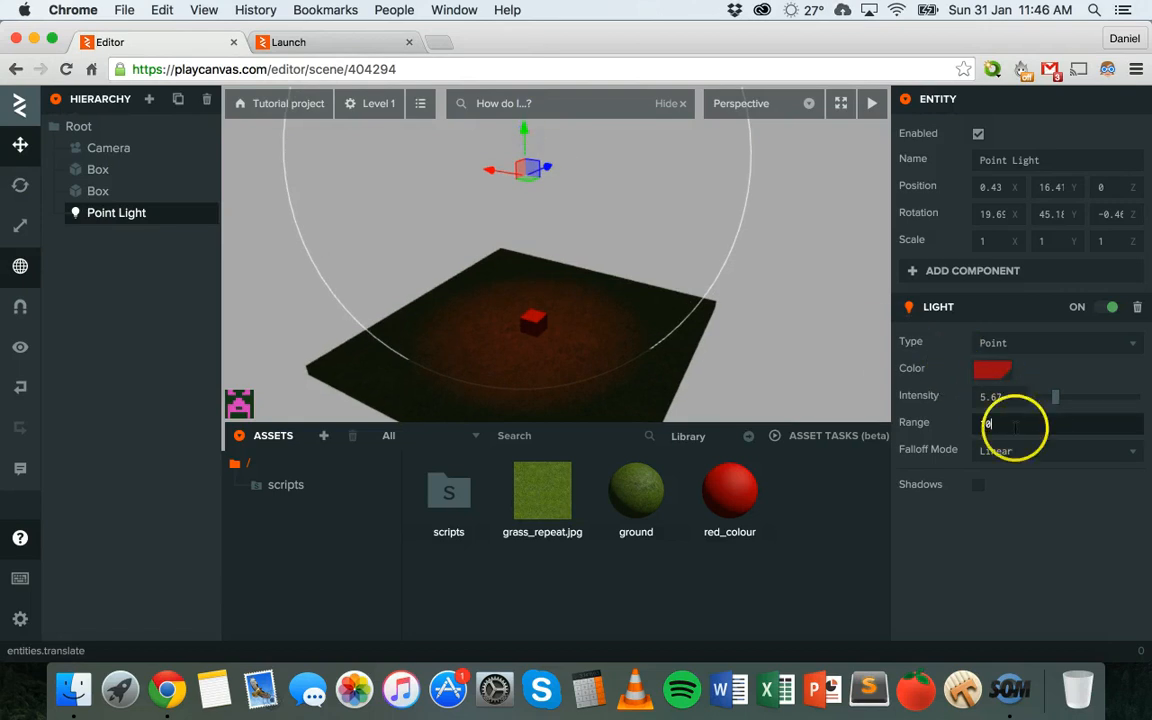
{"action": "type", "text": "10"}
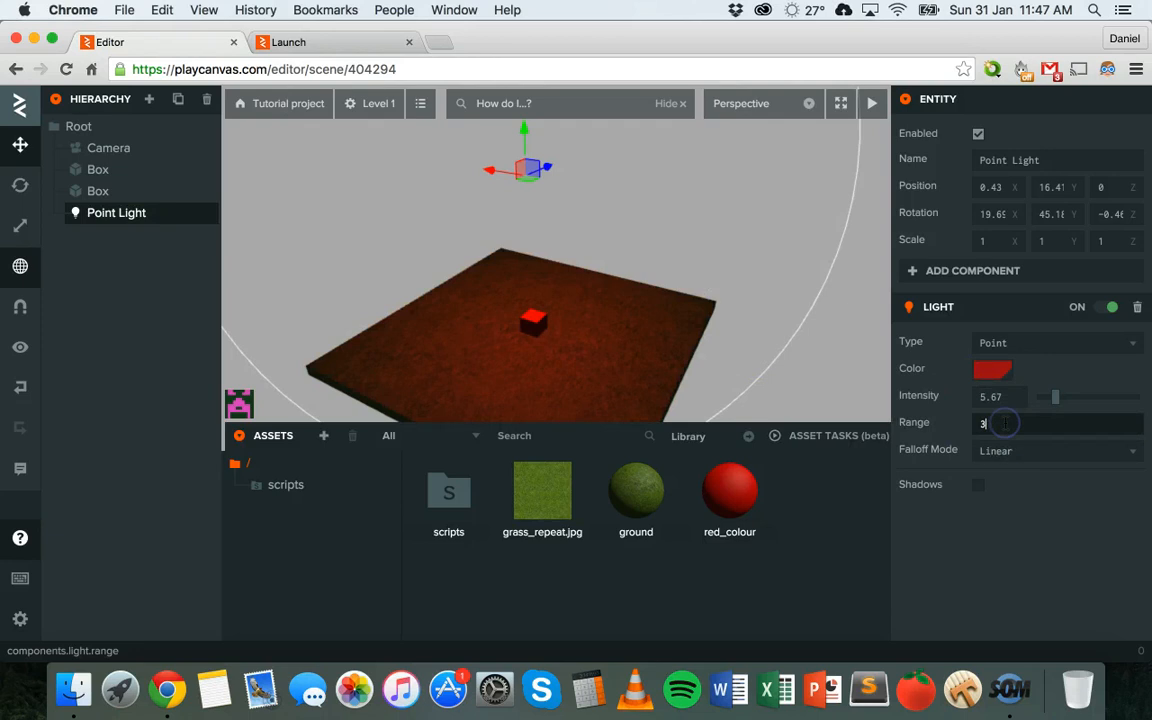
{"action": "type", "text": "10"}
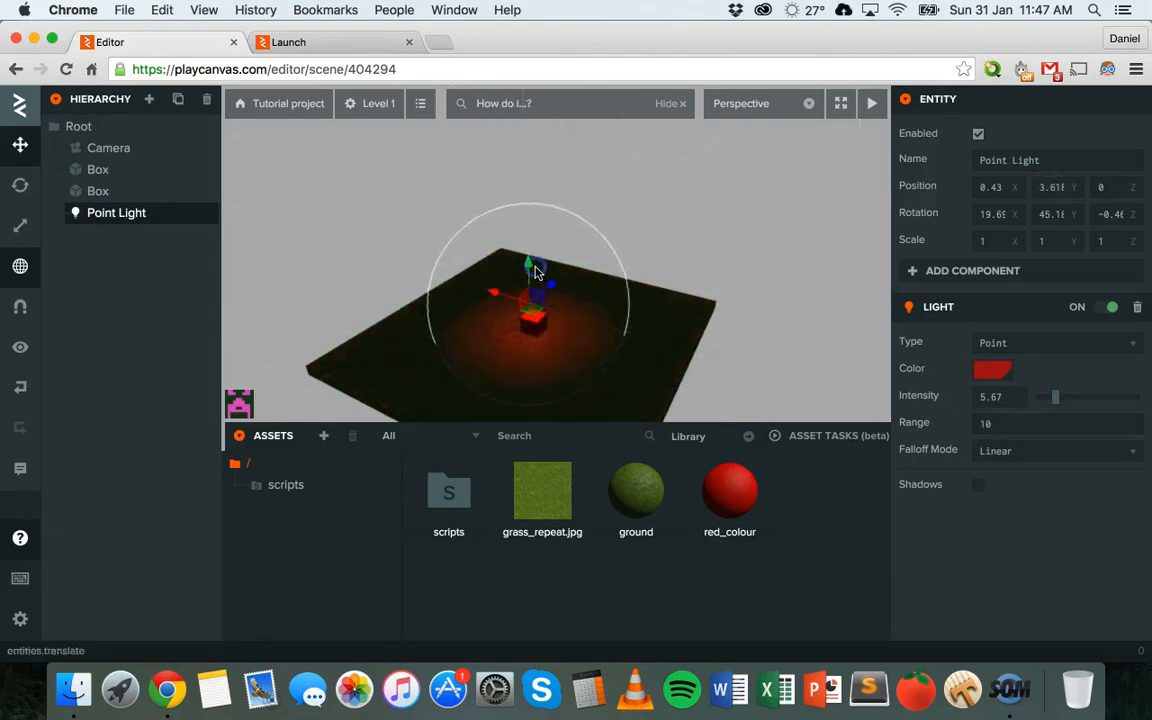
Step: Check the red glow in the launched preview, then set the point light's range to 30
{"action": "left_click", "coordinate": [300, 42]}
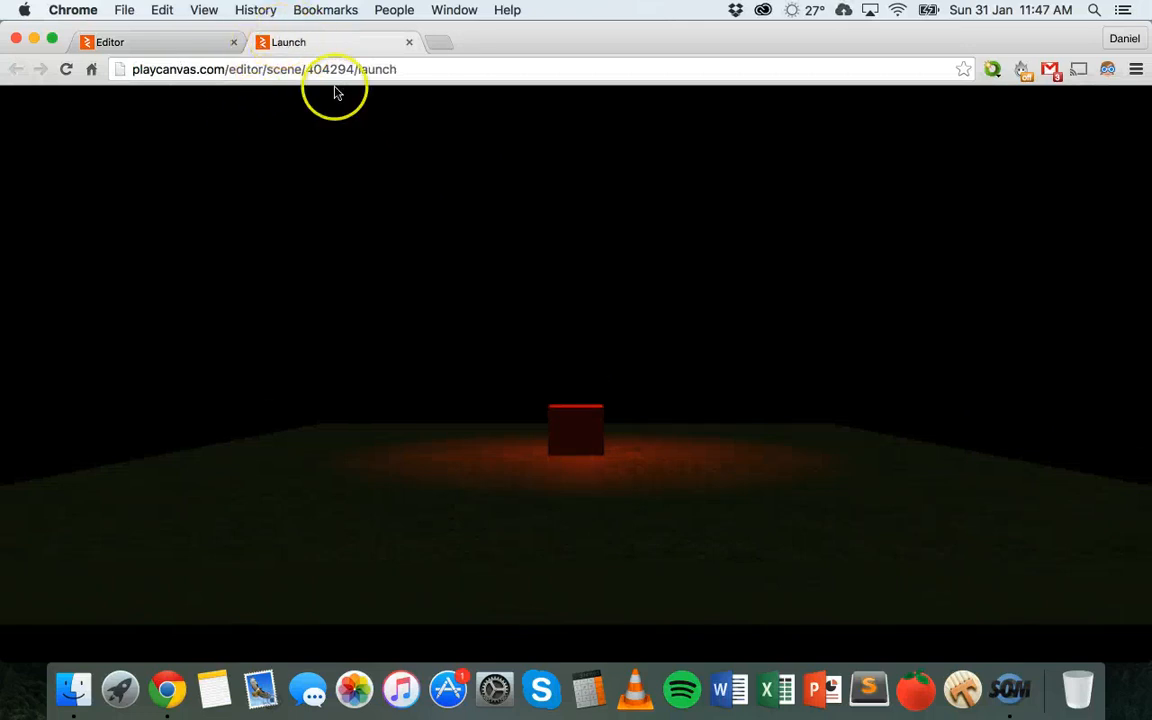
{"action": "mouse_move", "coordinate": [768, 497]}
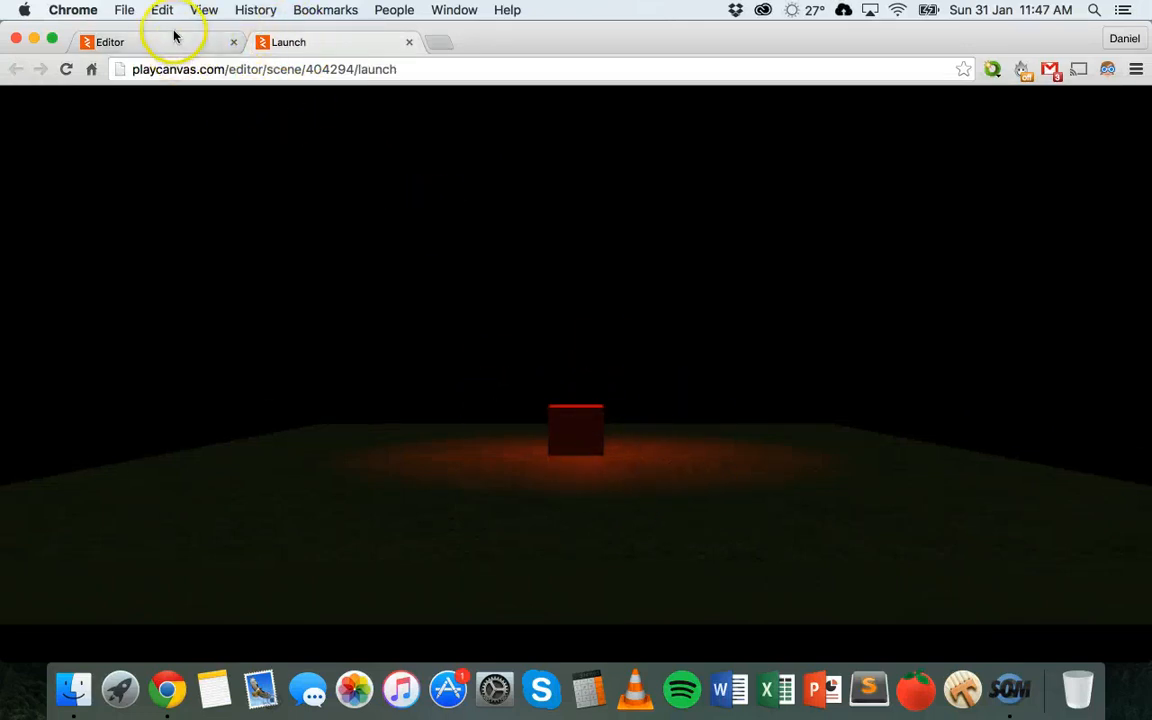
{"action": "left_click", "coordinate": [110, 42]}
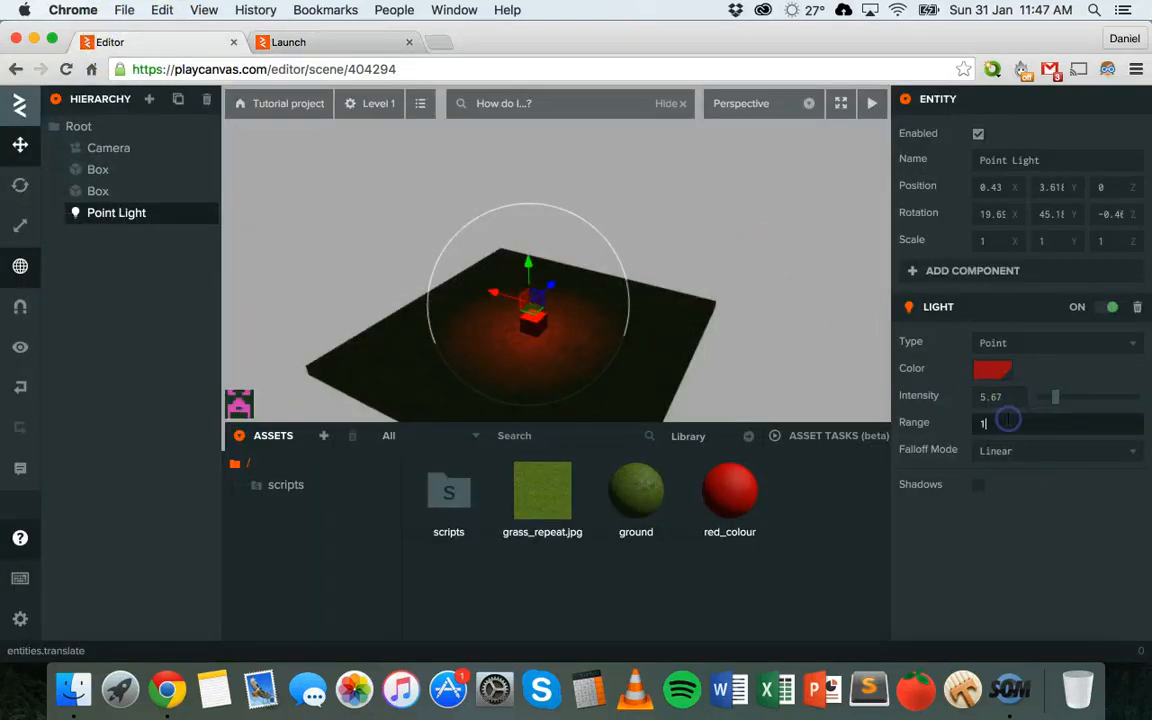
{"action": "type", "text": "38"}
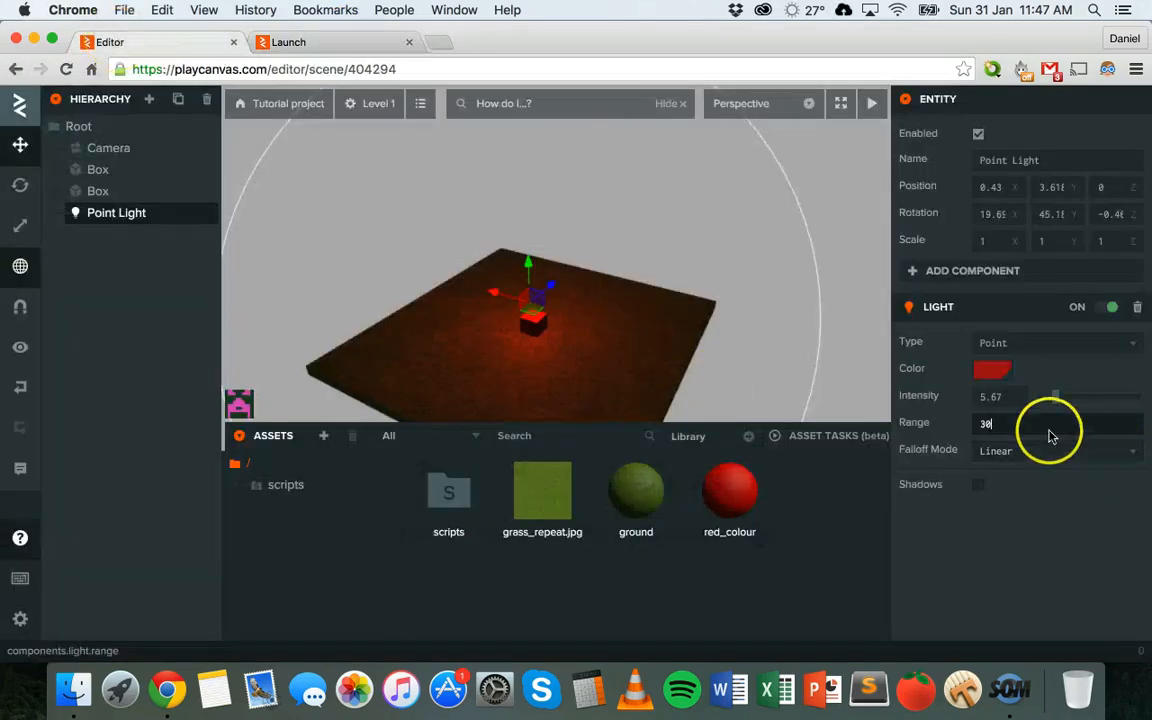
{"action": "mouse_move", "coordinate": [888, 518]}
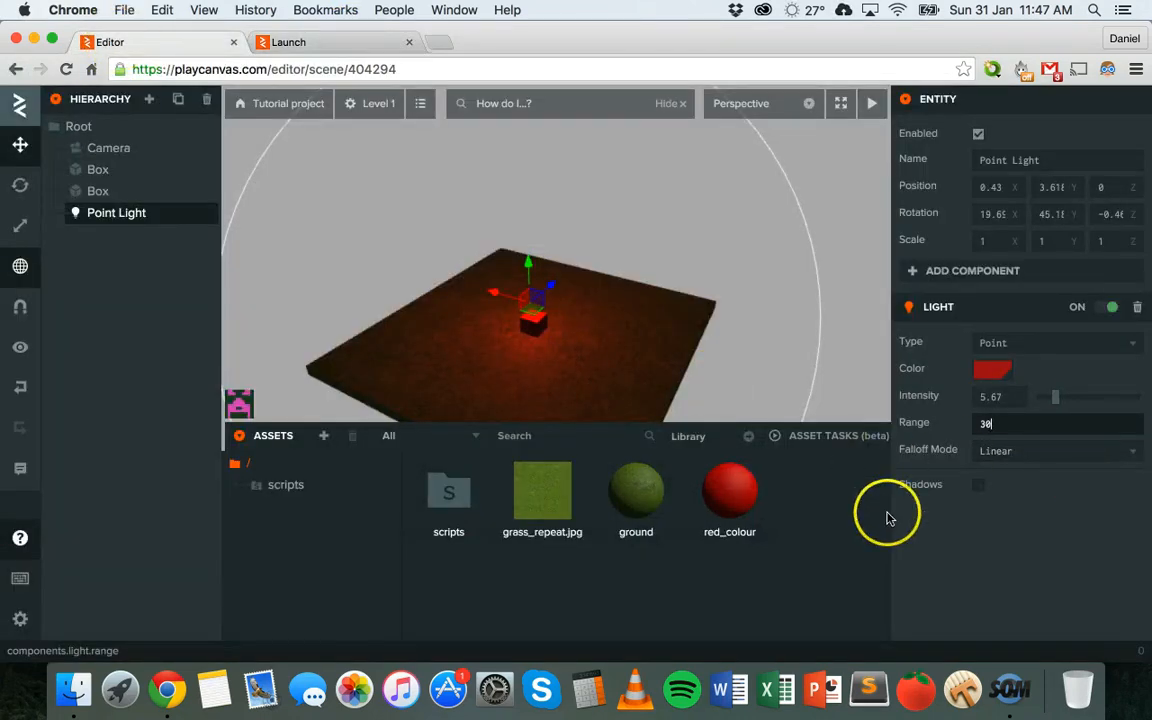
{"action": "mouse_move", "coordinate": [960, 490]}
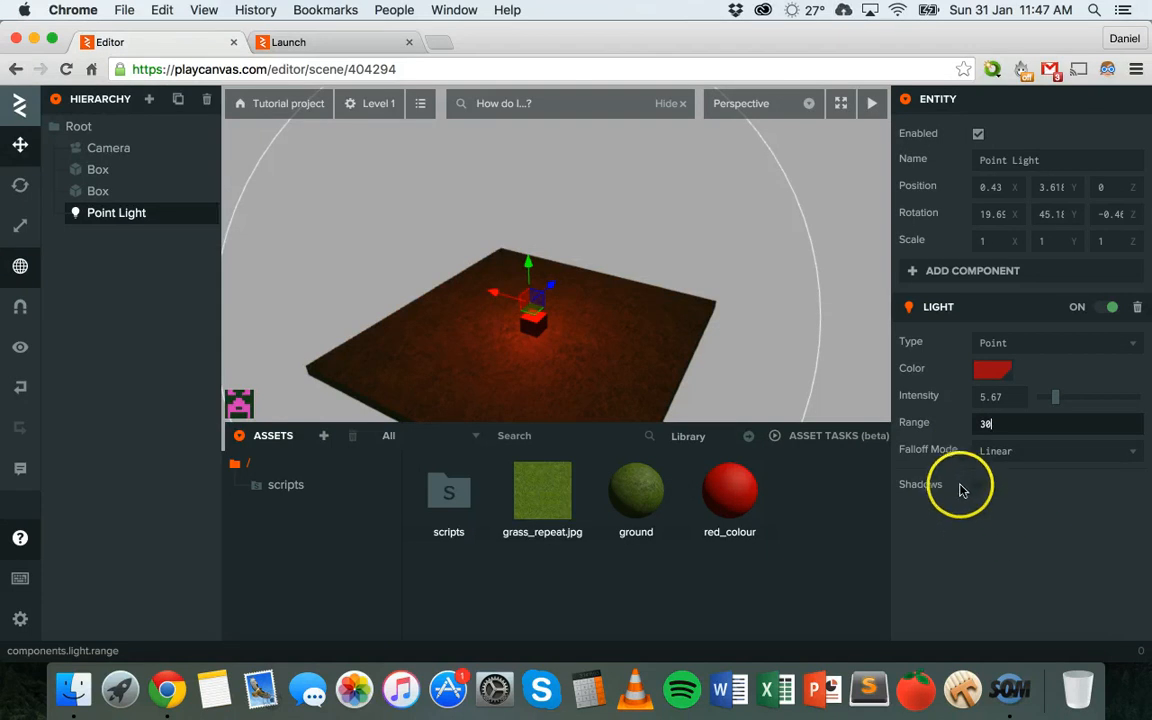
{"action": "mouse_move", "coordinate": [970, 547]}
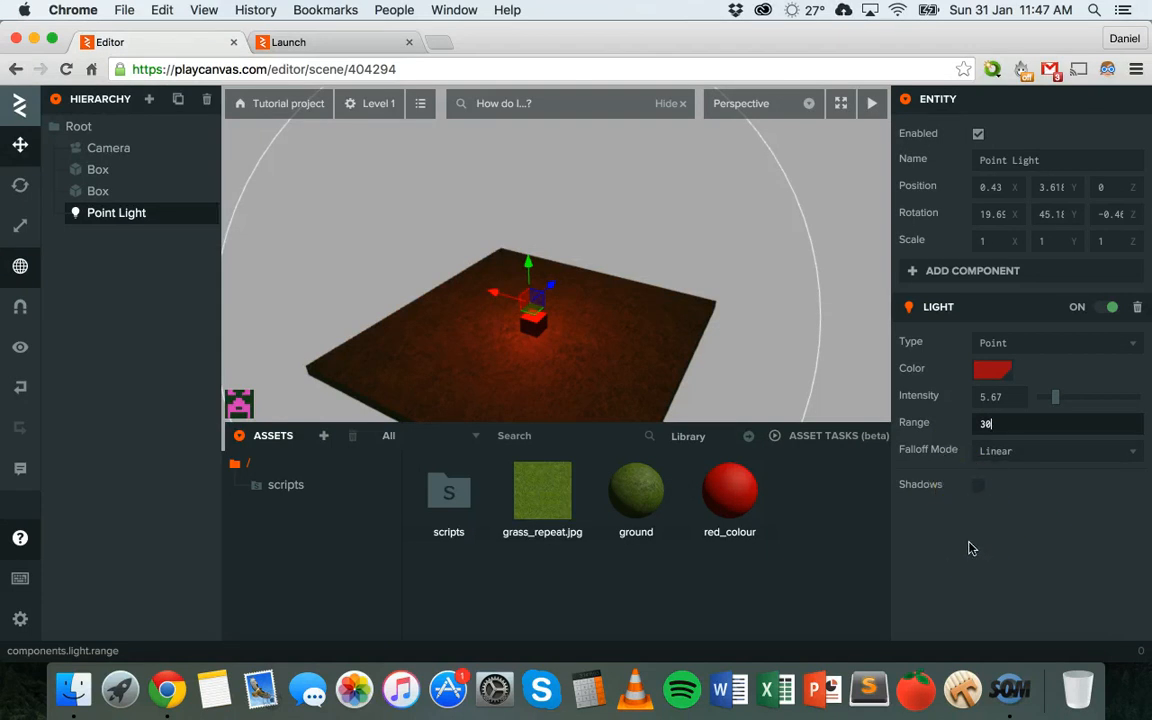
{"action": "mouse_move", "coordinate": [126, 191]}
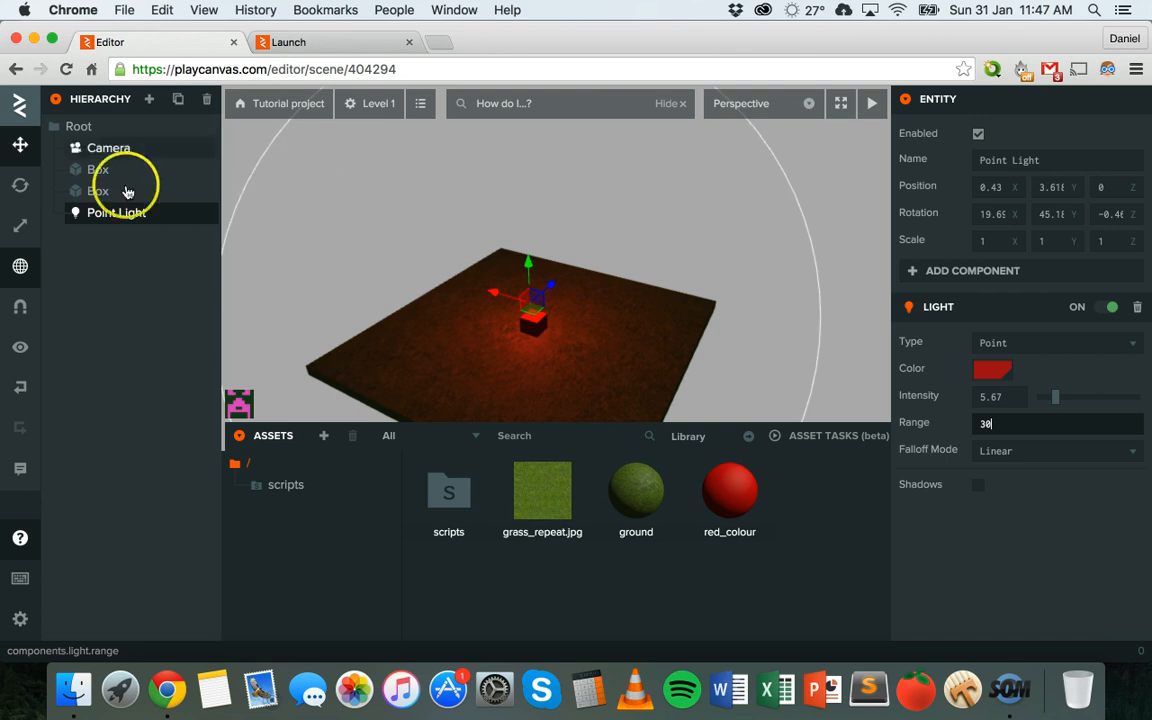
Step: Replace the point light with a new Spot Light entity
{"action": "left_click", "coordinate": [178, 99]}
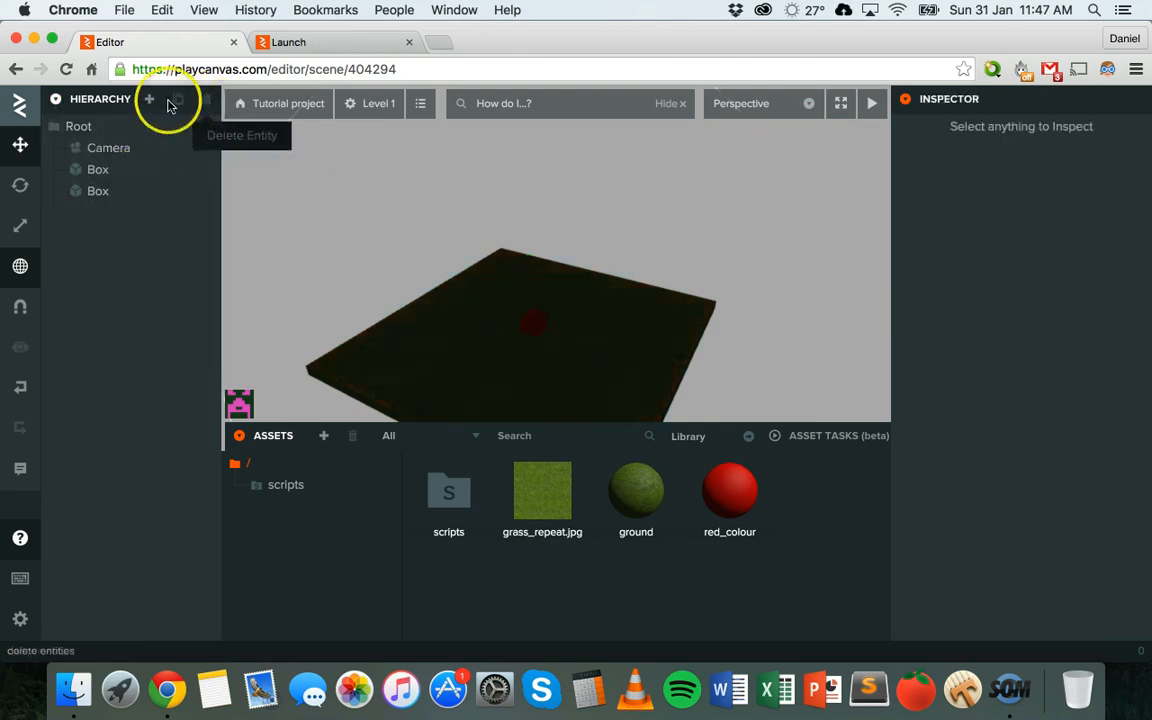
{"action": "left_click", "coordinate": [149, 99]}
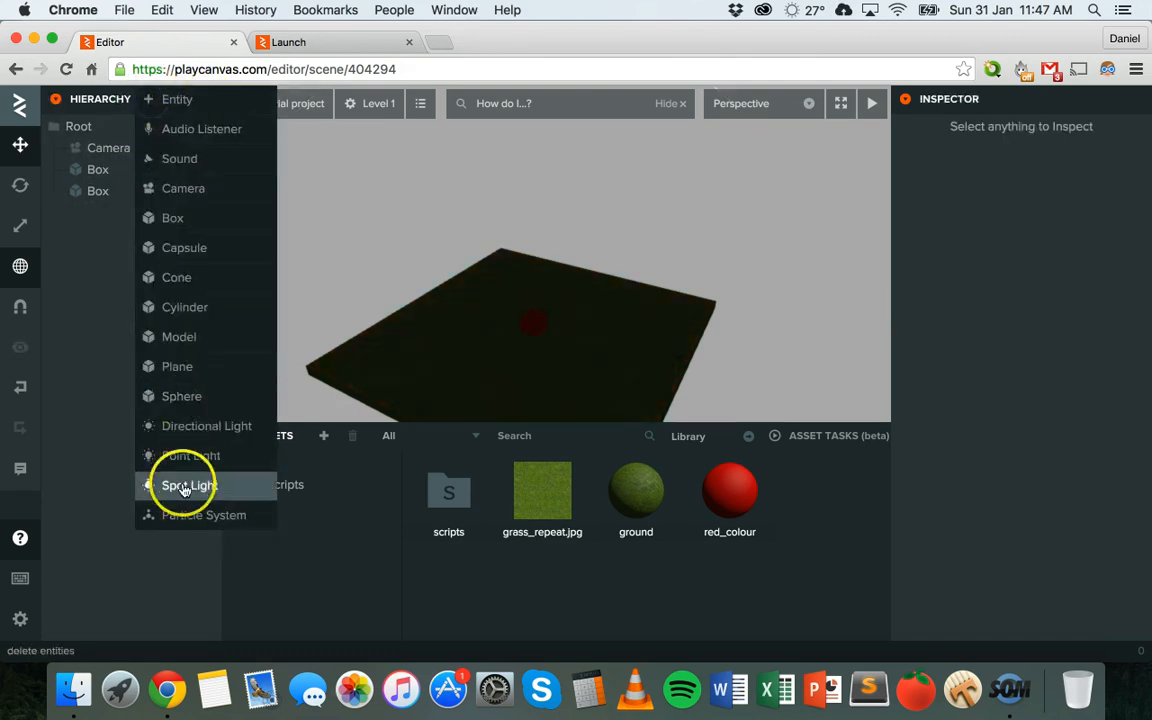
{"action": "left_click", "coordinate": [188, 485]}
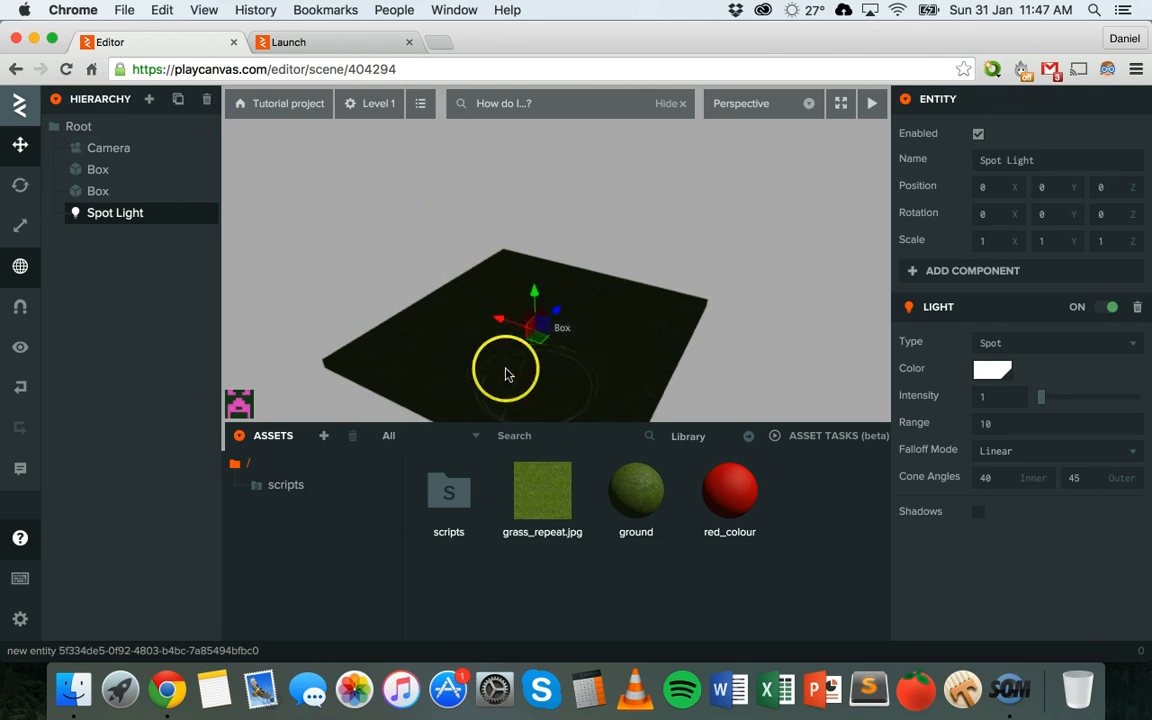
Step: Raise the spot light to about Y 7.69 above the red box
{"action": "left_click_drag", "start_coordinate": [505, 373], "coordinate": [534, 207]}
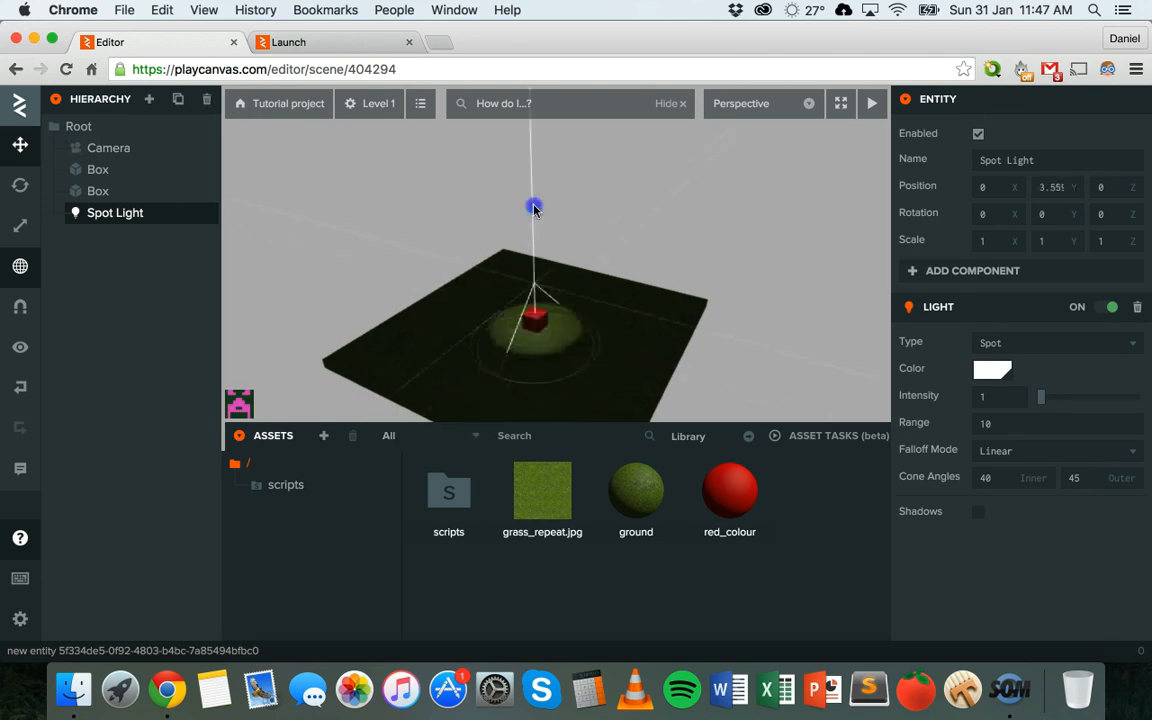
{"action": "left_click_drag", "start_coordinate": [534, 207], "coordinate": [543, 303]}
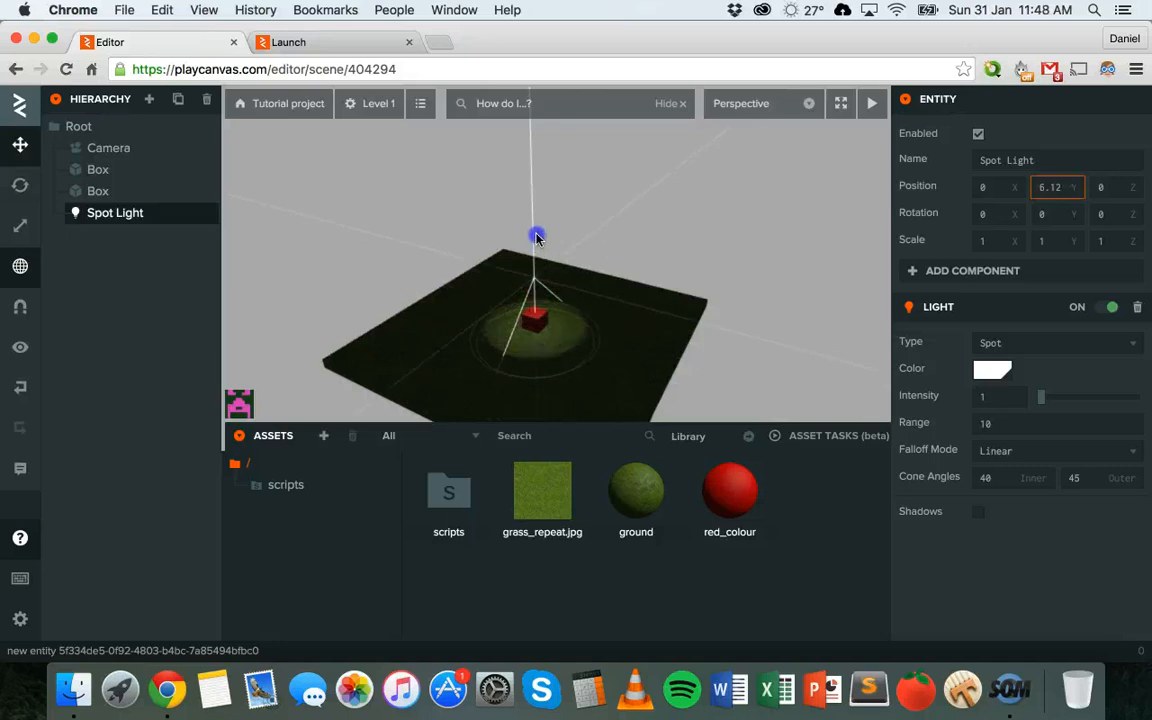
{"action": "left_click_drag", "start_coordinate": [538, 237], "coordinate": [535, 298]}
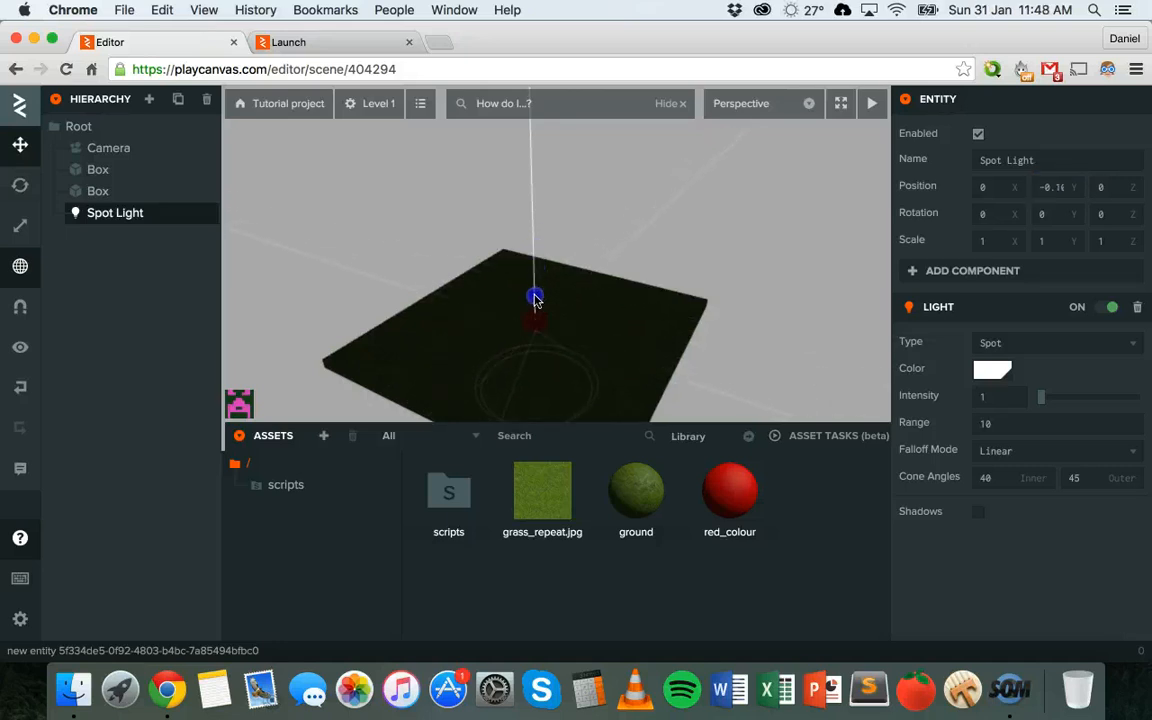
{"action": "left_click_drag", "start_coordinate": [535, 298], "coordinate": [535, 283]}
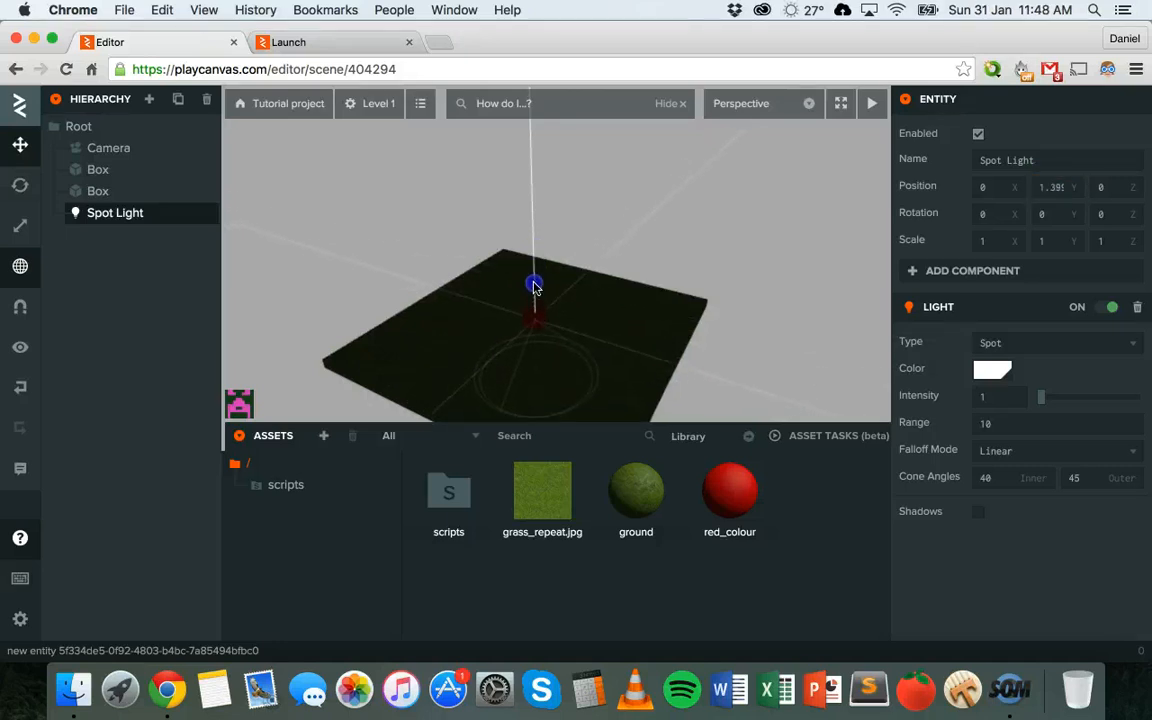
{"action": "left_click_drag", "start_coordinate": [533, 284], "coordinate": [544, 211]}
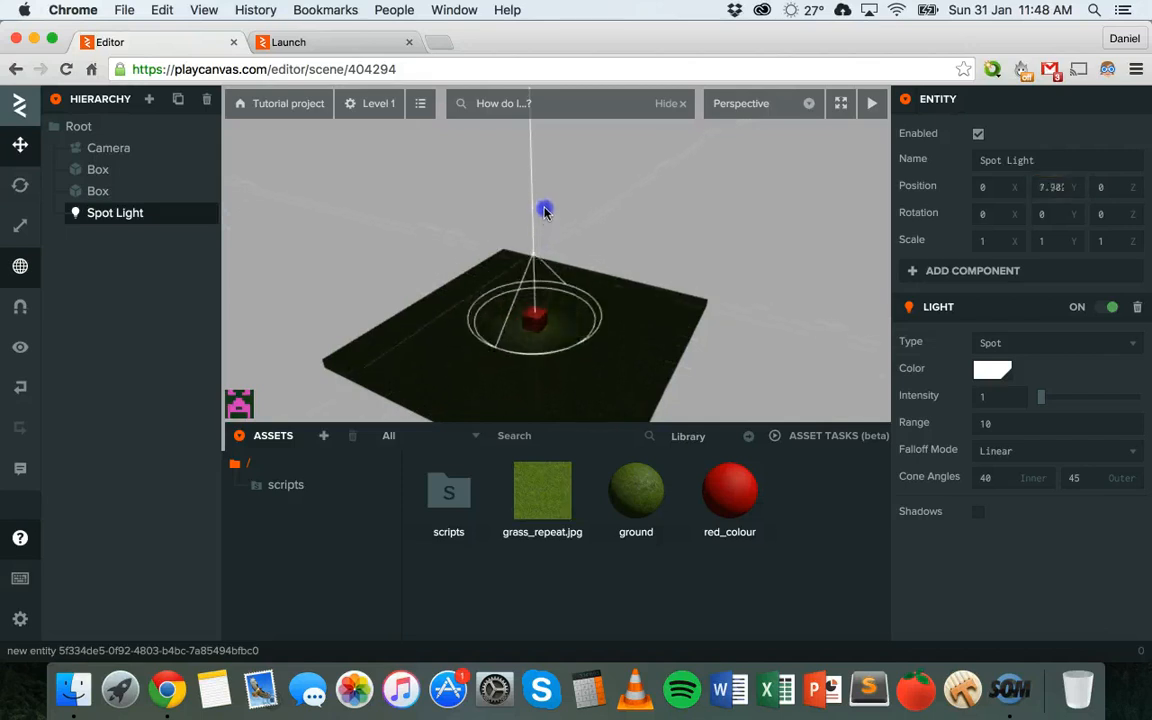
{"action": "left_click_drag", "start_coordinate": [545, 210], "coordinate": [549, 227]}
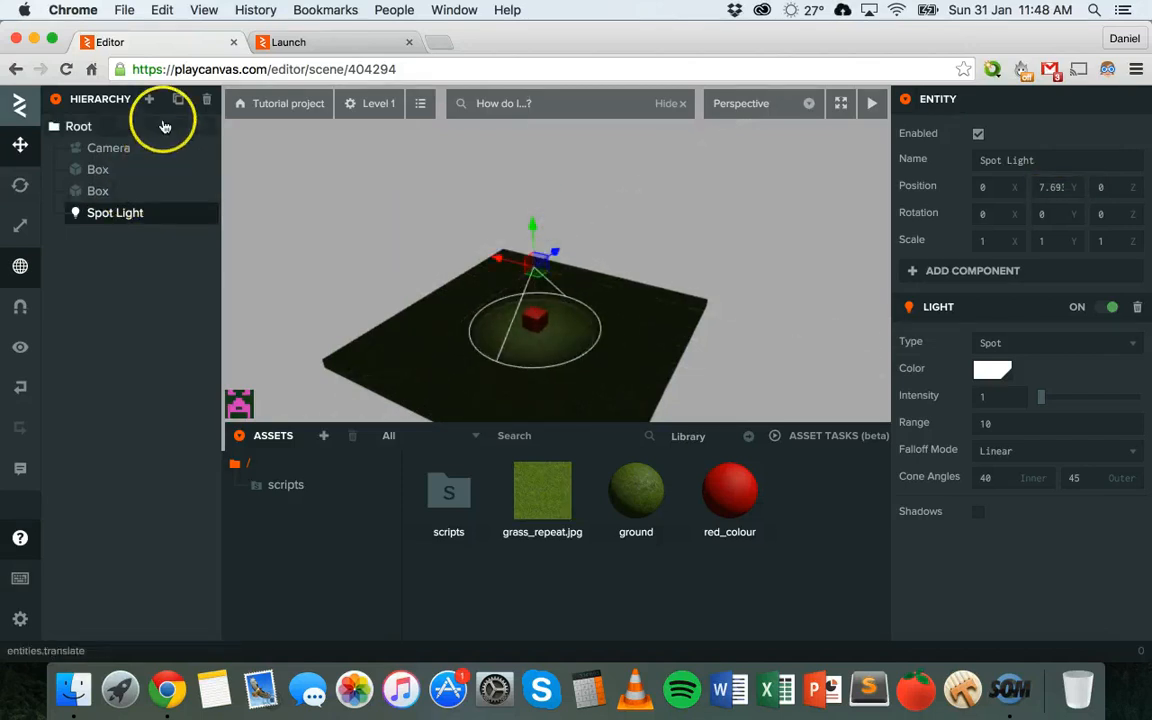
Step: Tilt the spot light slightly and make it blue with intensity 10 and range 20
{"action": "left_click", "coordinate": [20, 185]}
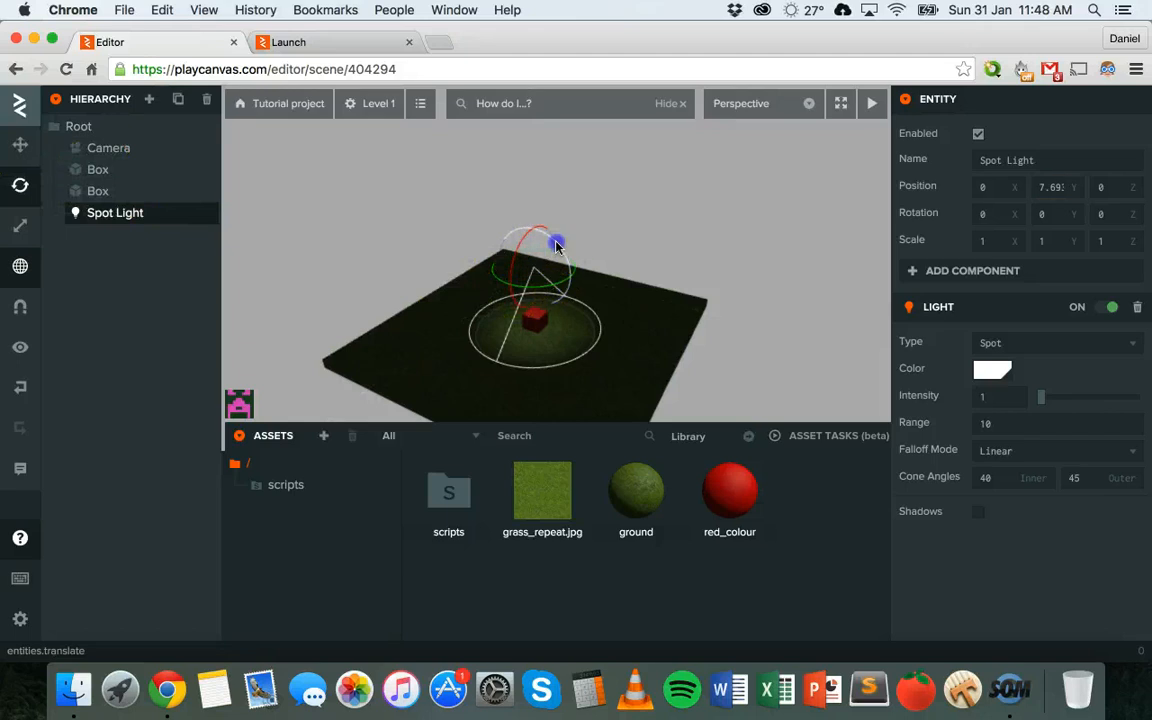
{"action": "left_click_drag", "start_coordinate": [557, 245], "coordinate": [533, 223]}
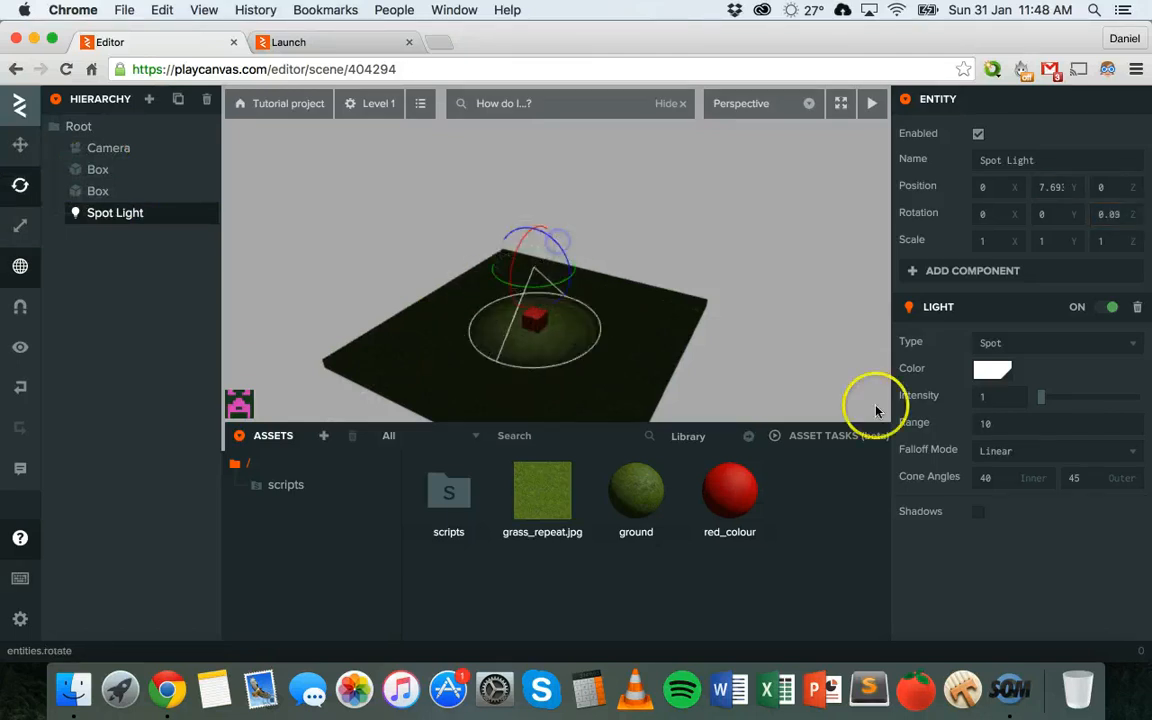
{"action": "left_click", "coordinate": [992, 369]}
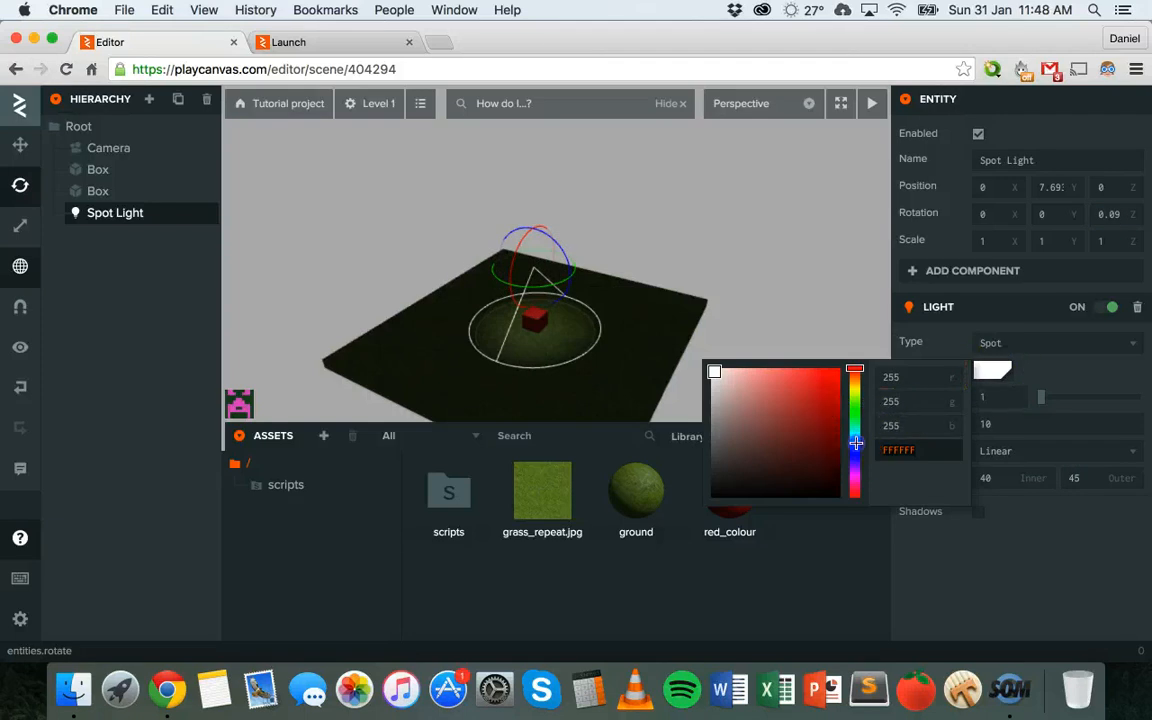
{"action": "left_click", "coordinate": [826, 376]}
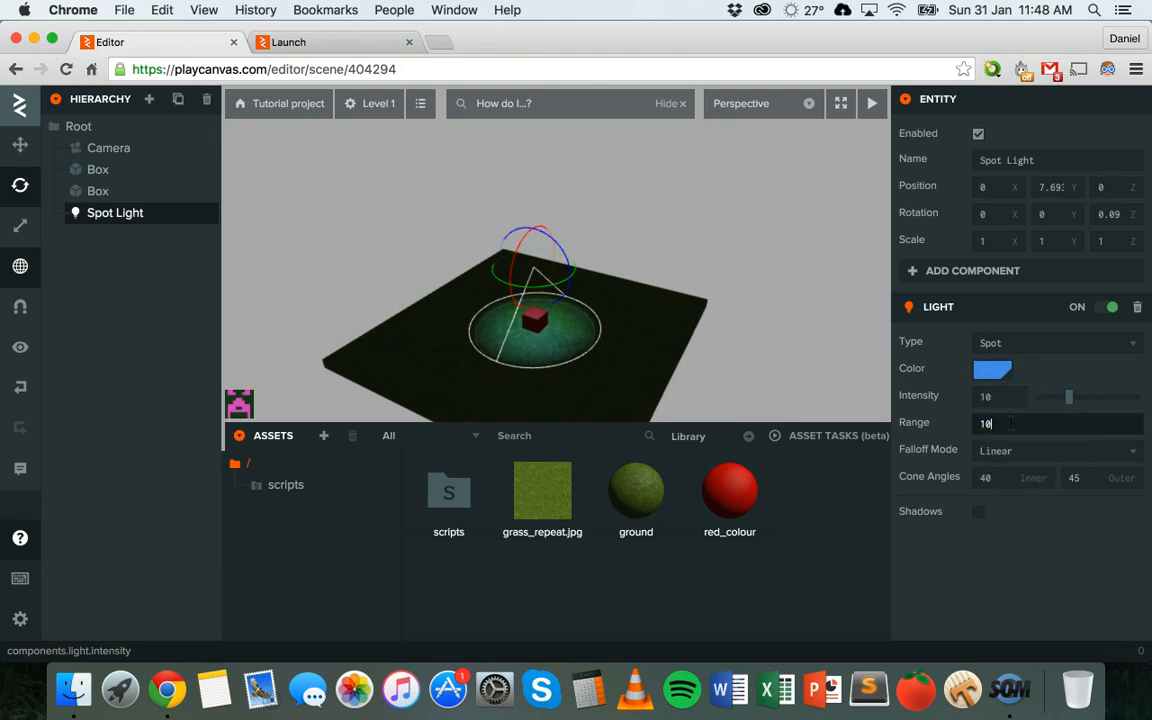
{"action": "key", "text": "Backspace"}
{"action": "type", "text": "2"}
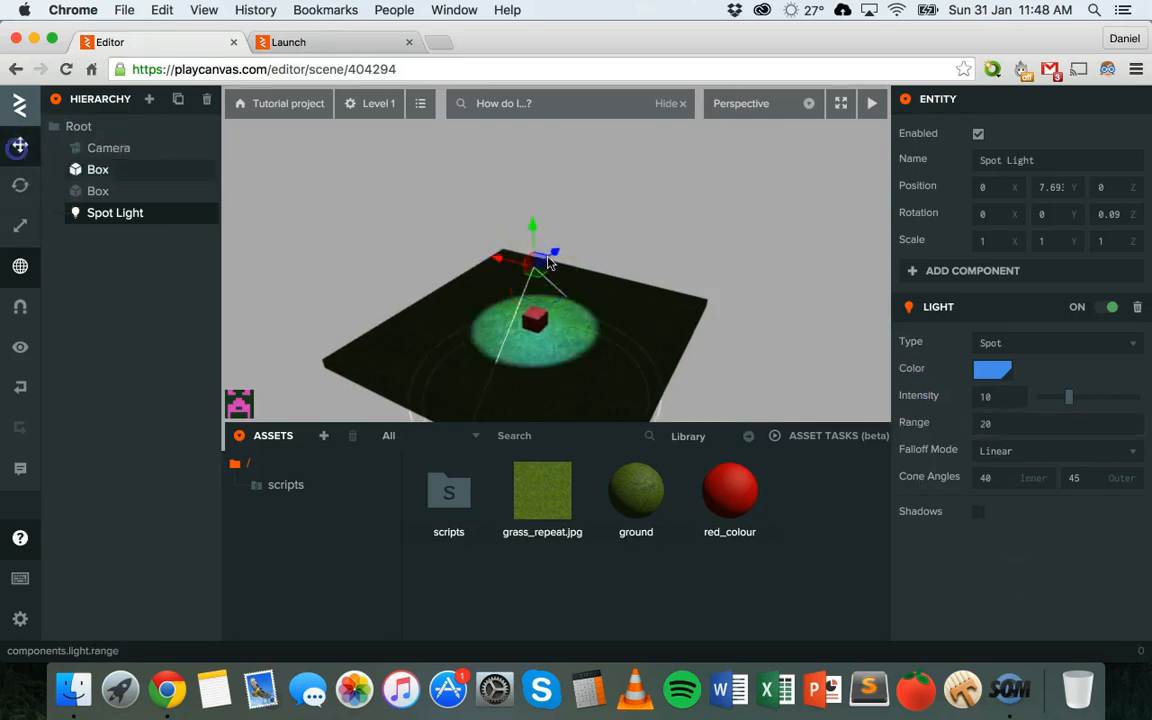
Step: Adjust the spot light's height to about 11.7 units above the box
{"action": "left_click_drag", "start_coordinate": [533, 223], "coordinate": [543, 140]}
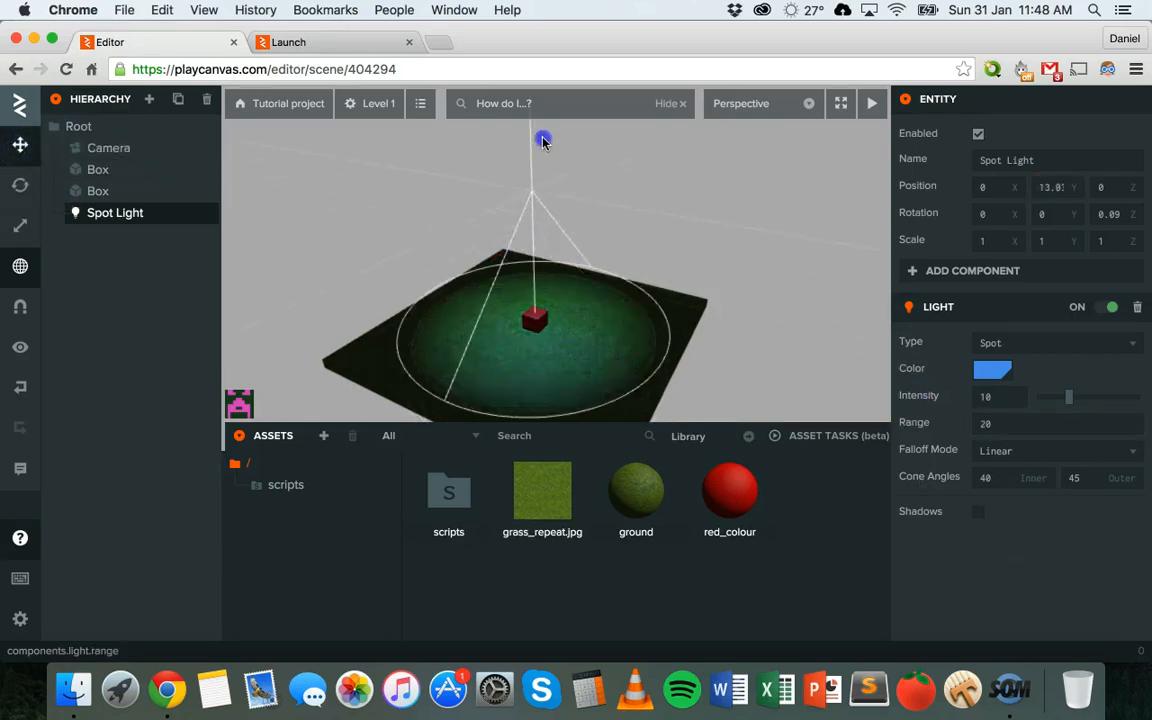
{"action": "left_click_drag", "start_coordinate": [543, 140], "coordinate": [555, 243]}
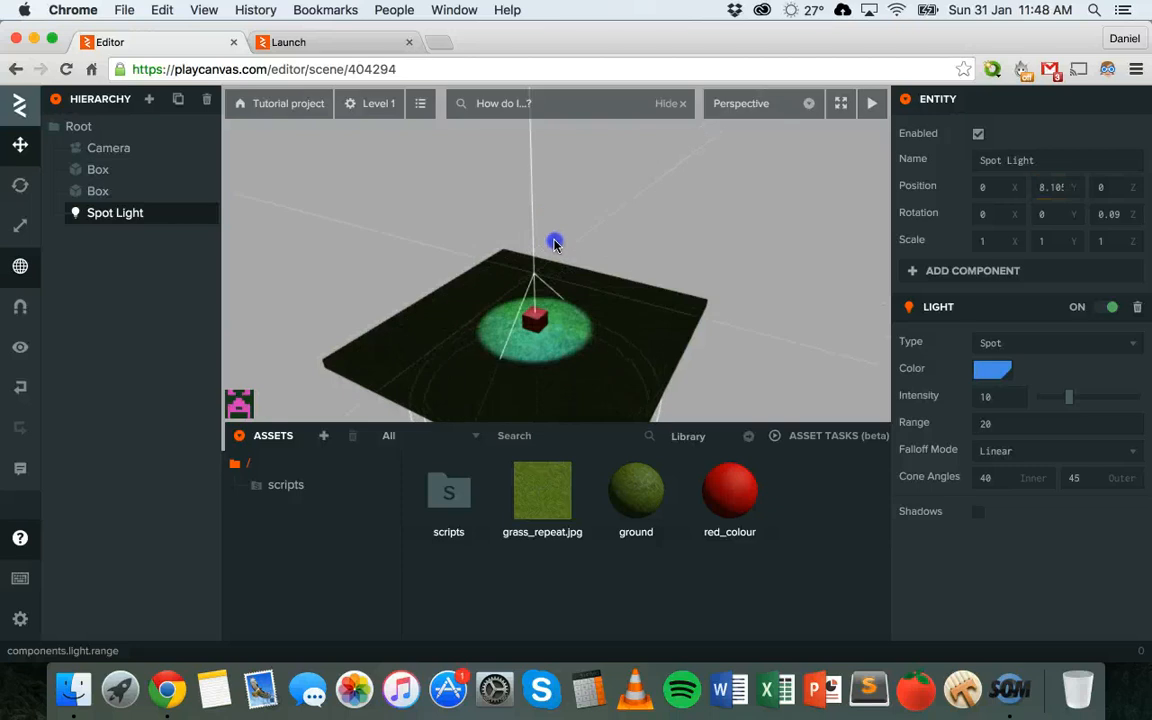
{"action": "left_click_drag", "start_coordinate": [555, 242], "coordinate": [533, 220]}
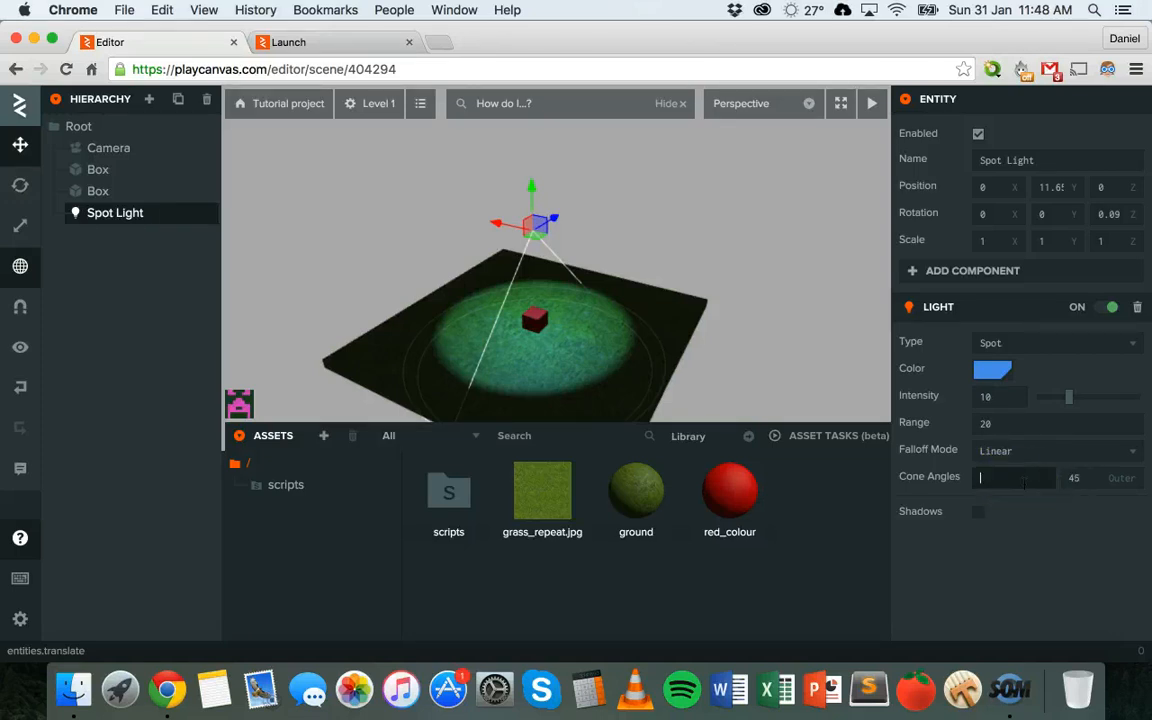
Step: Enter 20 for the spot light's Inner Cone Angle and 50 for Outer
{"action": "type", "text": "10"}
{"action": "left_click", "coordinate": [1099, 478]}
{"action": "type", "text": "20"}
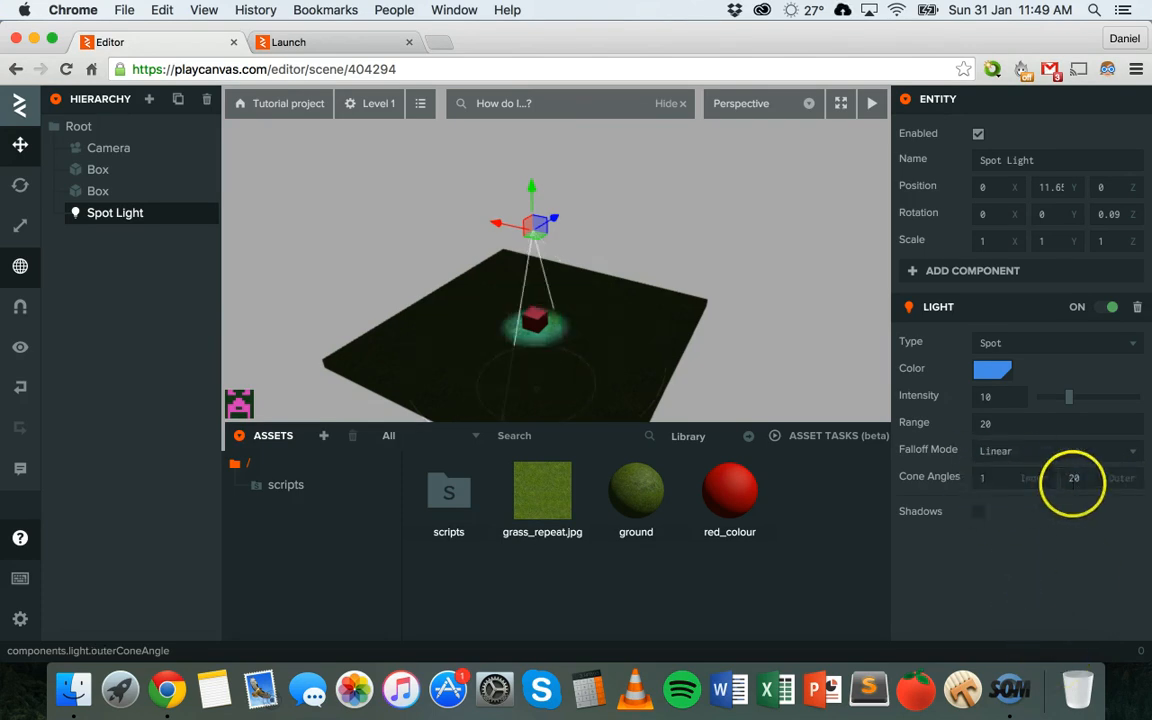
{"action": "left_click", "coordinate": [1013, 477]}
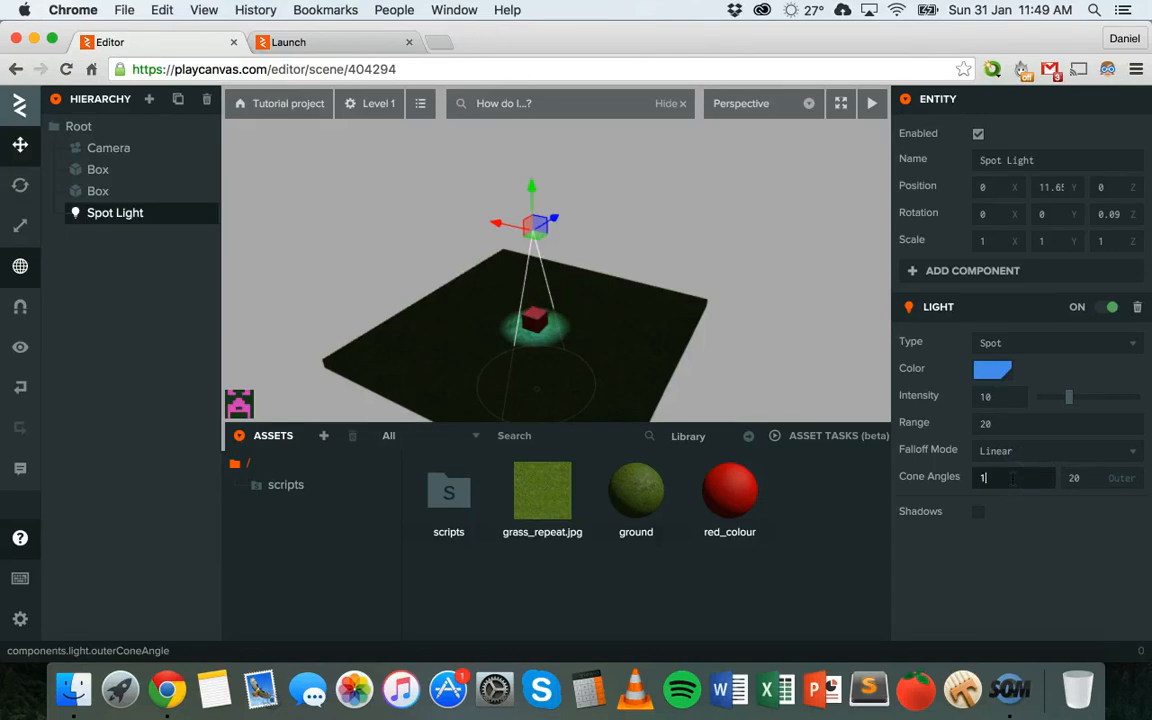
{"action": "type", "text": "10"}
{"action": "left_click", "coordinate": [1101, 477]}
{"action": "type", "text": "50"}
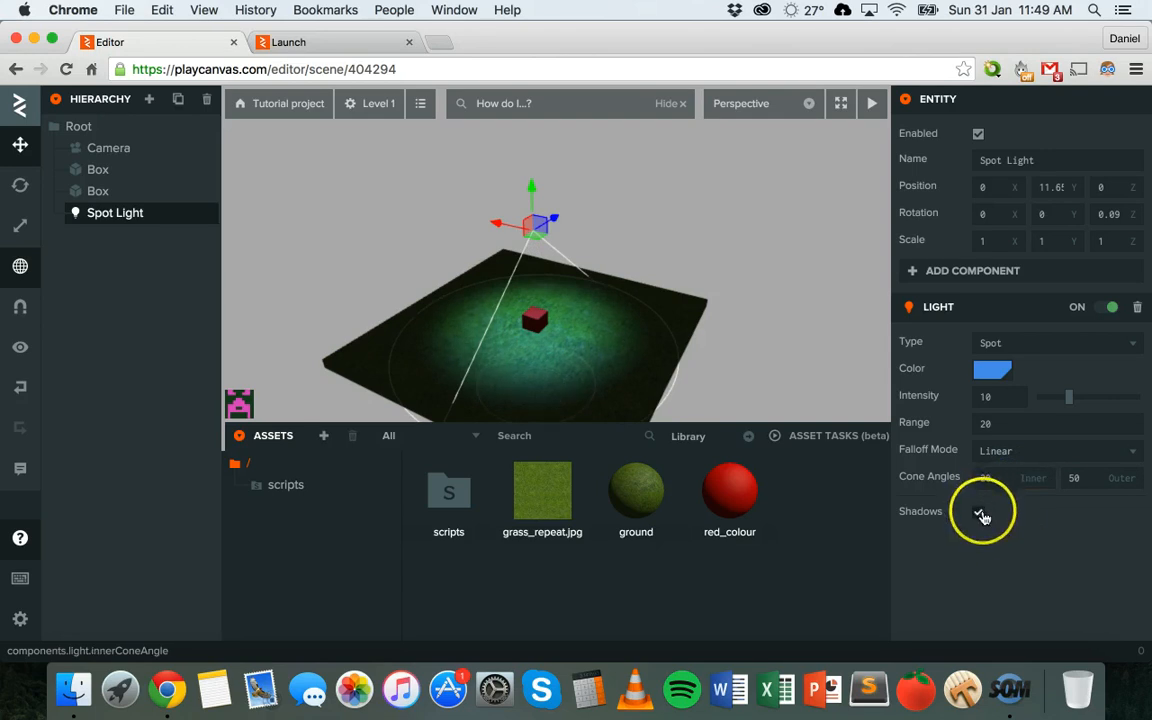
Step: Turn on shadows for the spot light and tilt it to an angle
{"action": "left_click", "coordinate": [978, 511]}
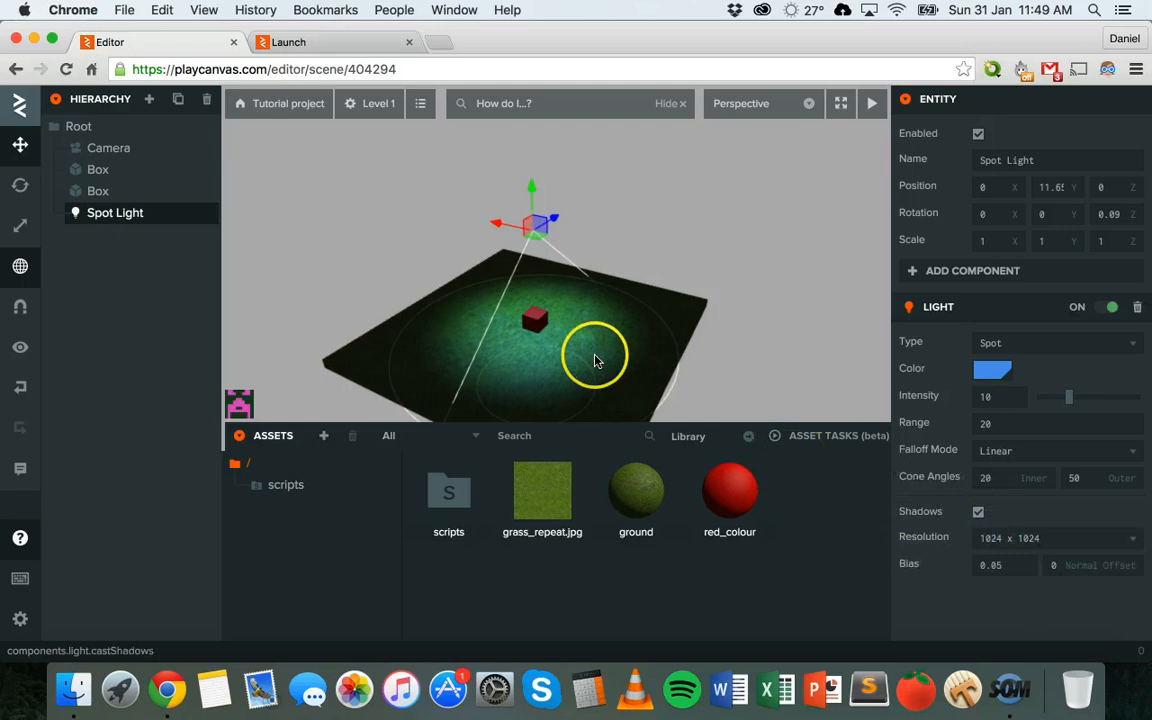
{"action": "left_click", "coordinate": [20, 185]}
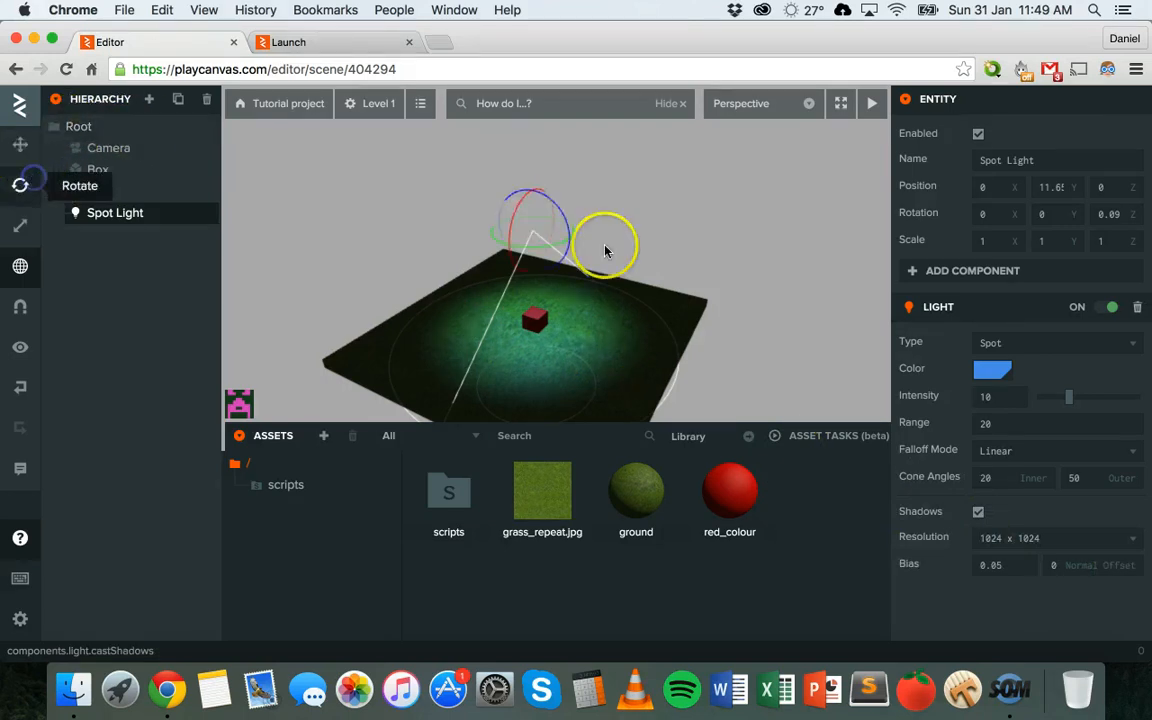
{"action": "left_click_drag", "start_coordinate": [605, 245], "coordinate": [565, 212]}
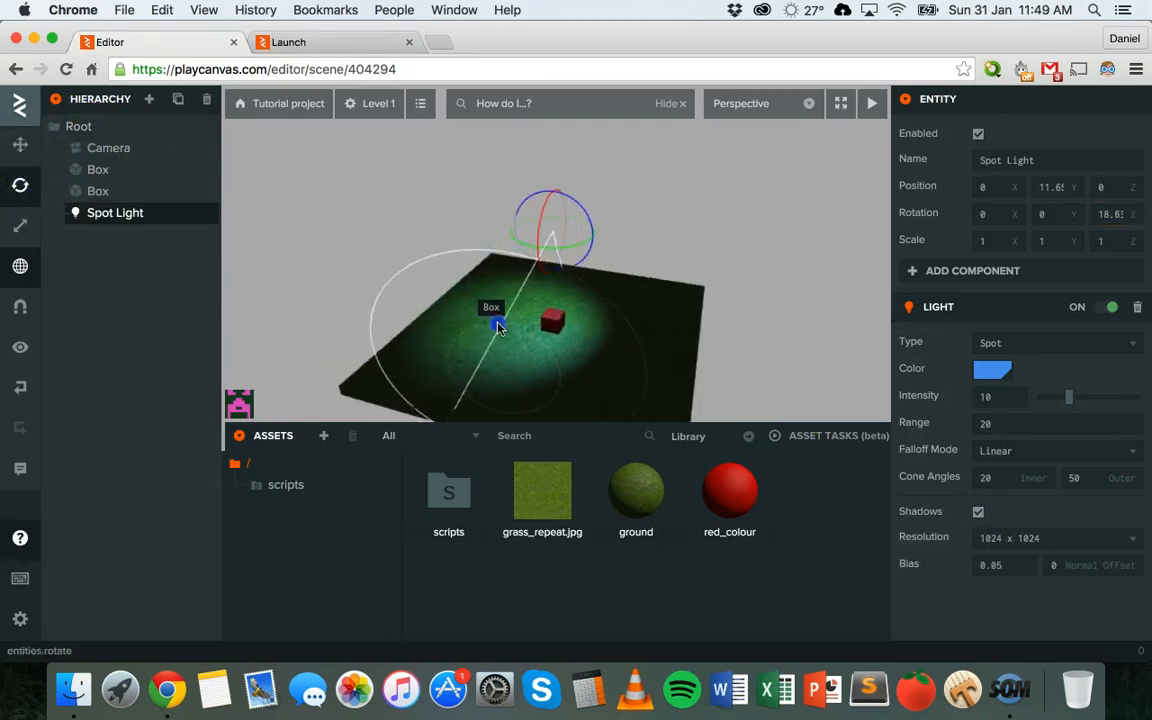
{"action": "left_click_drag", "start_coordinate": [500, 327], "coordinate": [645, 292]}
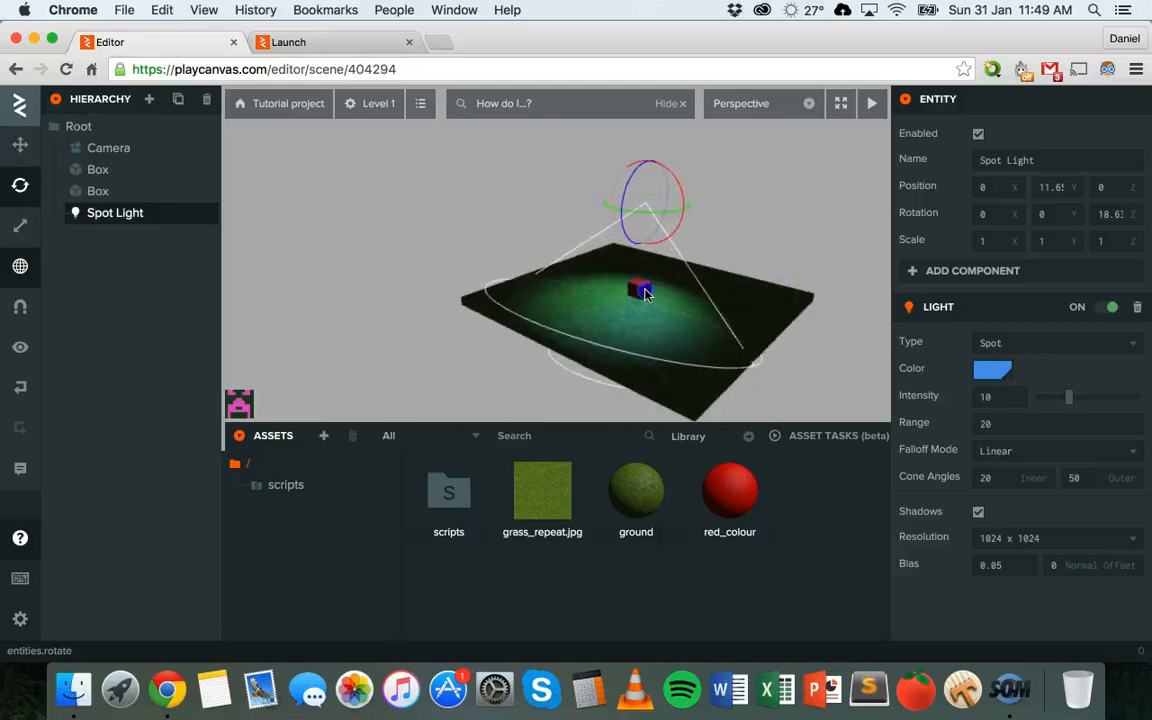
Step: Enable shadow casting on the red box and move the view in close to it
{"action": "left_click", "coordinate": [97, 190]}
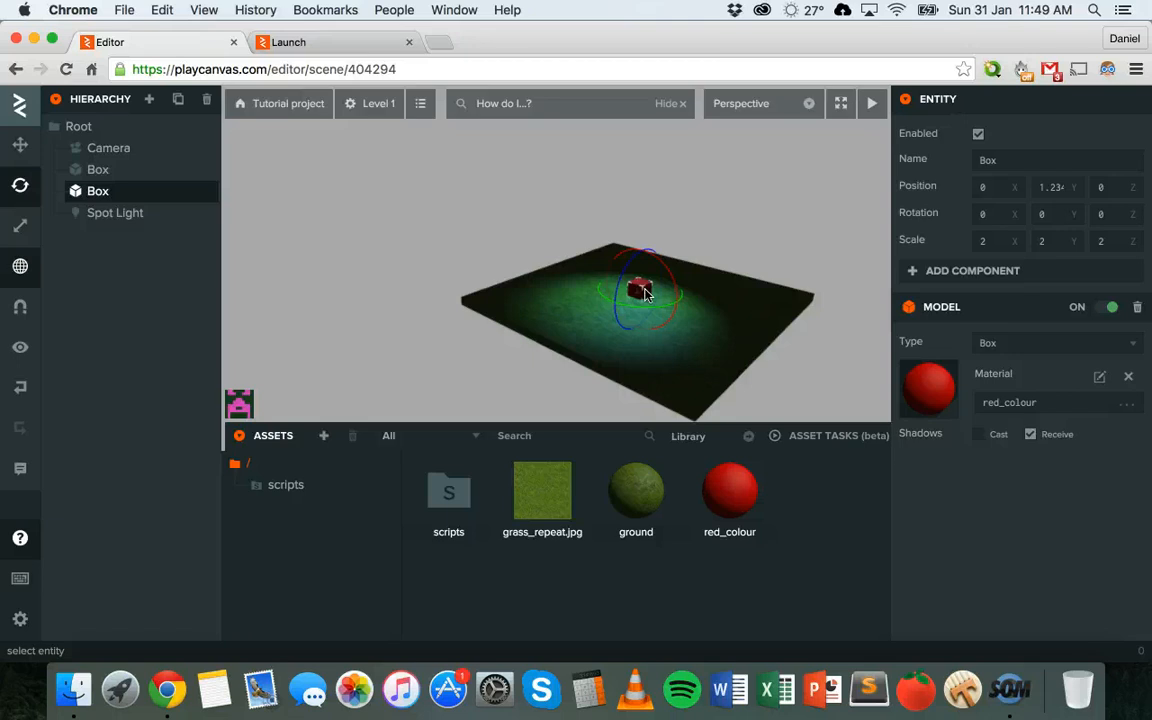
{"action": "left_click", "coordinate": [115, 212]}
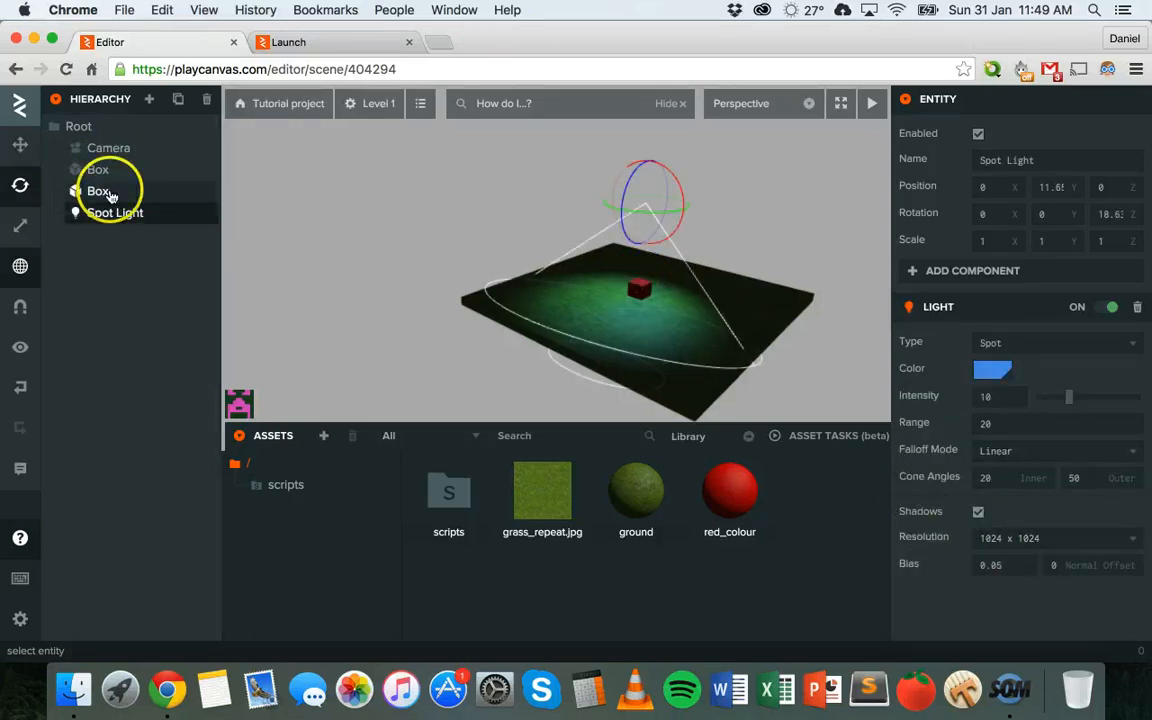
{"action": "left_click", "coordinate": [98, 191]}
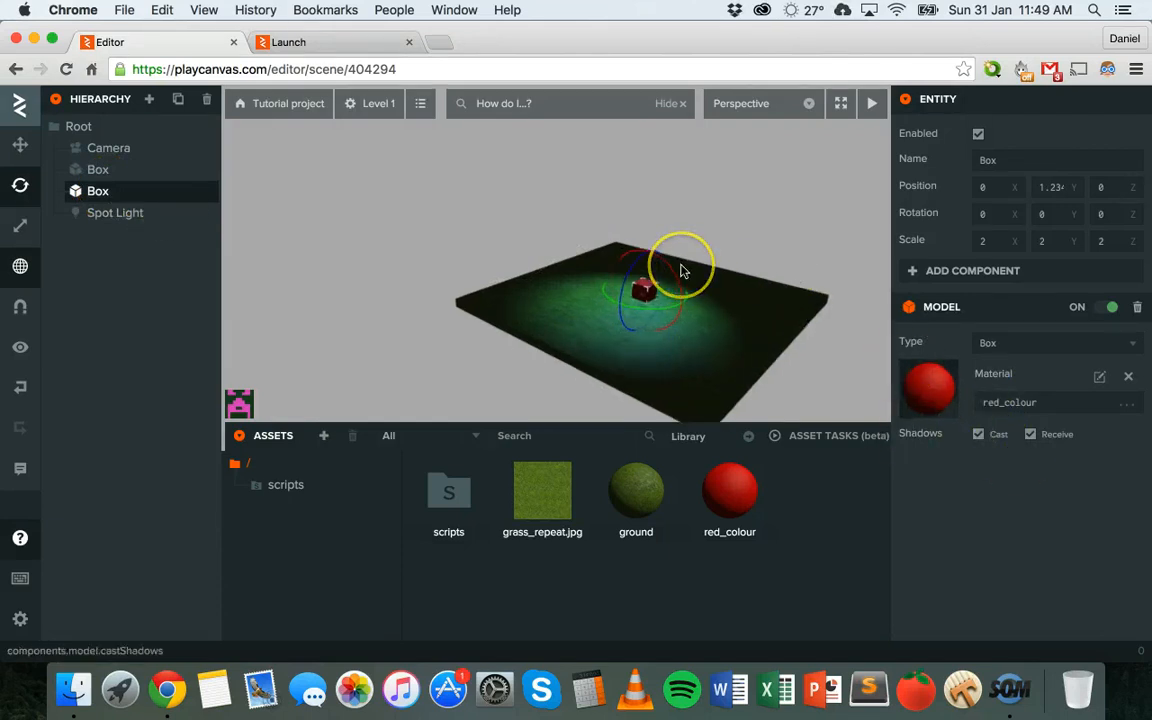
{"action": "left_click_drag", "start_coordinate": [685, 270], "coordinate": [840, 378]}
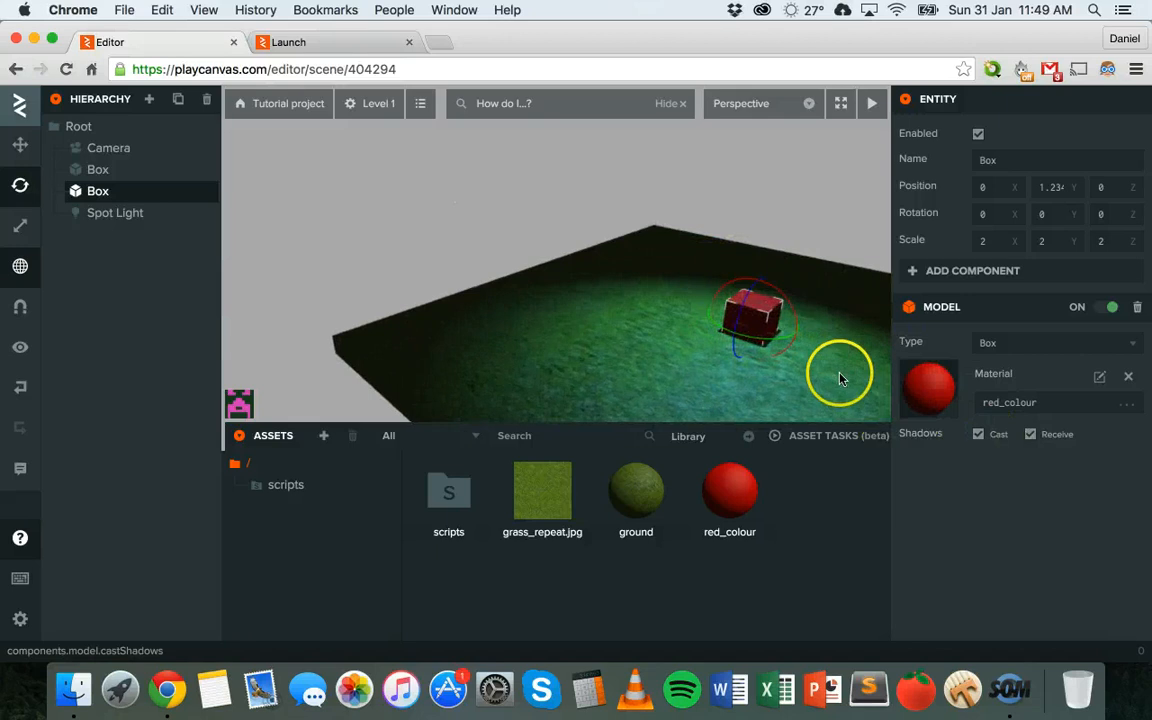
{"action": "left_click_drag", "start_coordinate": [755, 318], "coordinate": [490, 340]}
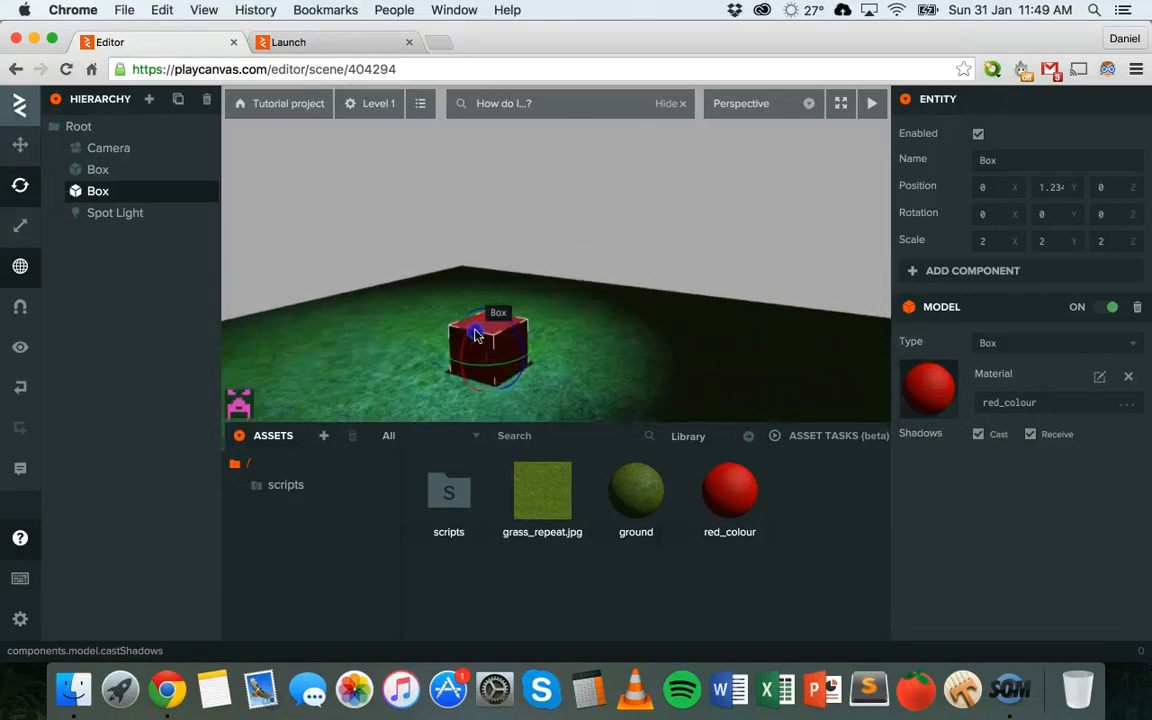
{"action": "left_click_drag", "start_coordinate": [490, 345], "coordinate": [655, 335]}
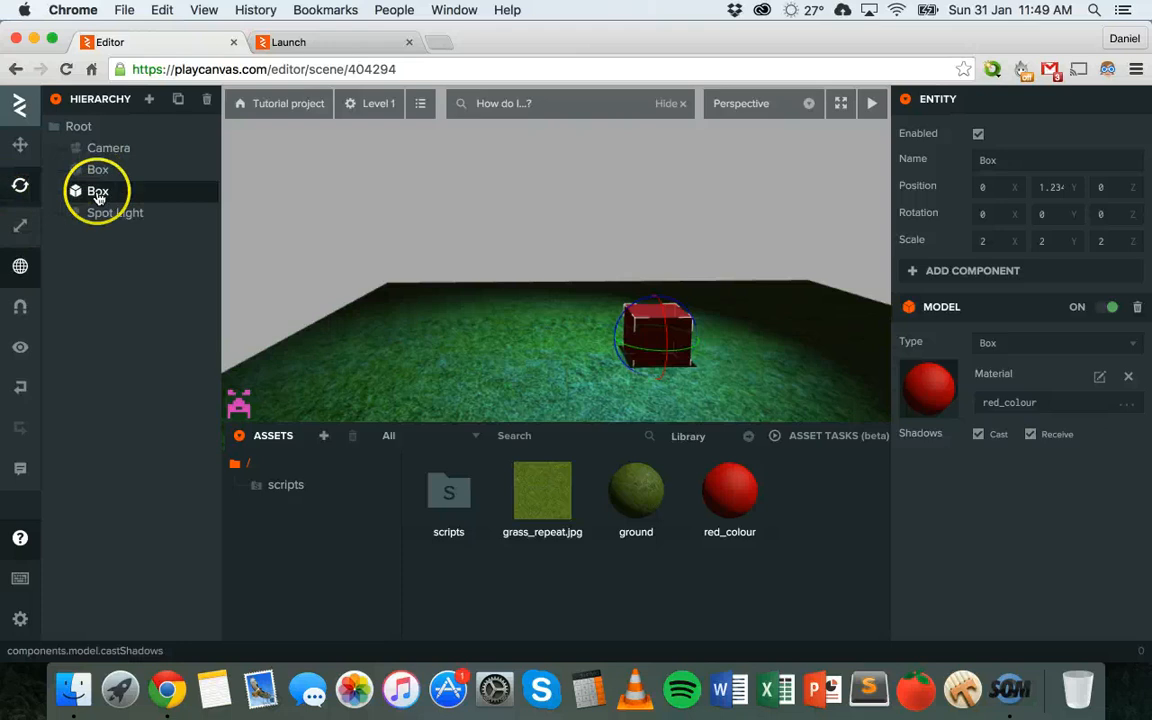
Step: Move the spot light sideways to about -4.2, 7.4, then open the Add Entity menu
{"action": "left_click", "coordinate": [115, 212]}
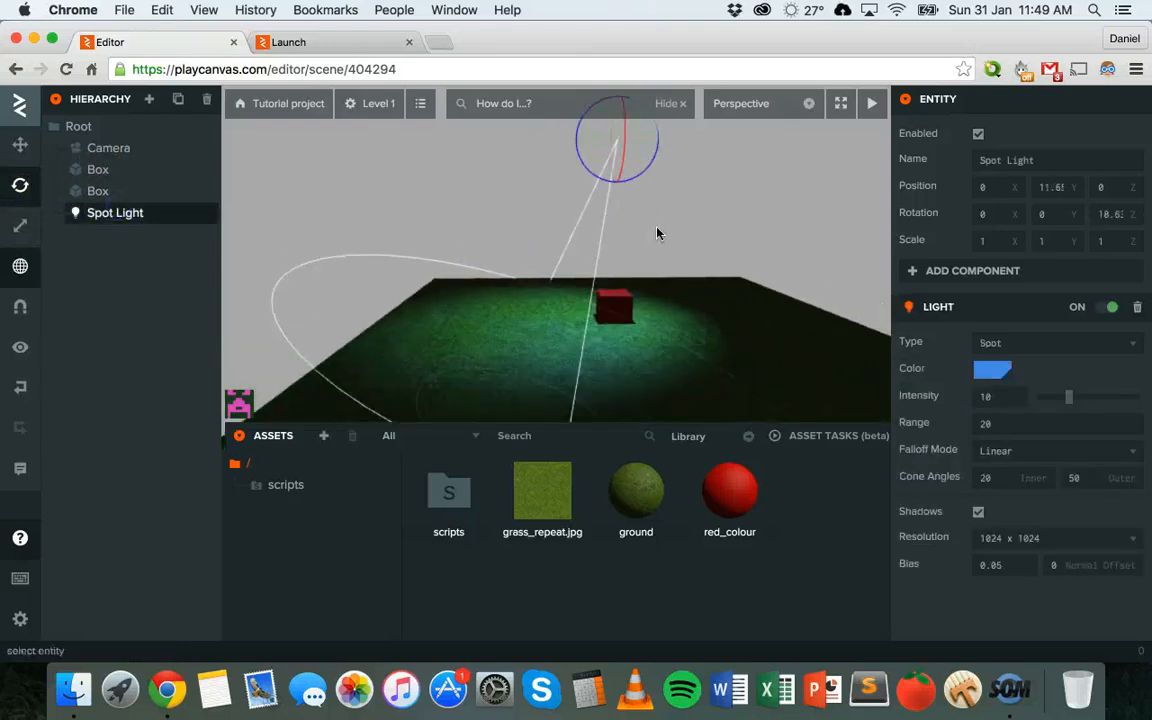
{"action": "left_click", "coordinate": [108, 147]}
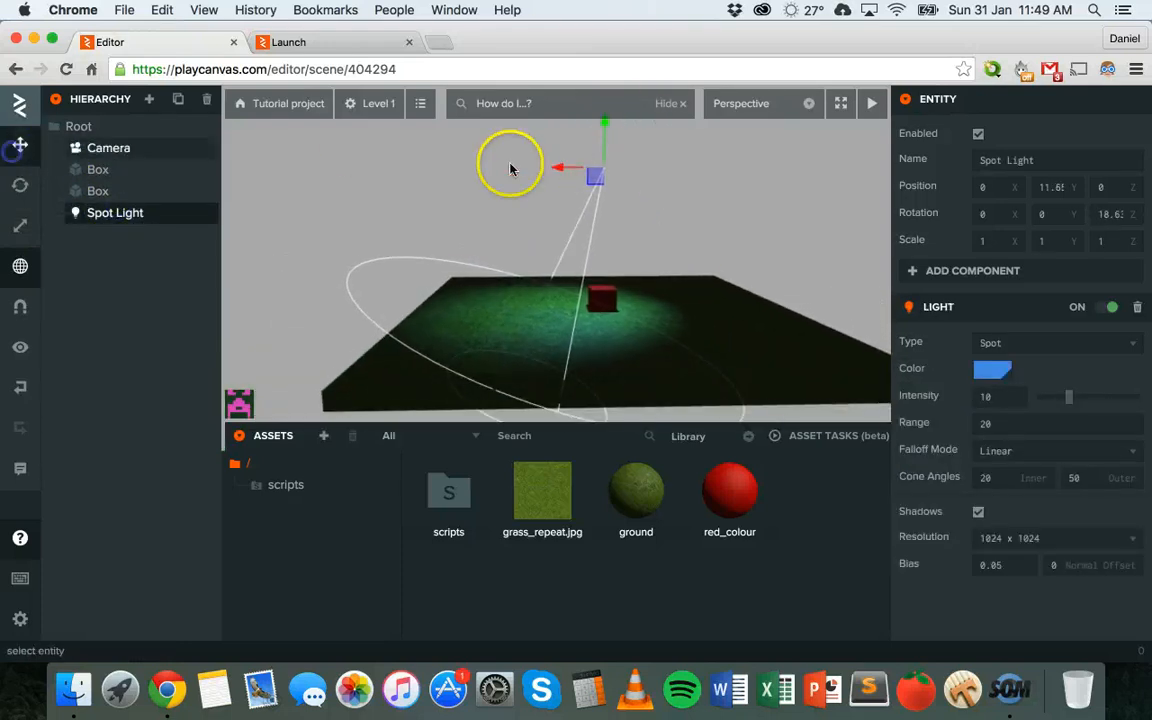
{"action": "left_click_drag", "start_coordinate": [570, 168], "coordinate": [605, 182]}
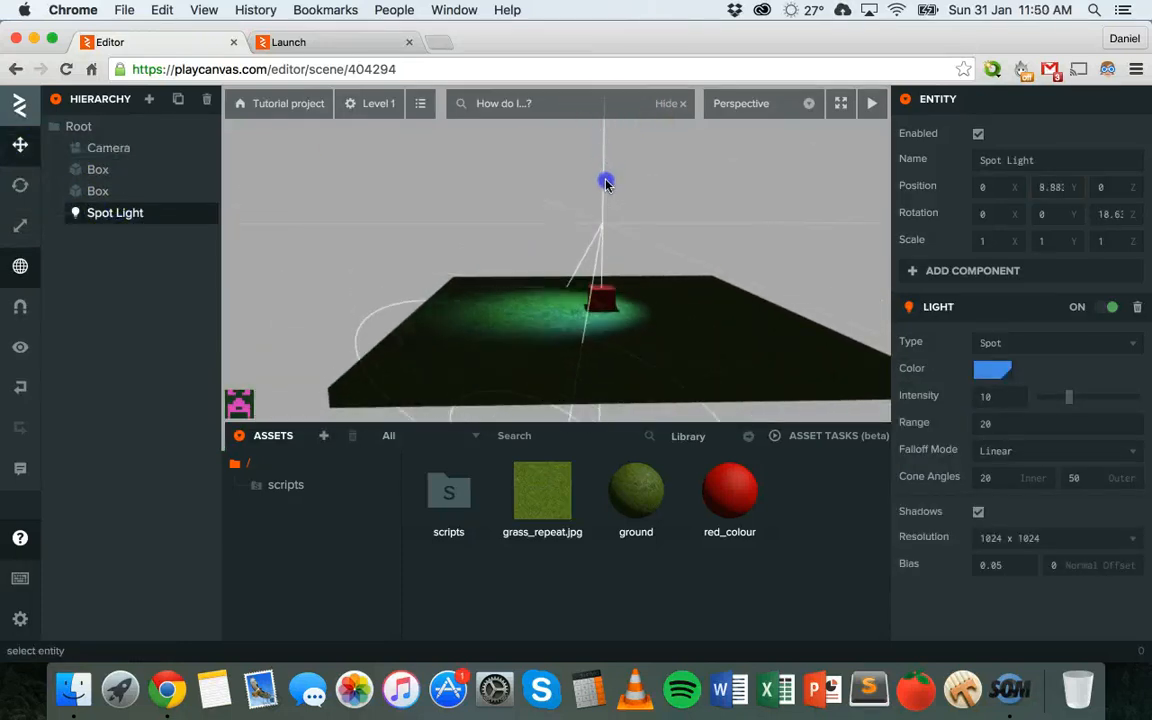
{"action": "left_click_drag", "start_coordinate": [605, 183], "coordinate": [595, 229]}
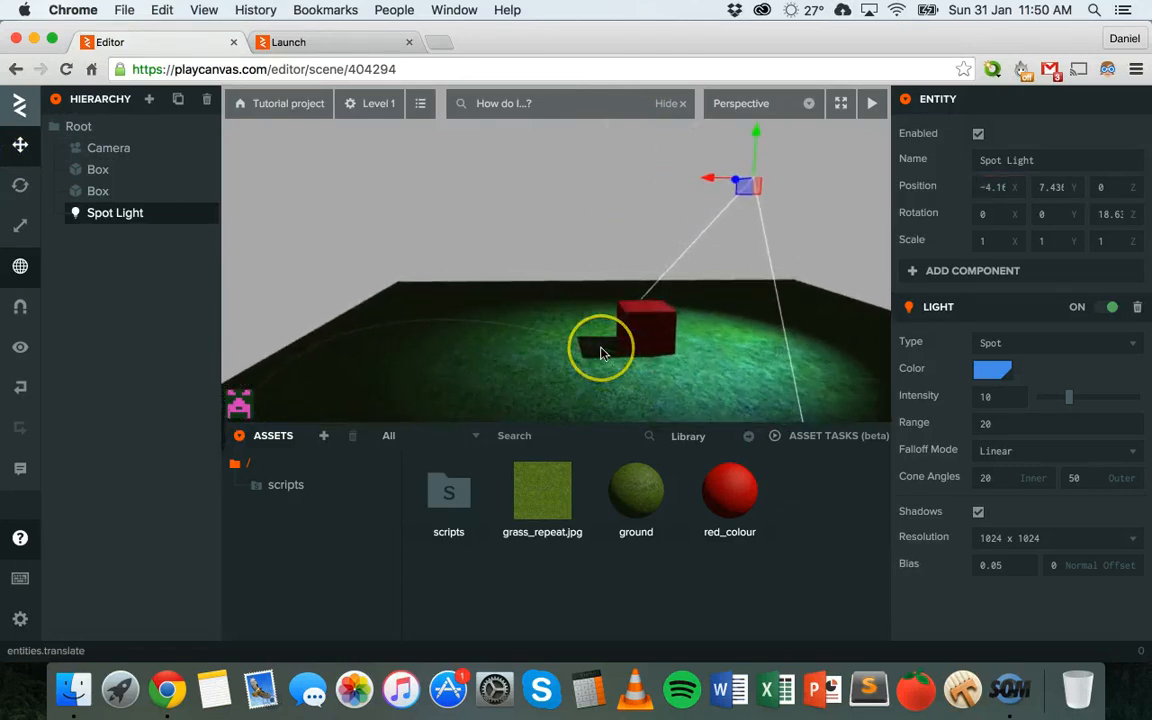
{"action": "mouse_move", "coordinate": [600, 350]}
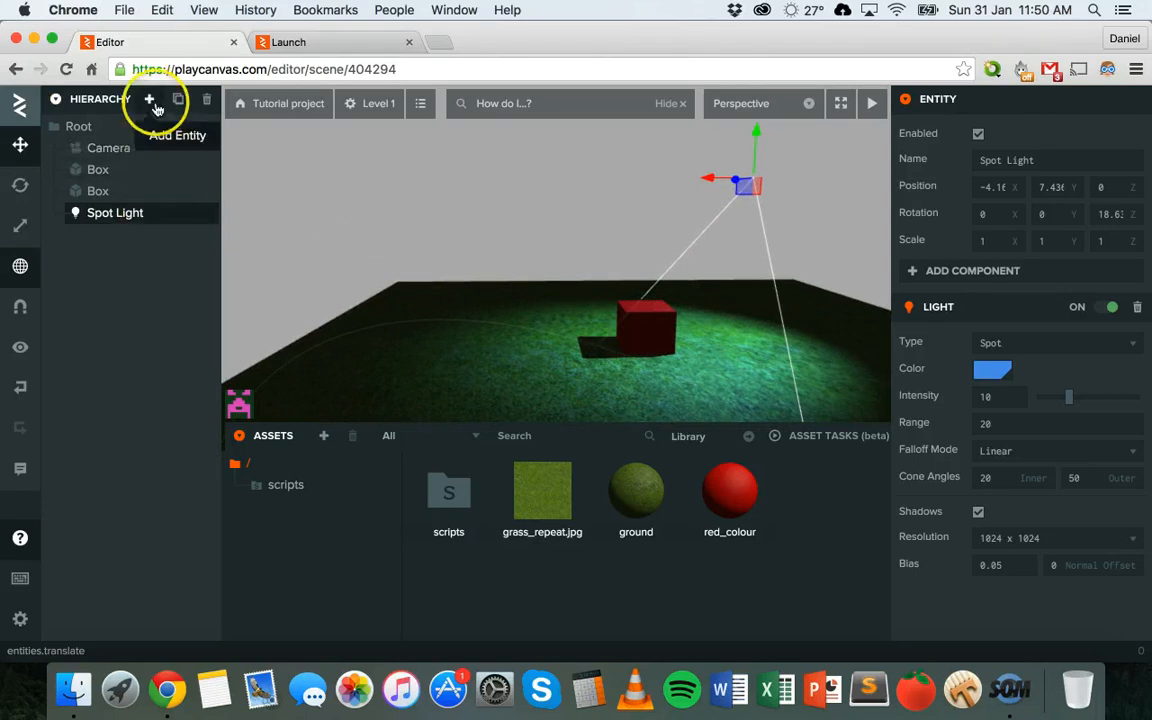
{"action": "left_click", "coordinate": [149, 103]}
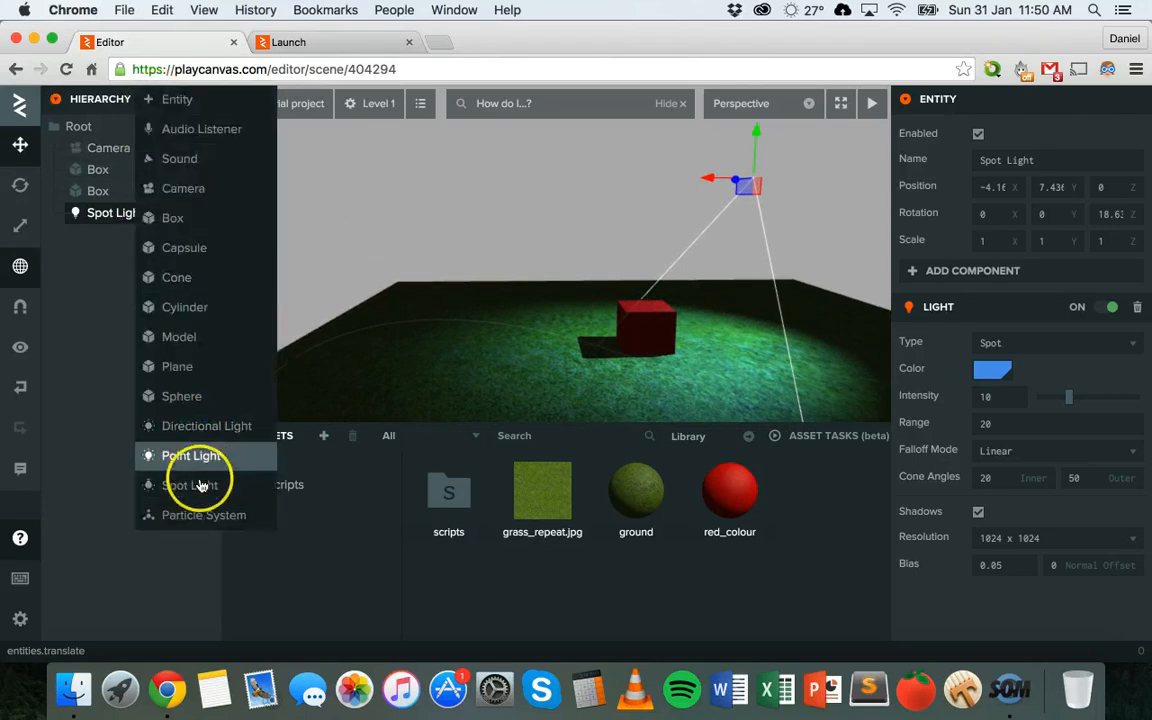
{"action": "mouse_move", "coordinate": [100, 383]}
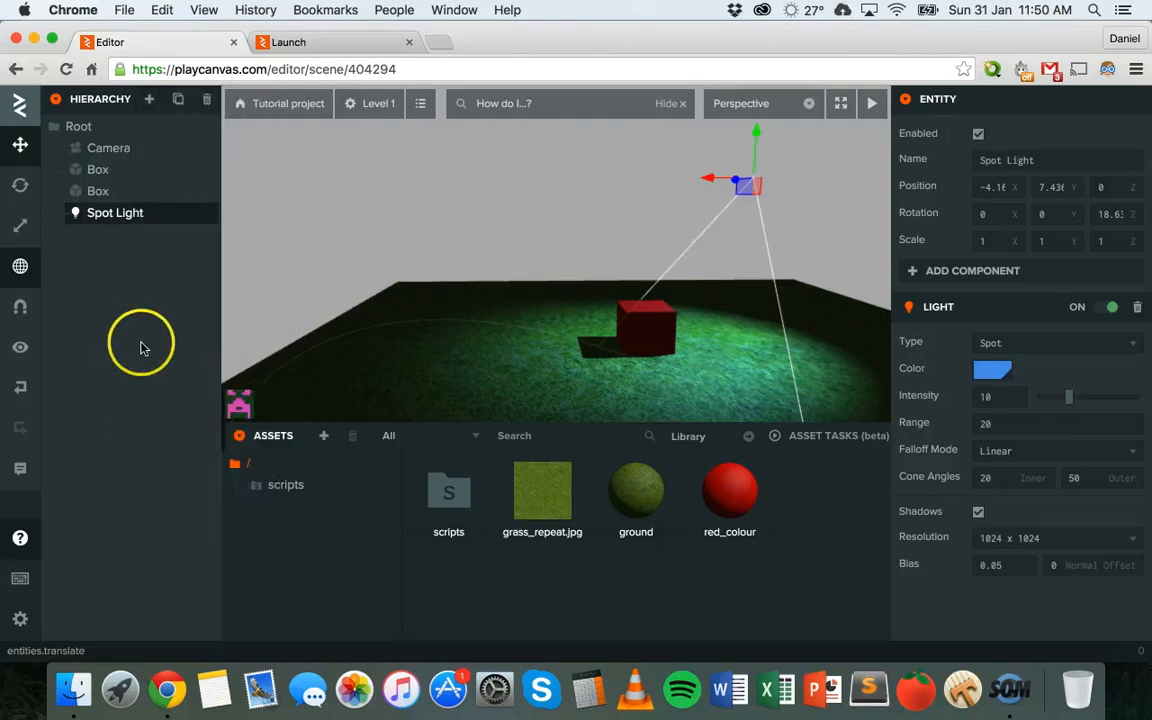
{"action": "left_click", "coordinate": [98, 191]}
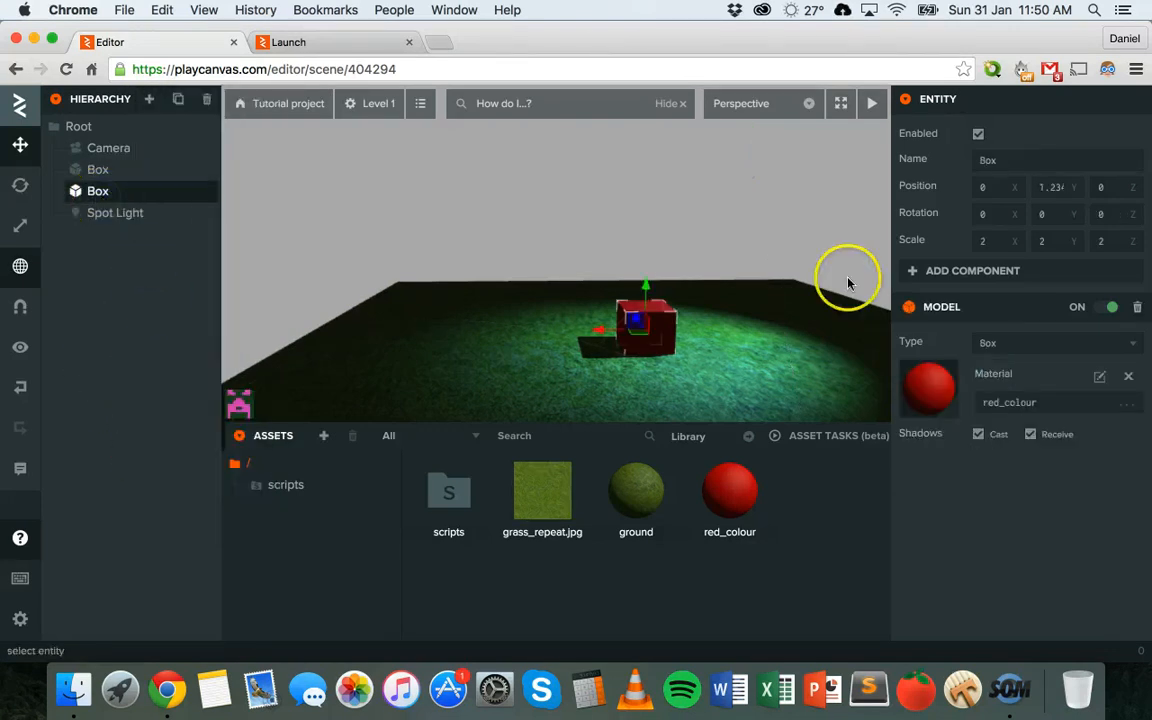
{"action": "mouse_move", "coordinate": [1009, 445]}
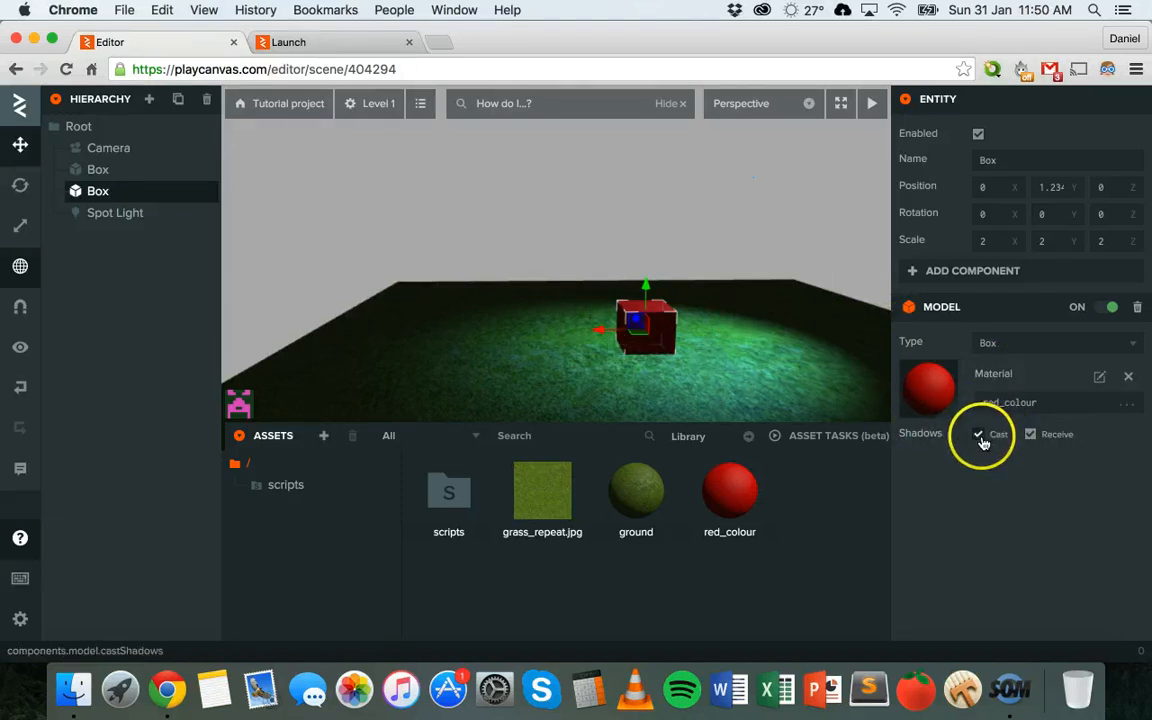
{"action": "left_click", "coordinate": [978, 434]}
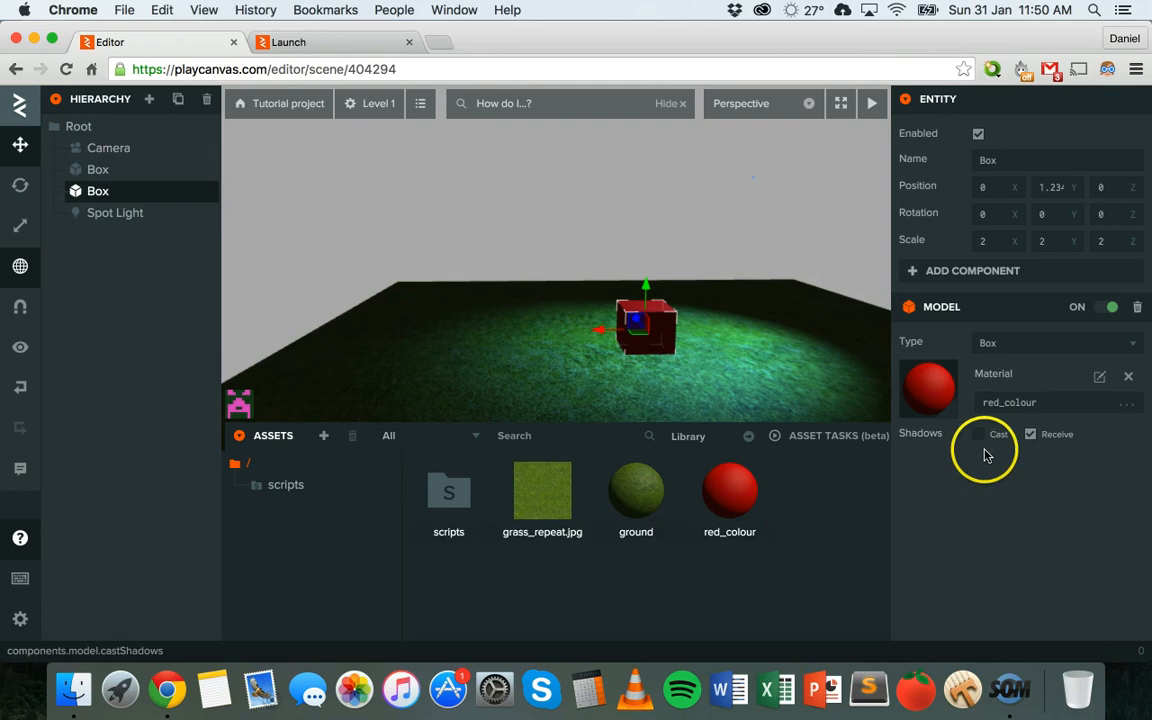
{"action": "left_click", "coordinate": [978, 433]}
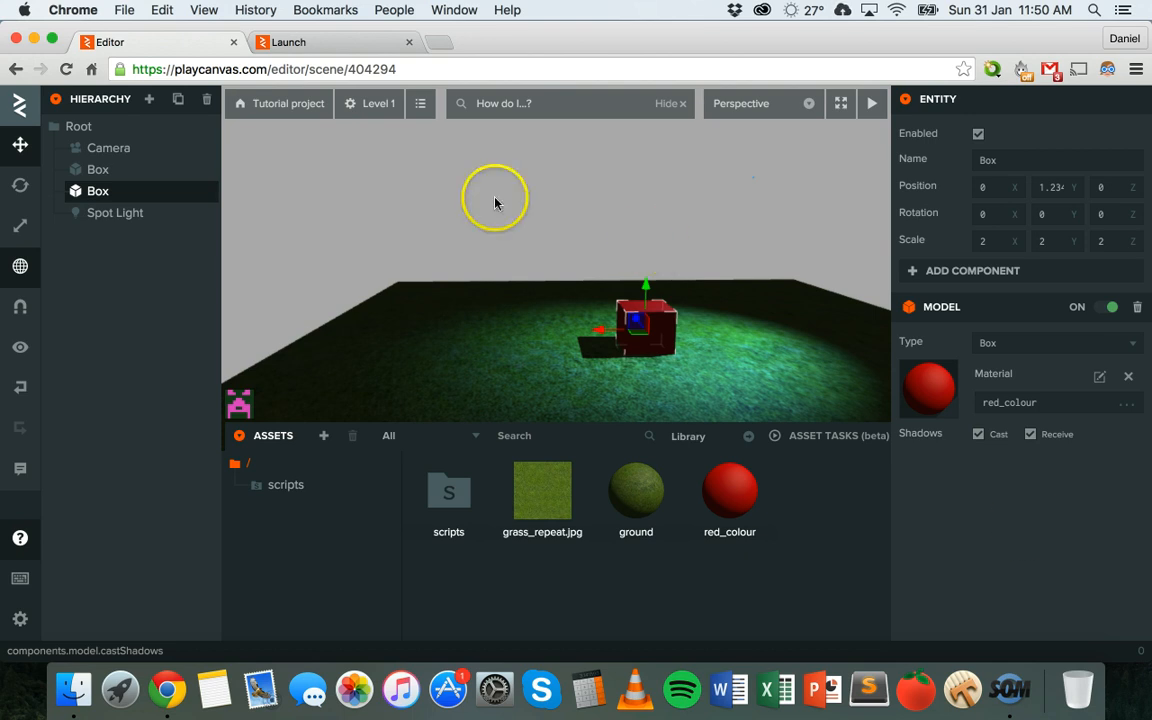
{"action": "left_click_drag", "start_coordinate": [495, 200], "coordinate": [228, 325]}
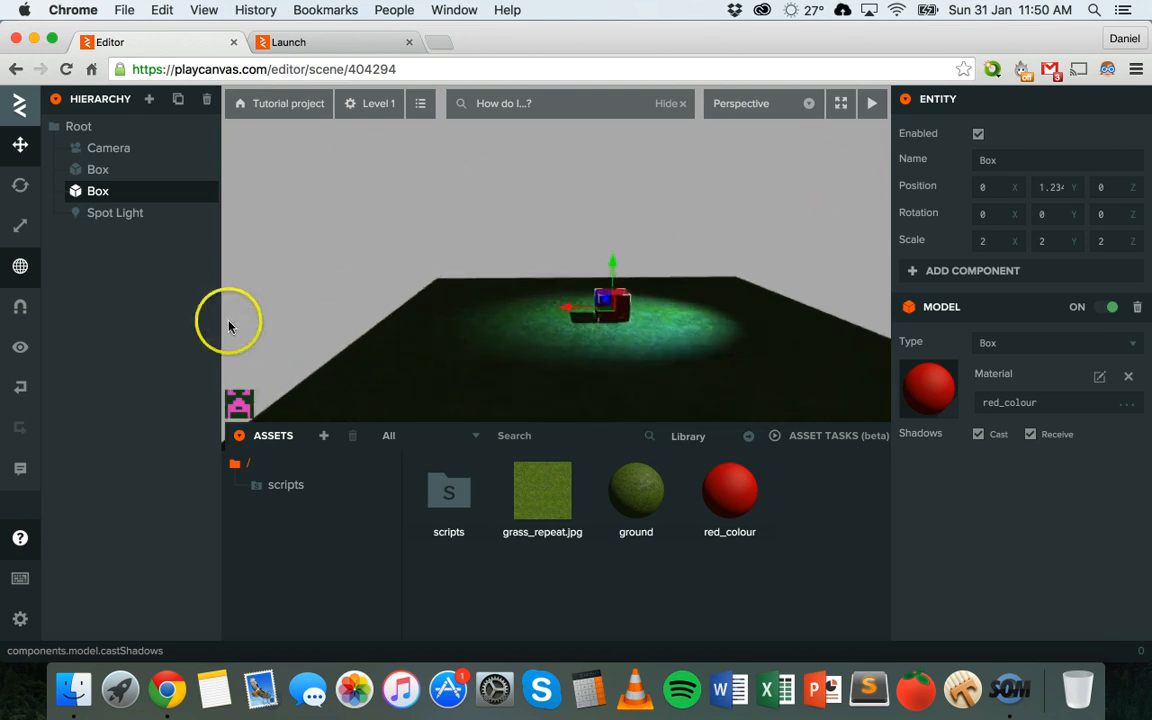
{"action": "mouse_move", "coordinate": [630, 308]}
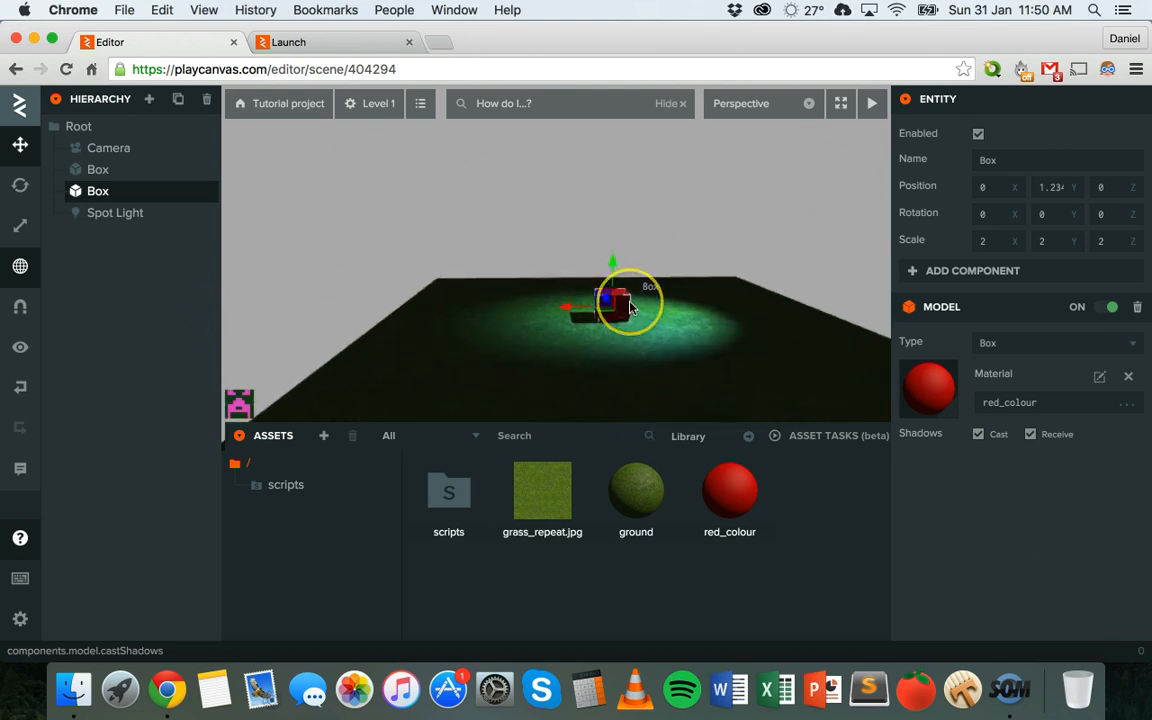
{"action": "mouse_move", "coordinate": [345, 318]}
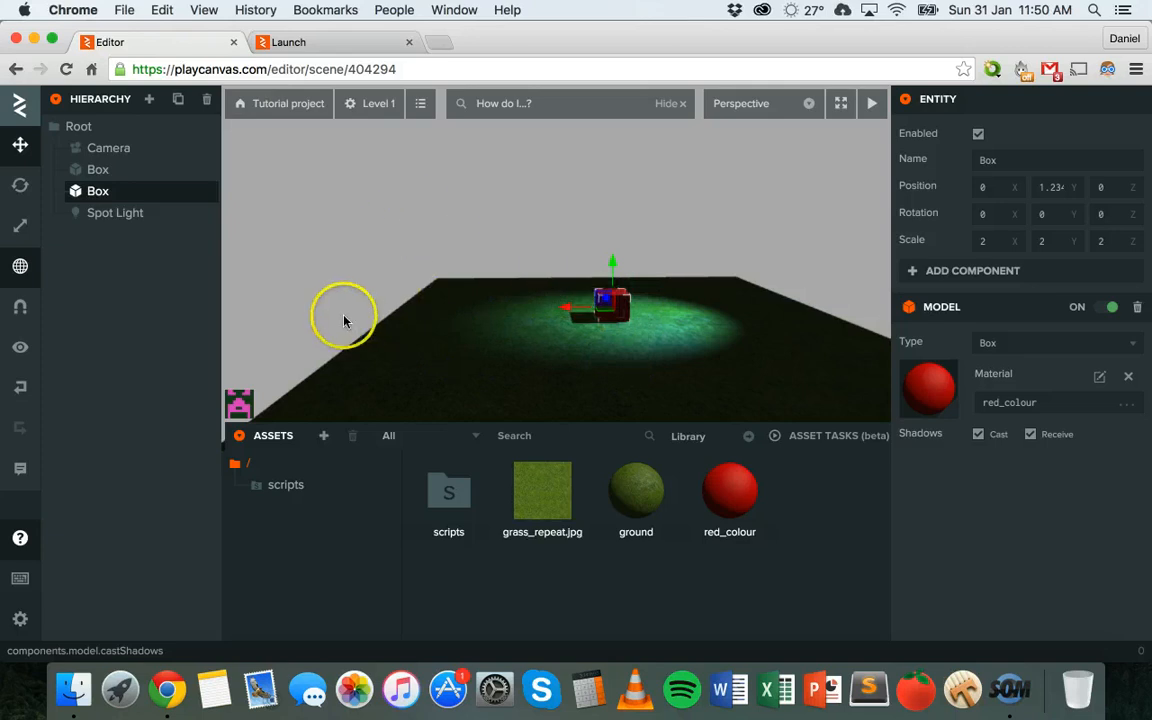
{"action": "mouse_move", "coordinate": [490, 200]}
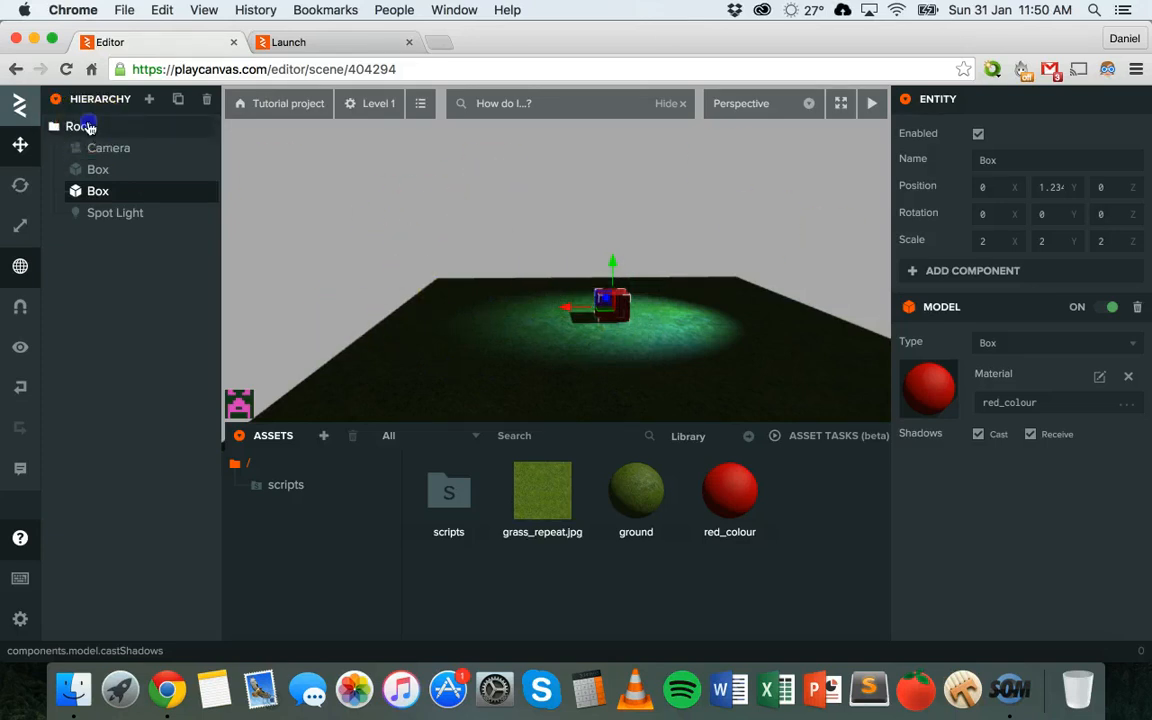
Step: Select Root and set the Rendering Ambient Color in scene settings to black
{"action": "left_click", "coordinate": [79, 126]}
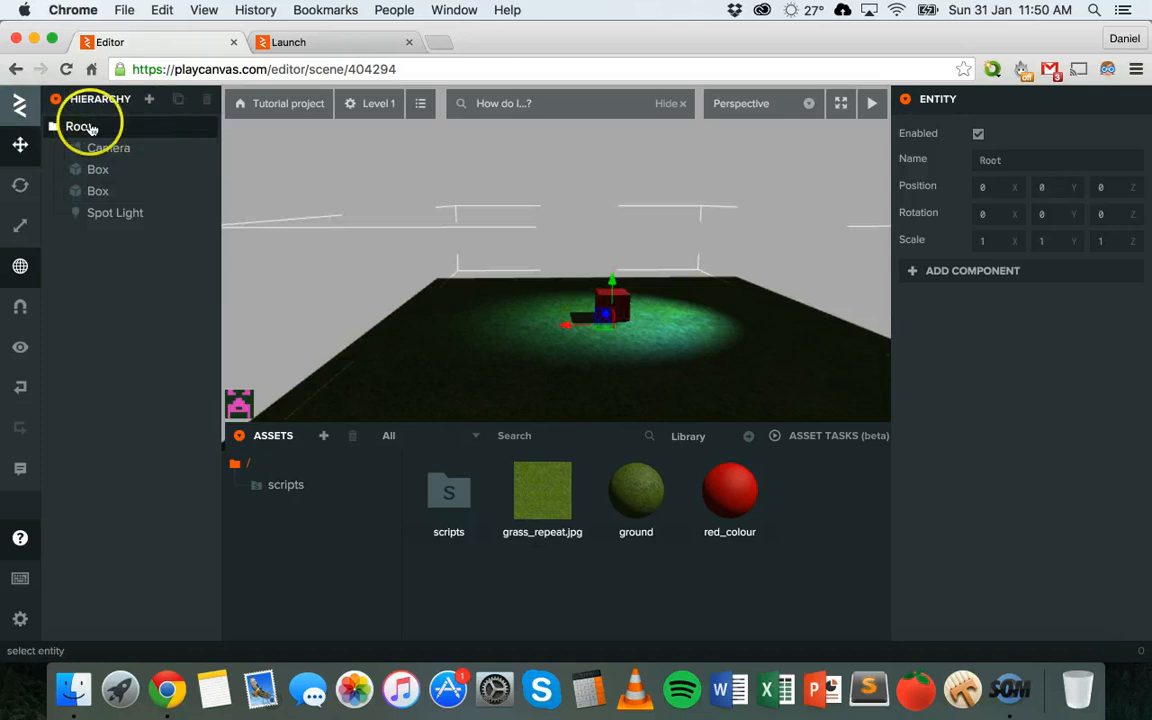
{"action": "left_click", "coordinate": [350, 103]}
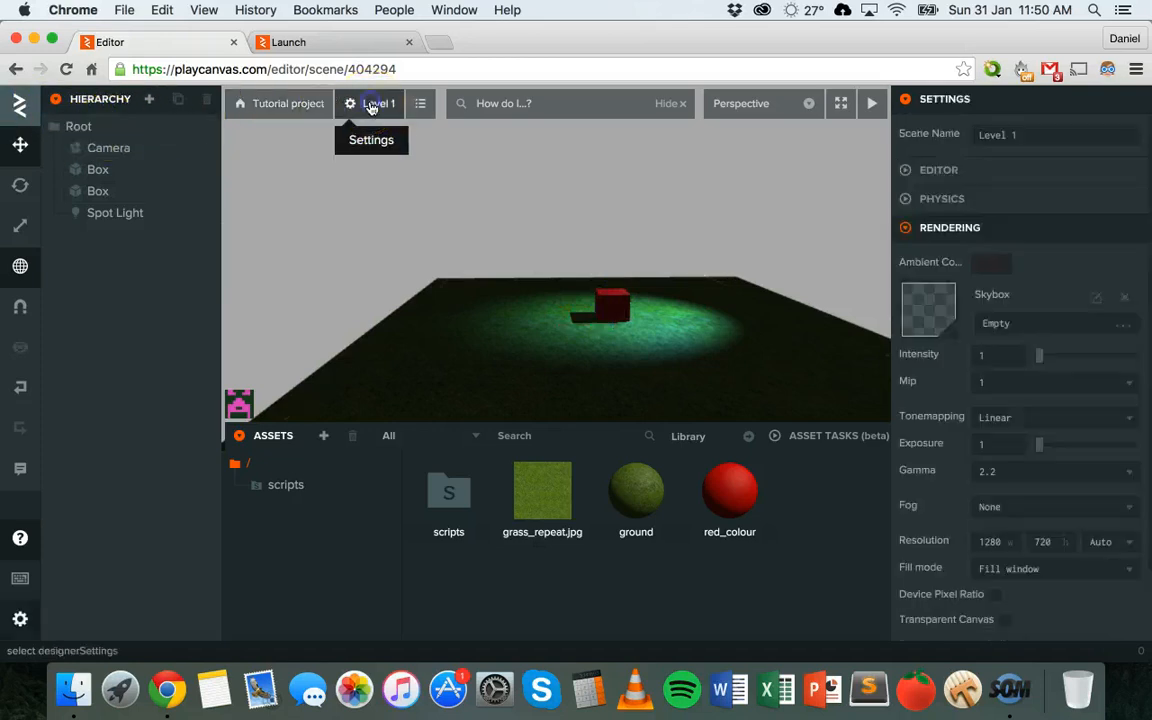
{"action": "scroll", "scroll_direction": "up", "scroll_amount": 3}
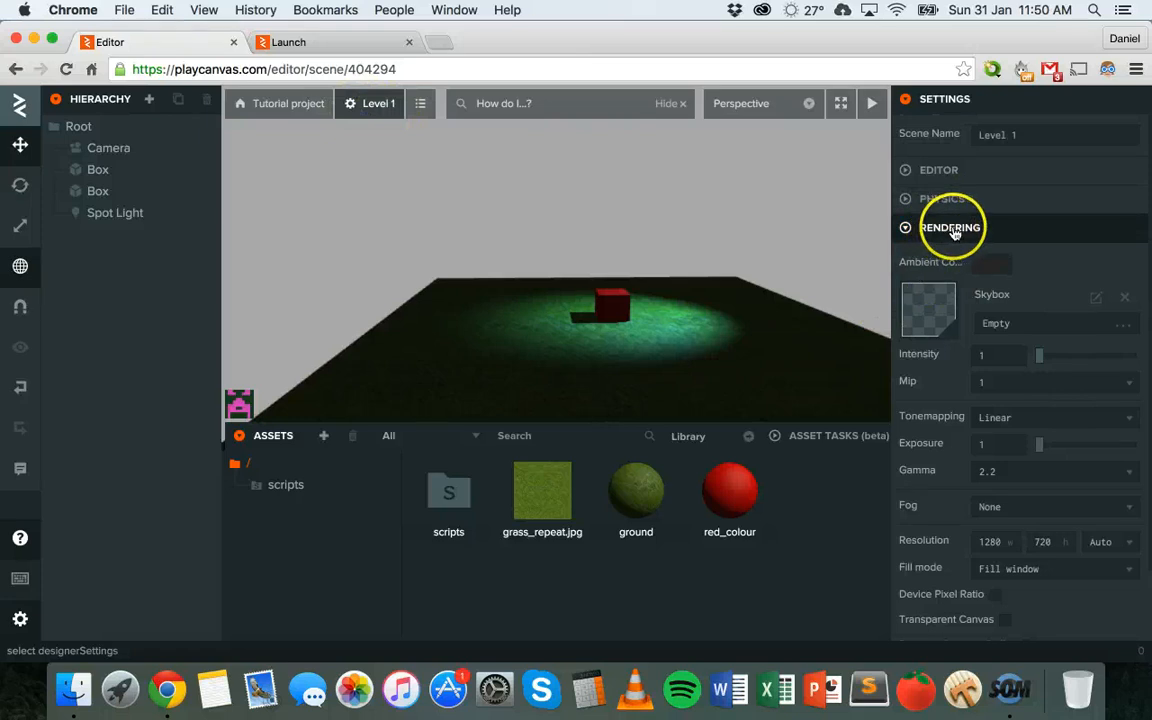
{"action": "left_click", "coordinate": [992, 263]}
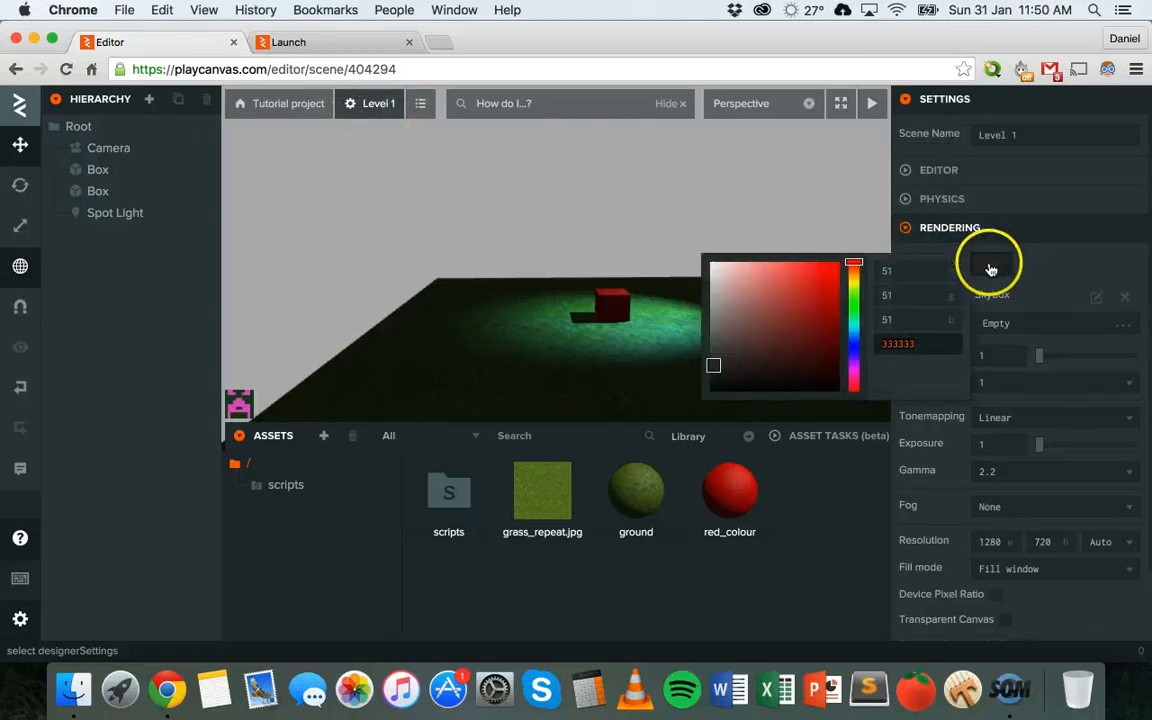
{"action": "left_click_drag", "start_coordinate": [713, 365], "coordinate": [835, 388]}
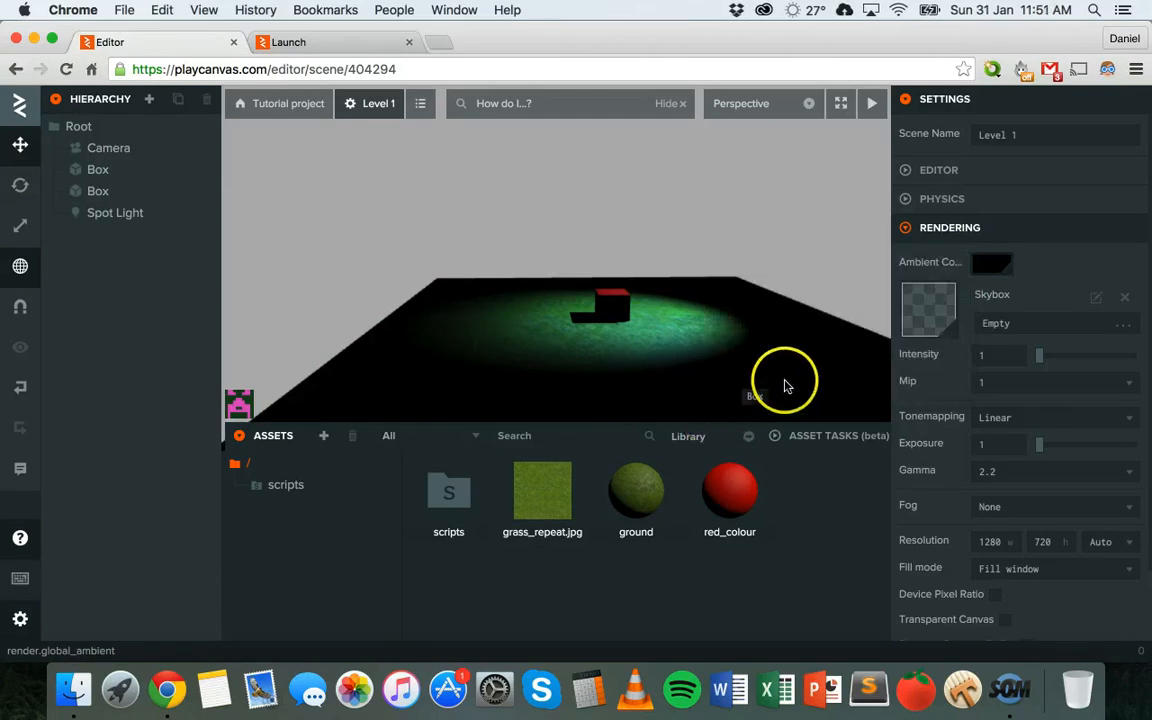
{"action": "mouse_move", "coordinate": [448, 350]}
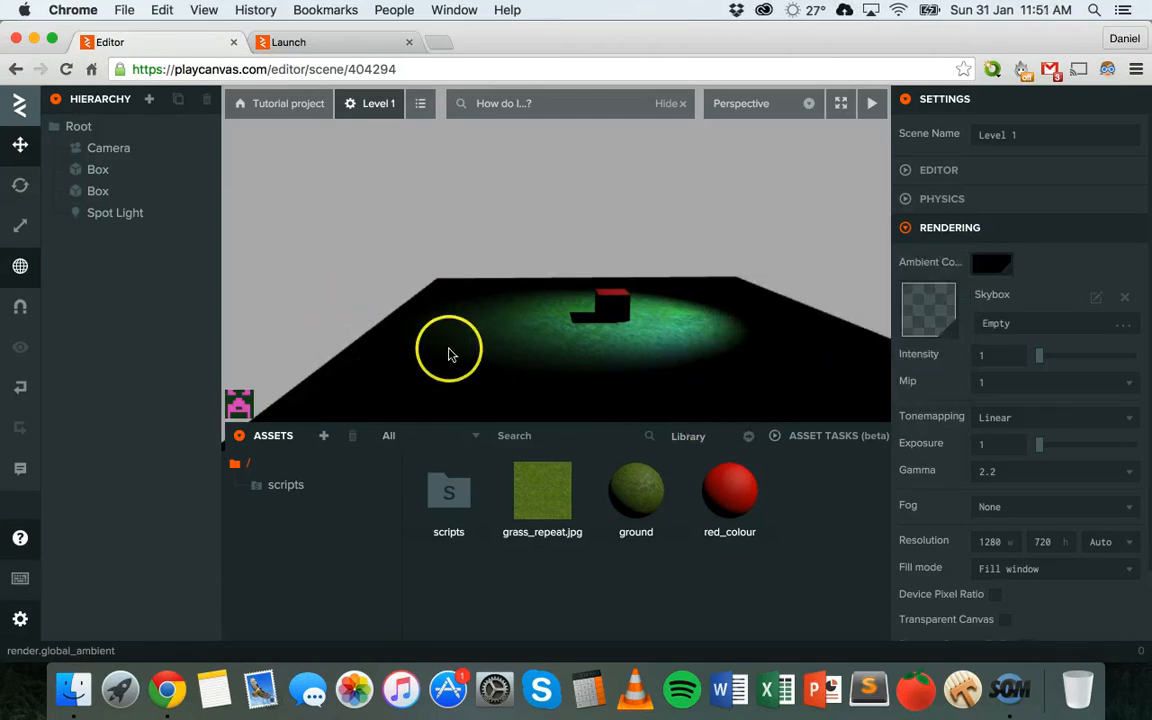
{"action": "mouse_move", "coordinate": [316, 42]}
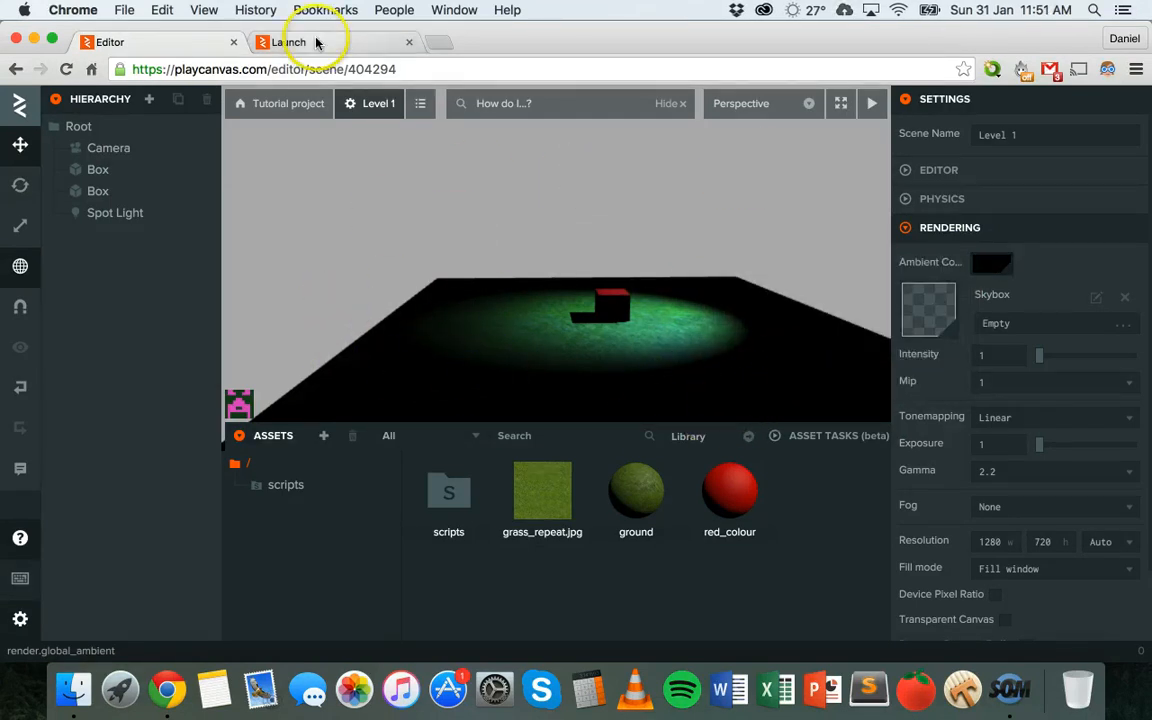
{"action": "left_click", "coordinate": [290, 42]}
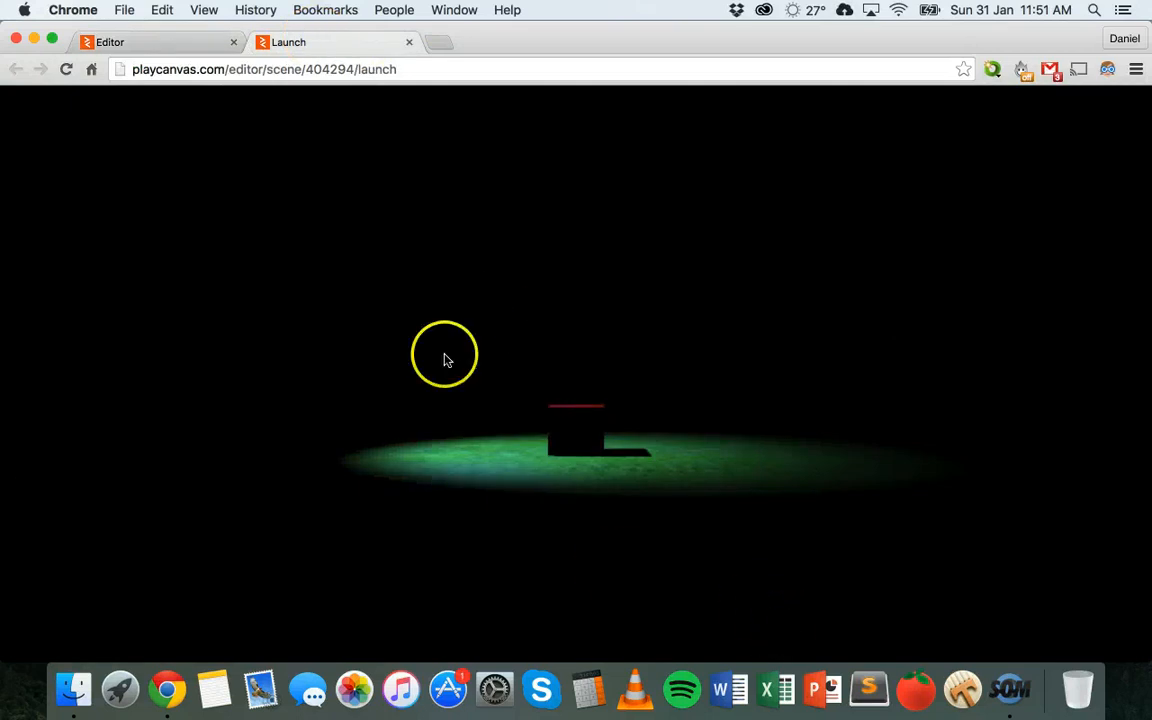
{"action": "mouse_move", "coordinate": [945, 395]}
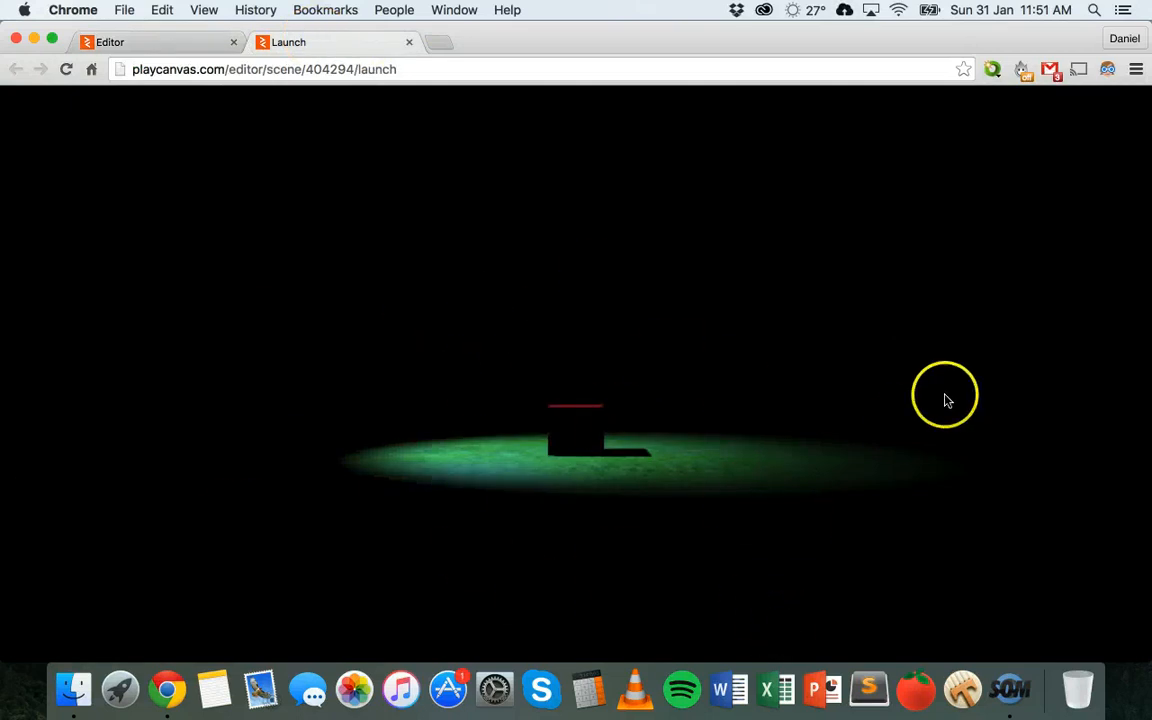
{"action": "mouse_move", "coordinate": [478, 458]}
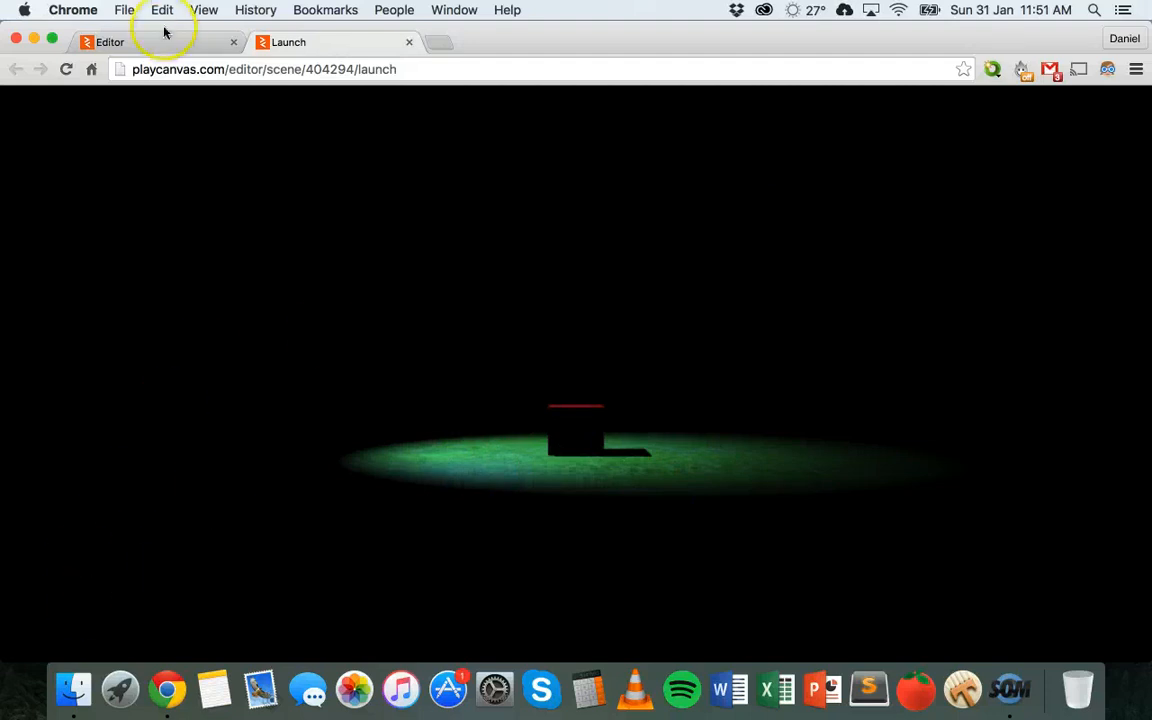
{"action": "left_click", "coordinate": [110, 42]}
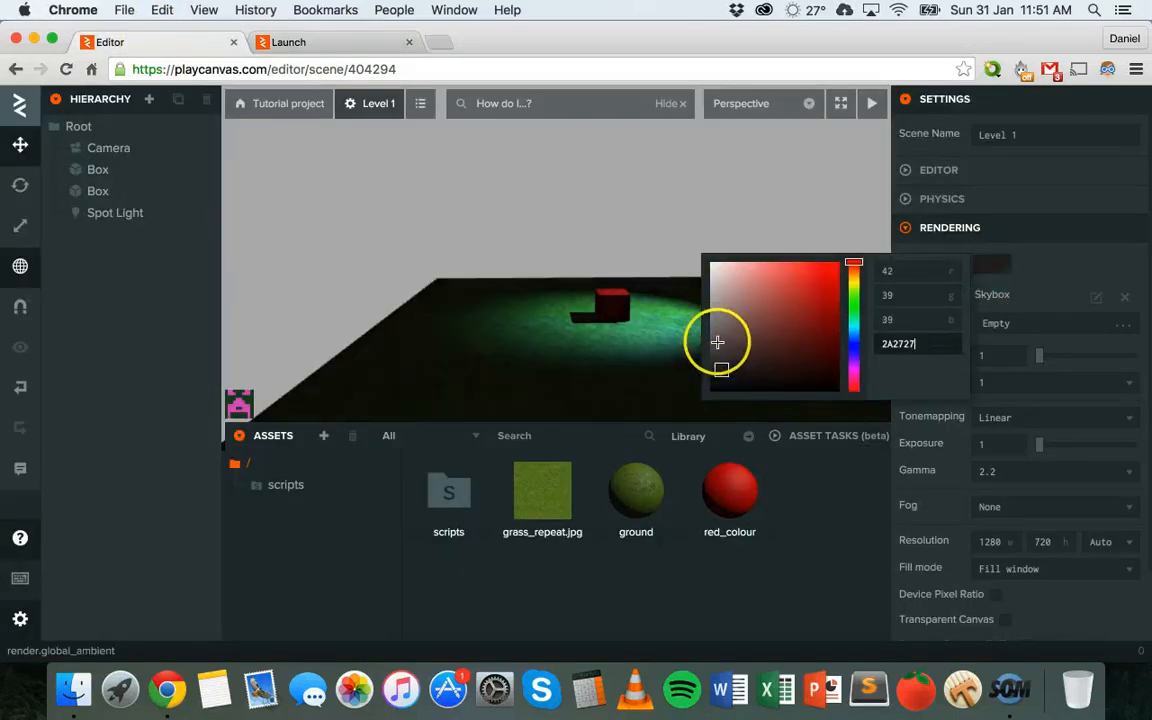
{"action": "left_click", "coordinate": [288, 42]}
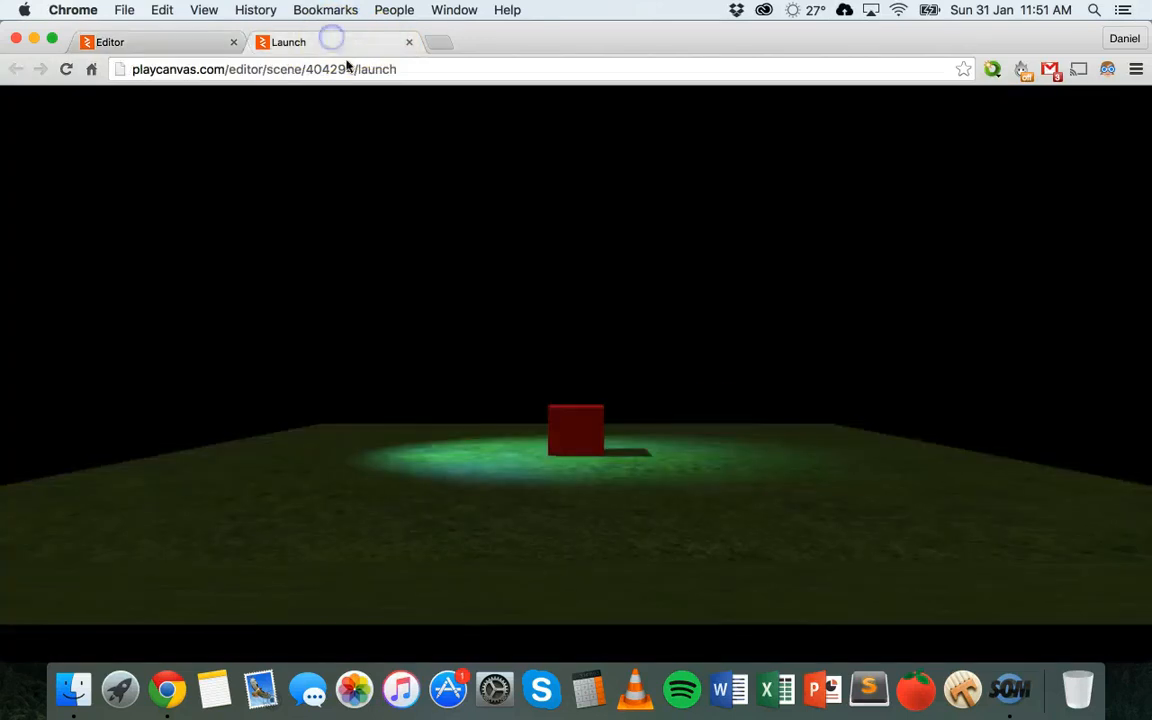
{"action": "mouse_move", "coordinate": [275, 430]}
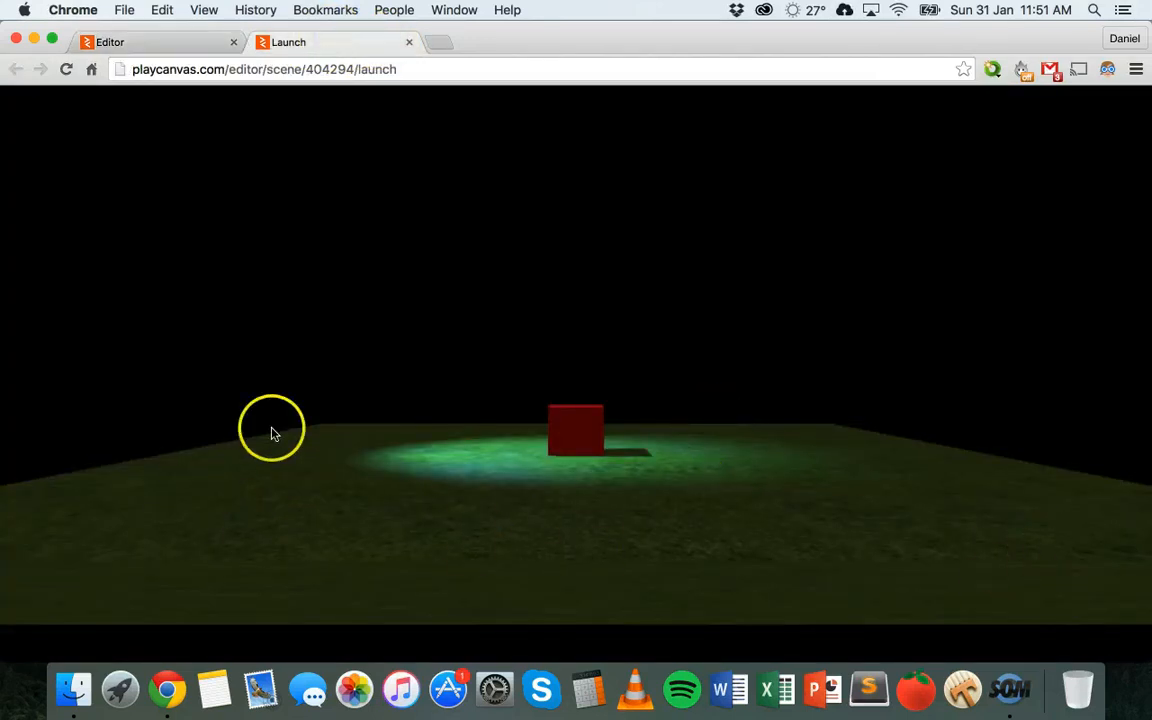
{"action": "left_click", "coordinate": [155, 42]}
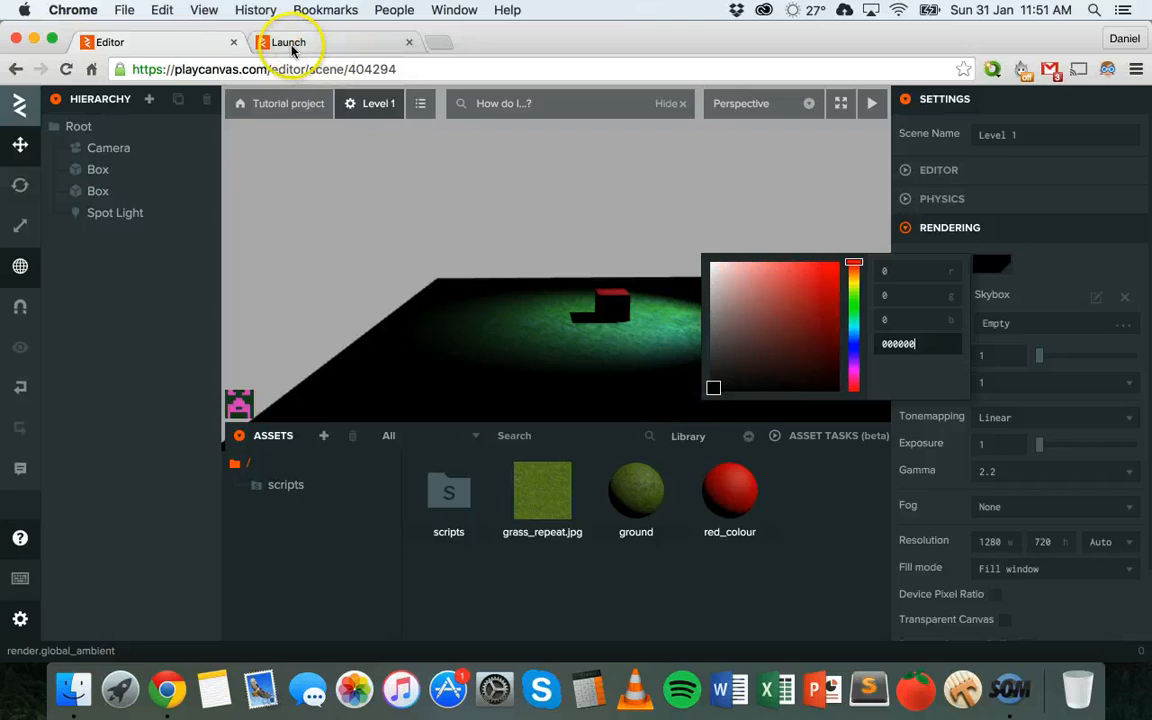
{"action": "left_click", "coordinate": [288, 42]}
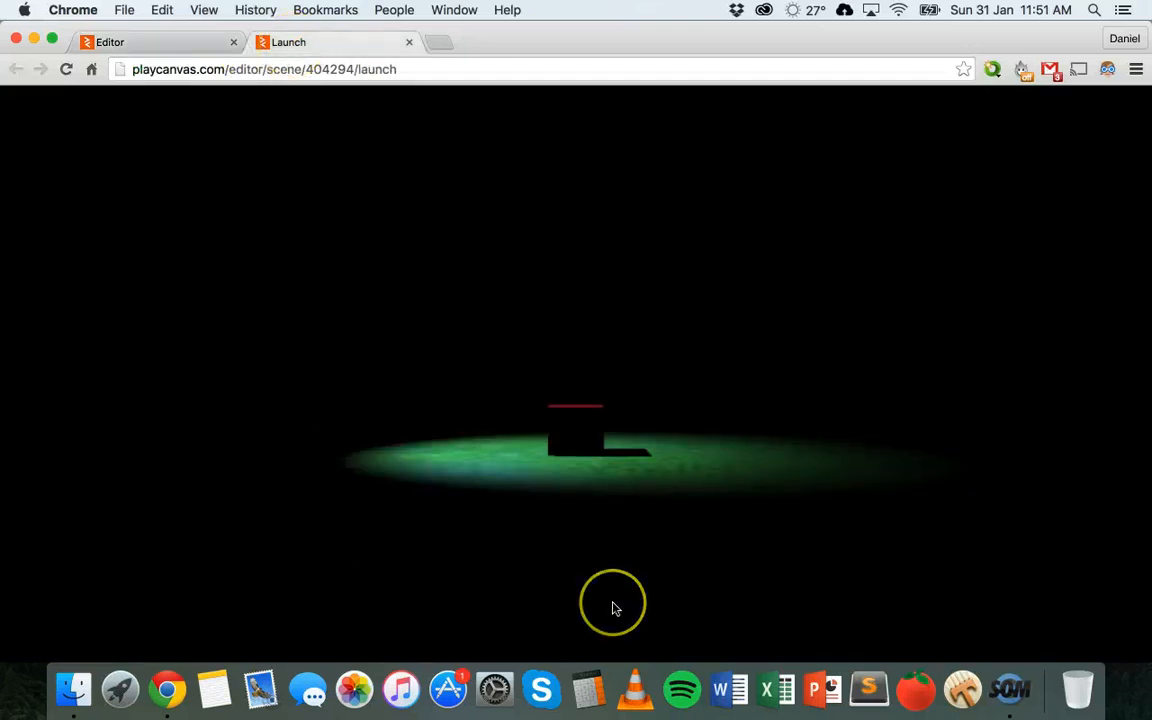
{"action": "left_click", "coordinate": [150, 42]}
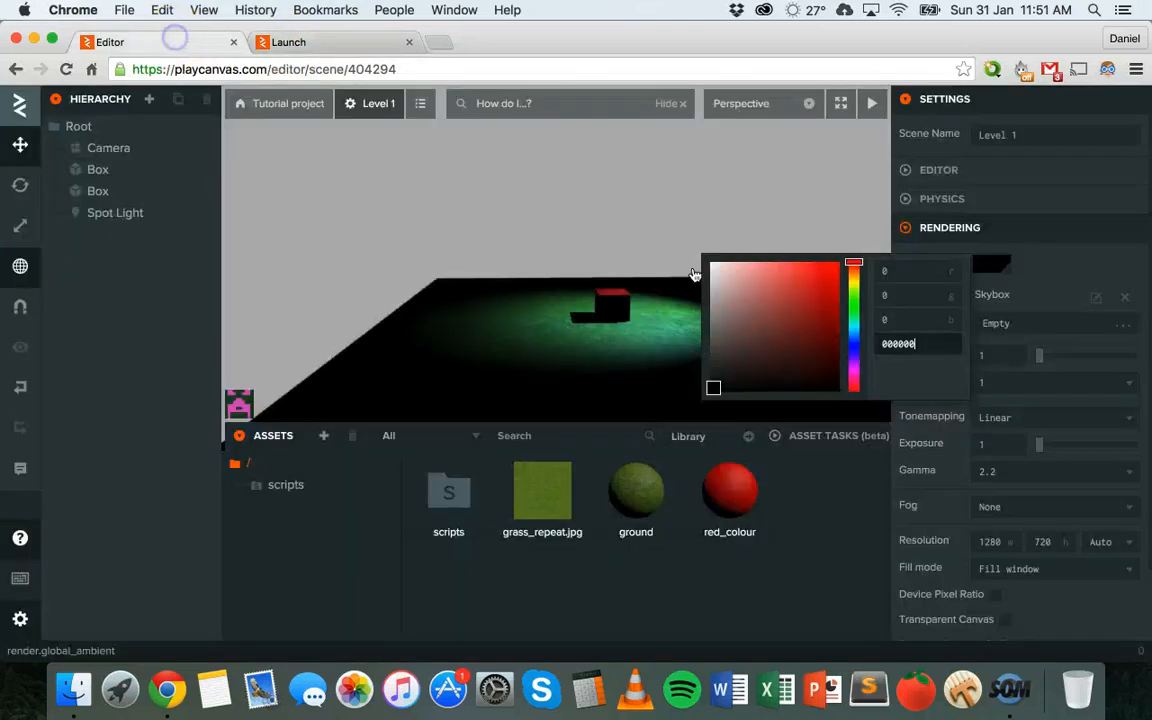
{"action": "left_click", "coordinate": [1103, 267]}
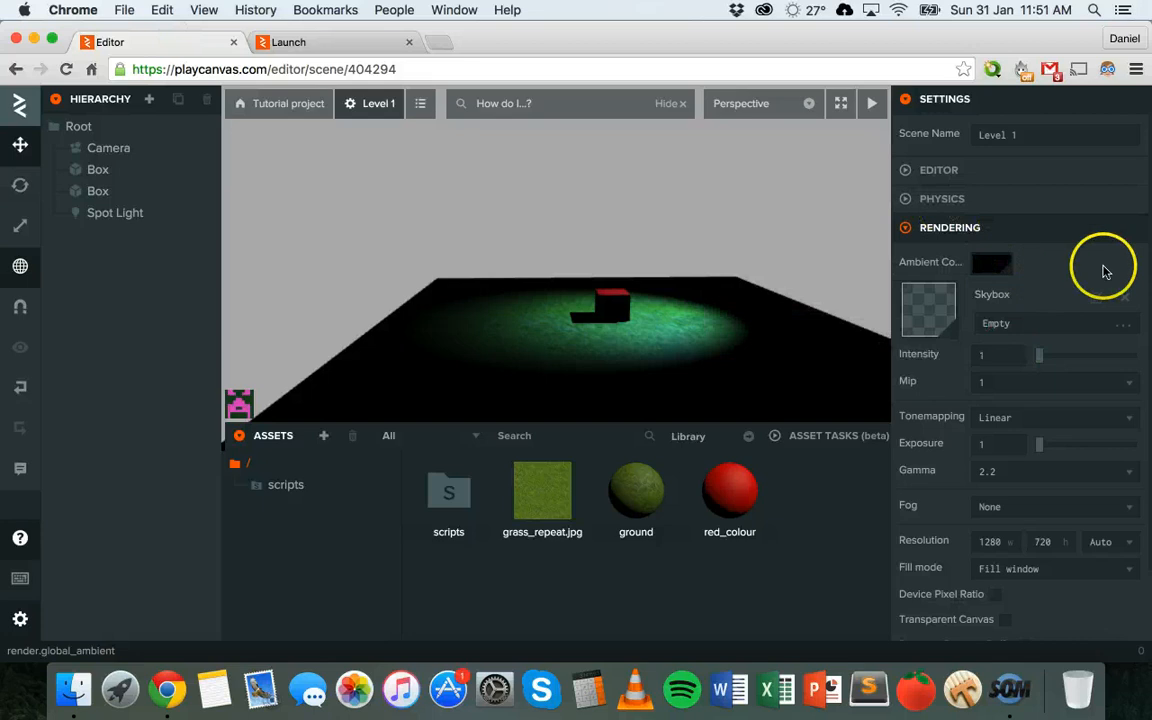
{"action": "mouse_move", "coordinate": [503, 600]}
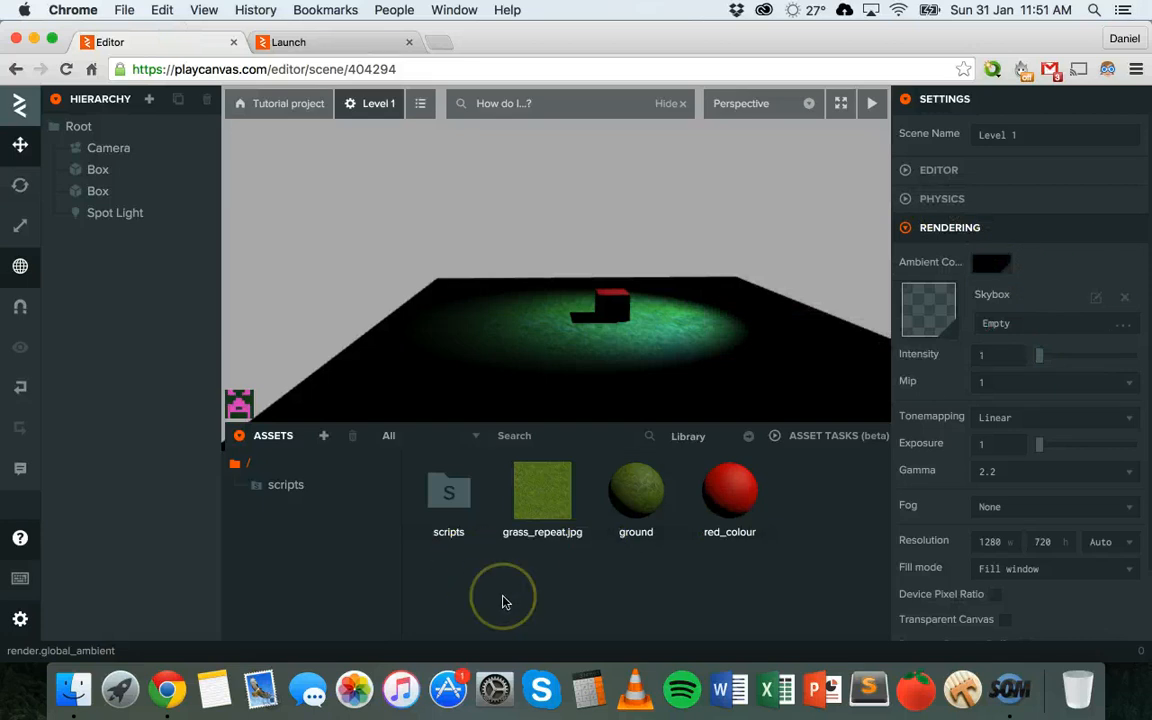
{"action": "mouse_move", "coordinate": [503, 601]}
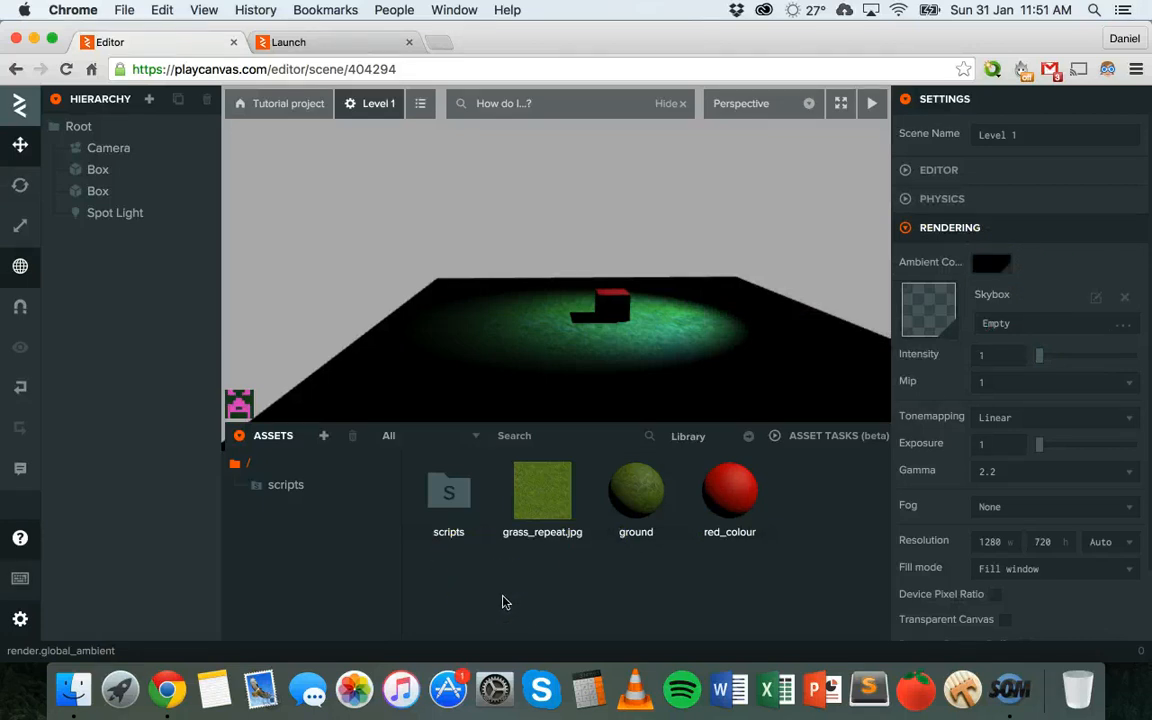